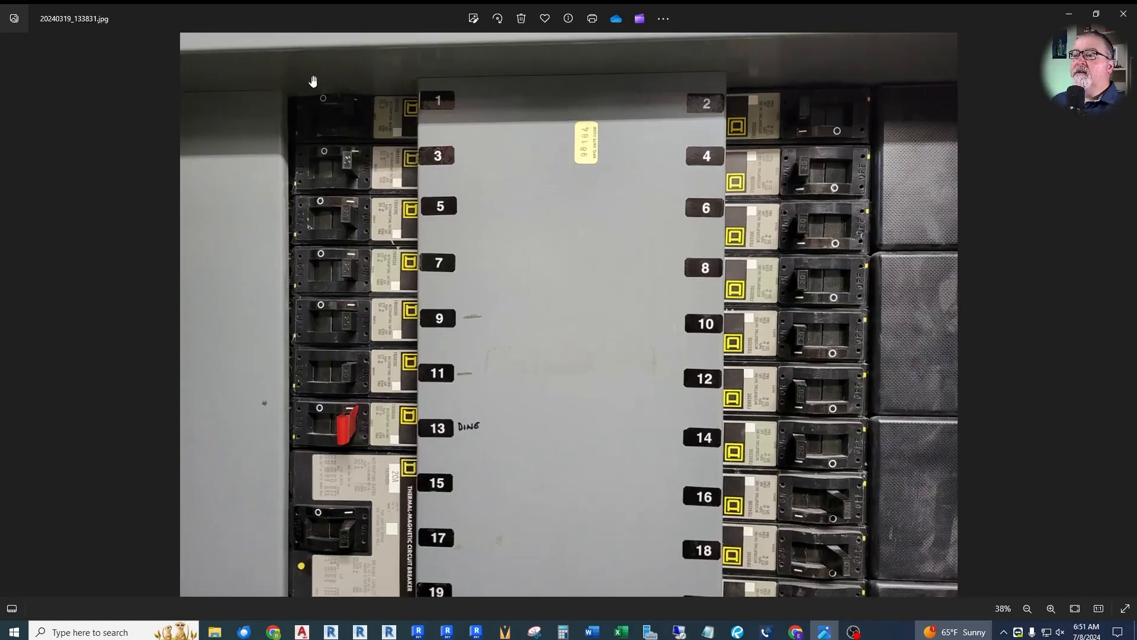
Step: Advance to the photo of the panel R4A circuit directory card
{"action": "left_click", "coordinate": [1051, 609]}
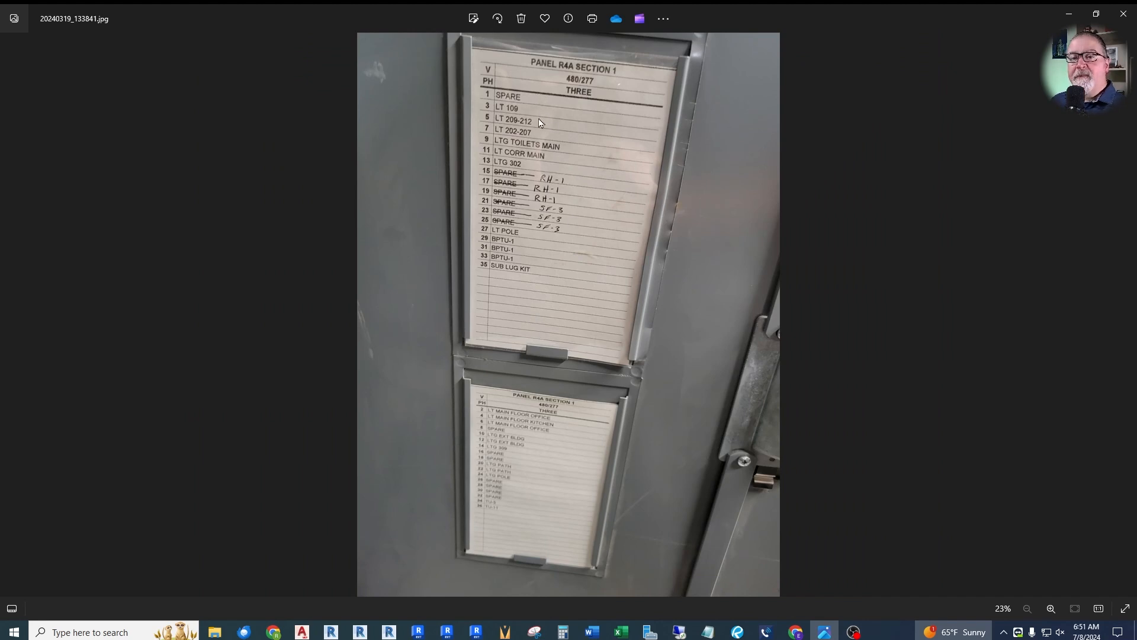
{"action": "mouse_move", "coordinate": [547, 93]}
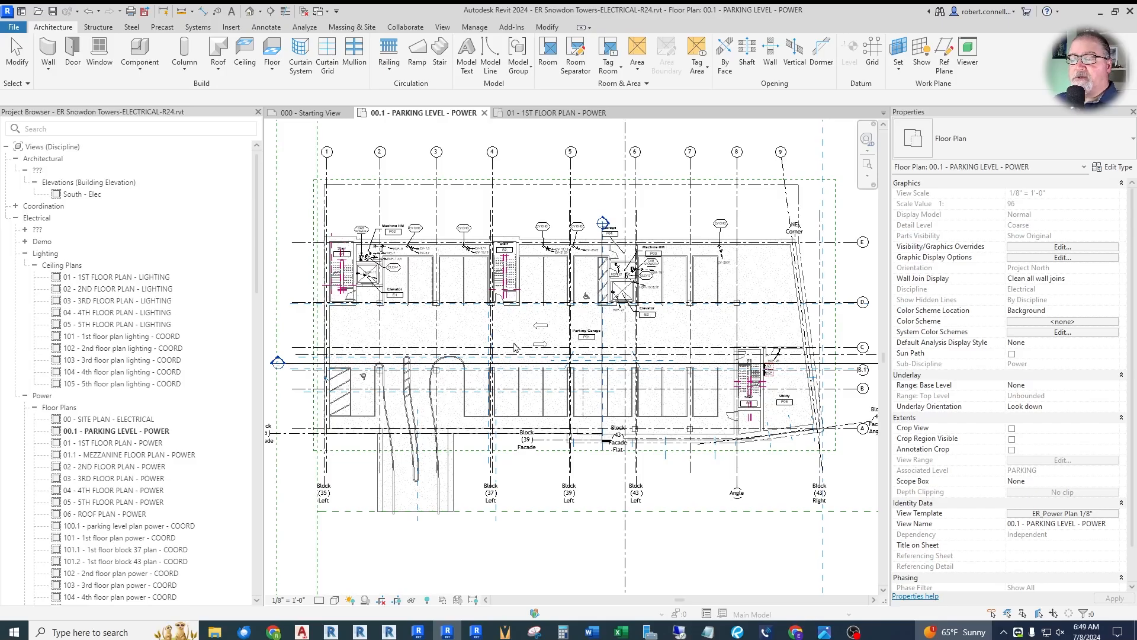
{"action": "mouse_move", "coordinate": [513, 318]}
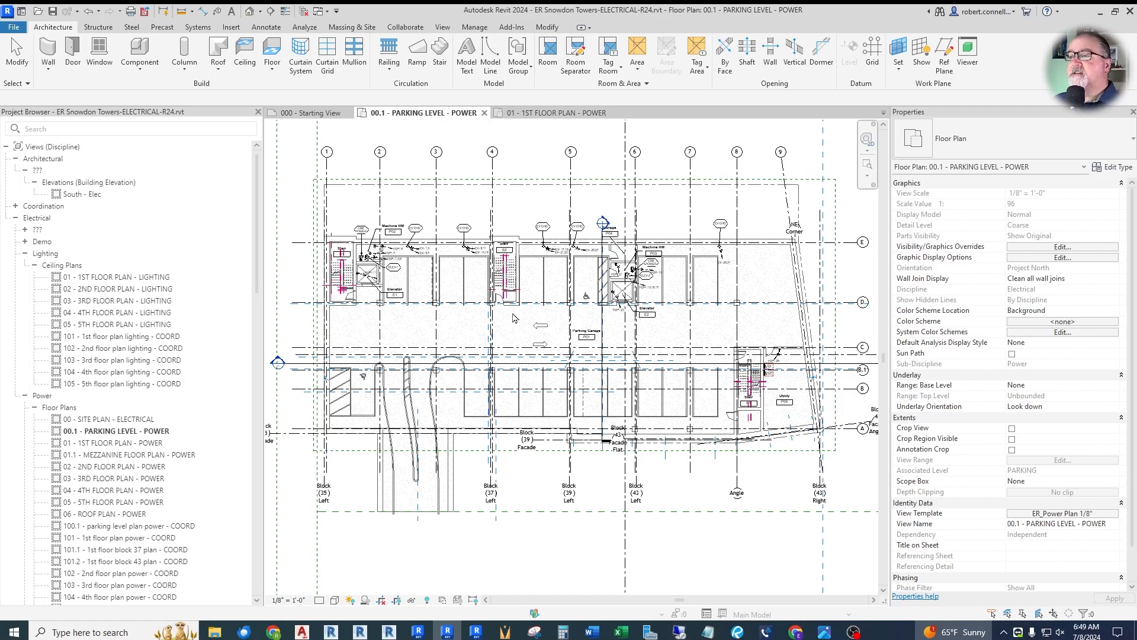
{"action": "mouse_move", "coordinate": [461, 341]}
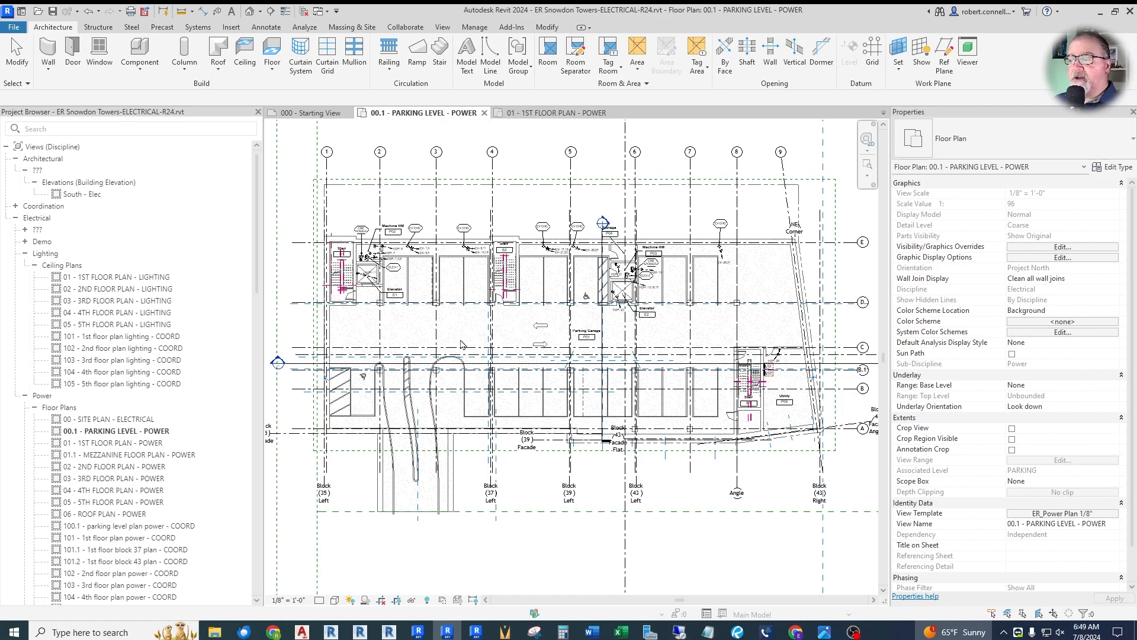
{"action": "mouse_move", "coordinate": [470, 341]}
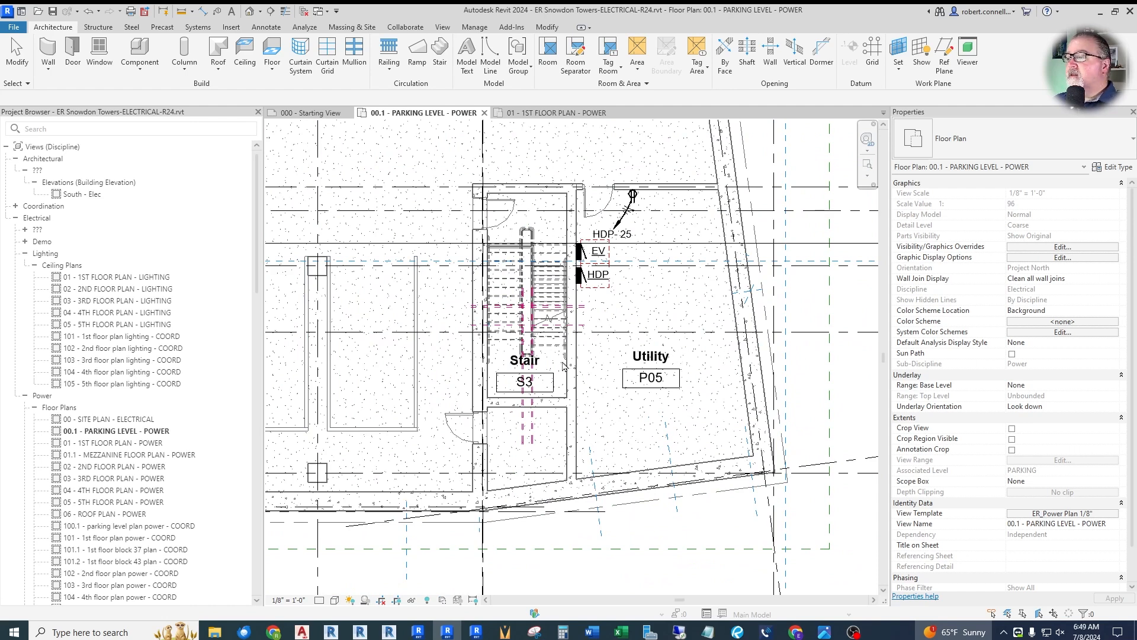
{"action": "mouse_move", "coordinate": [652, 303]}
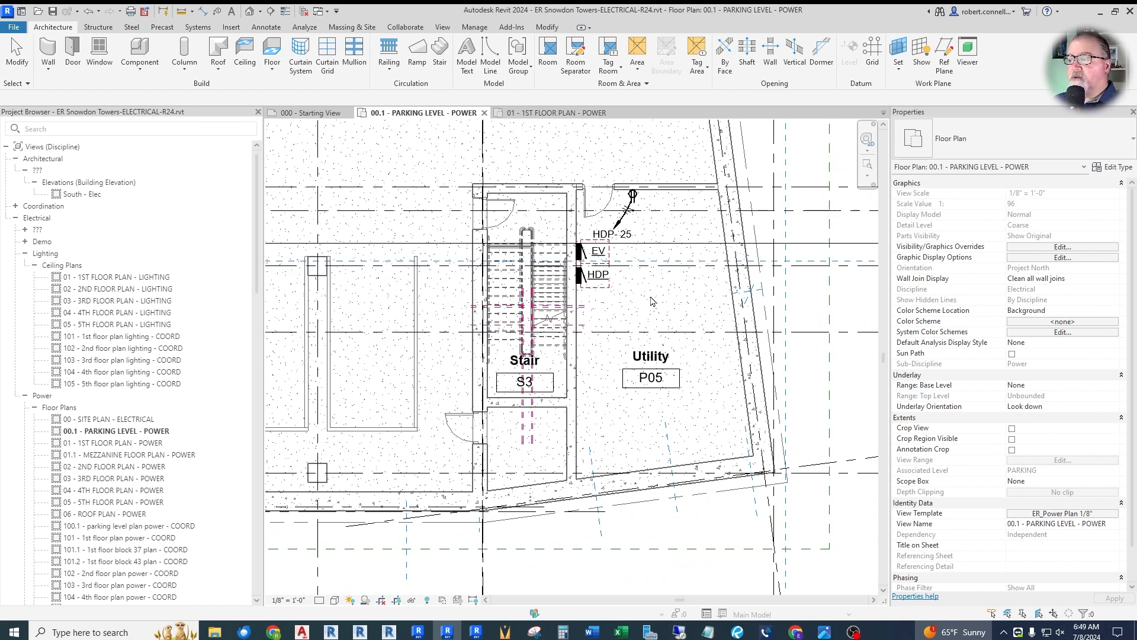
{"action": "mouse_move", "coordinate": [603, 332]}
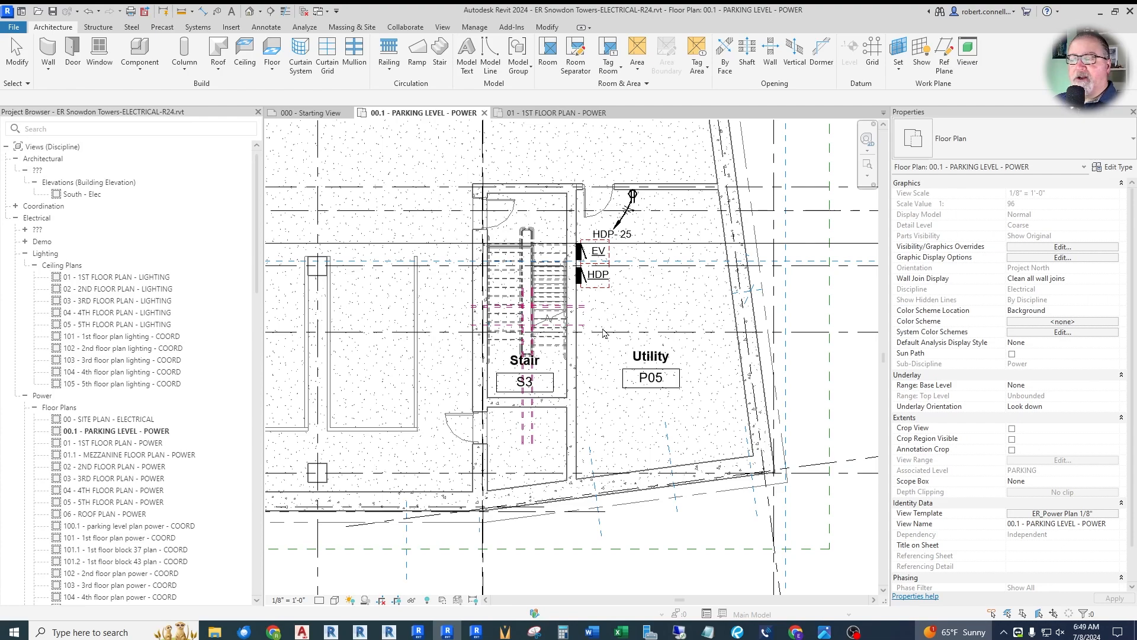
{"action": "scroll", "scroll_direction": "down", "scroll_amount": 3}
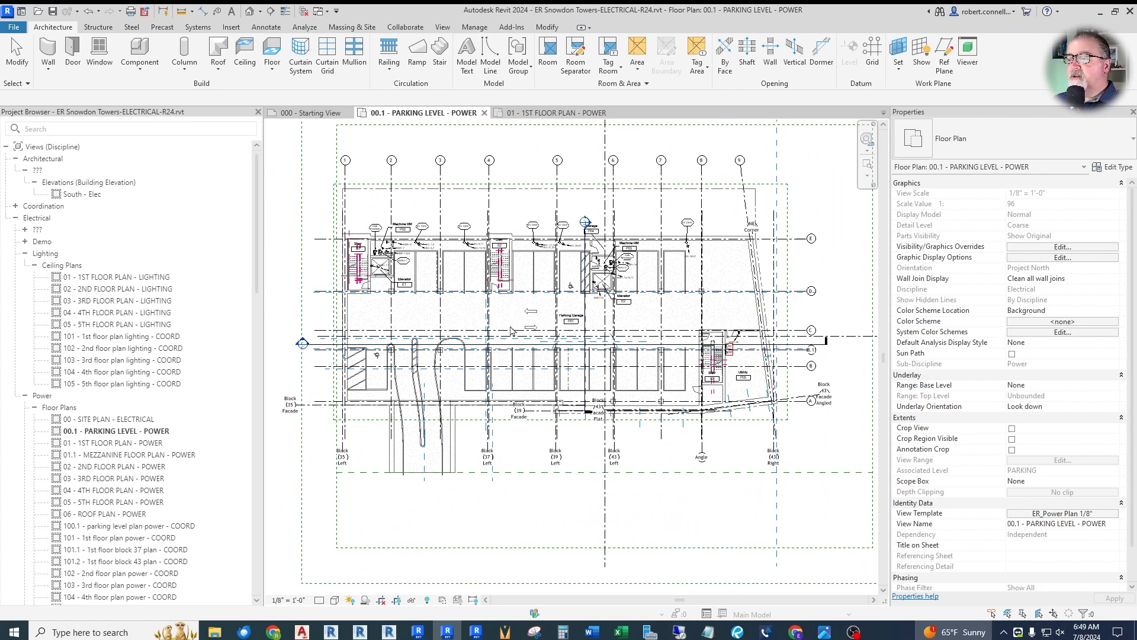
{"action": "mouse_move", "coordinate": [511, 336]}
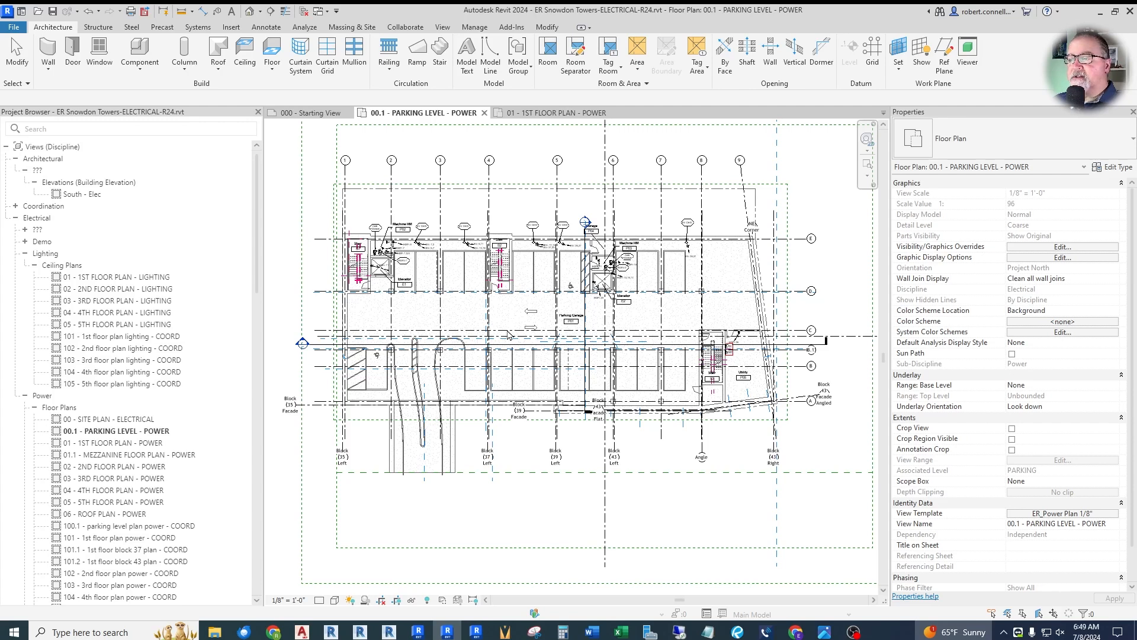
{"action": "mouse_move", "coordinate": [506, 328]}
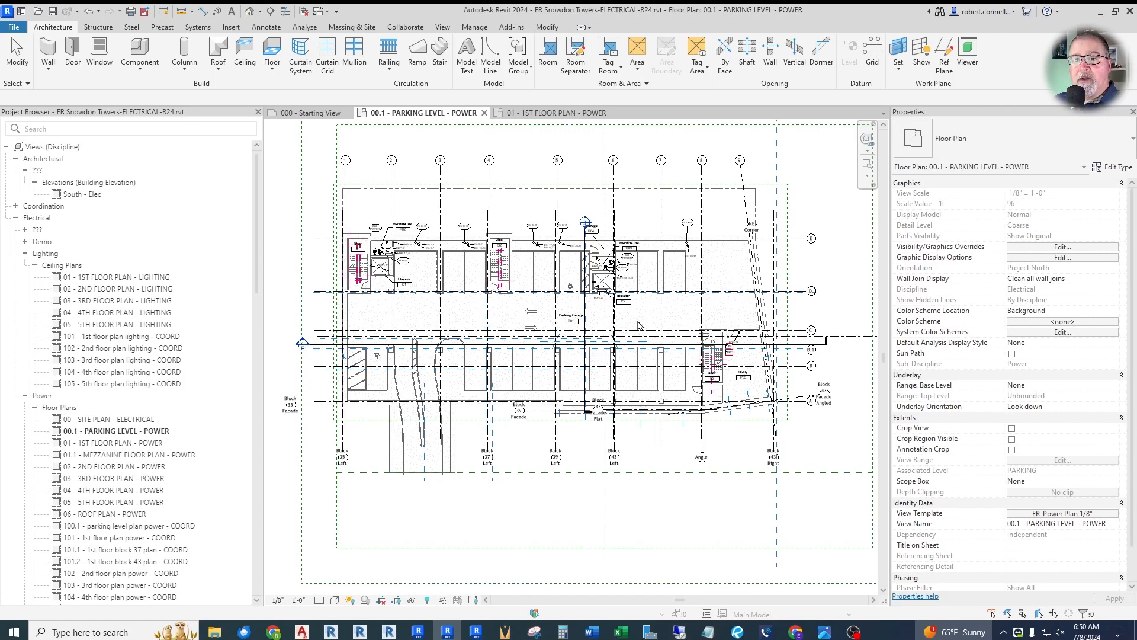
{"action": "mouse_move", "coordinate": [641, 328]}
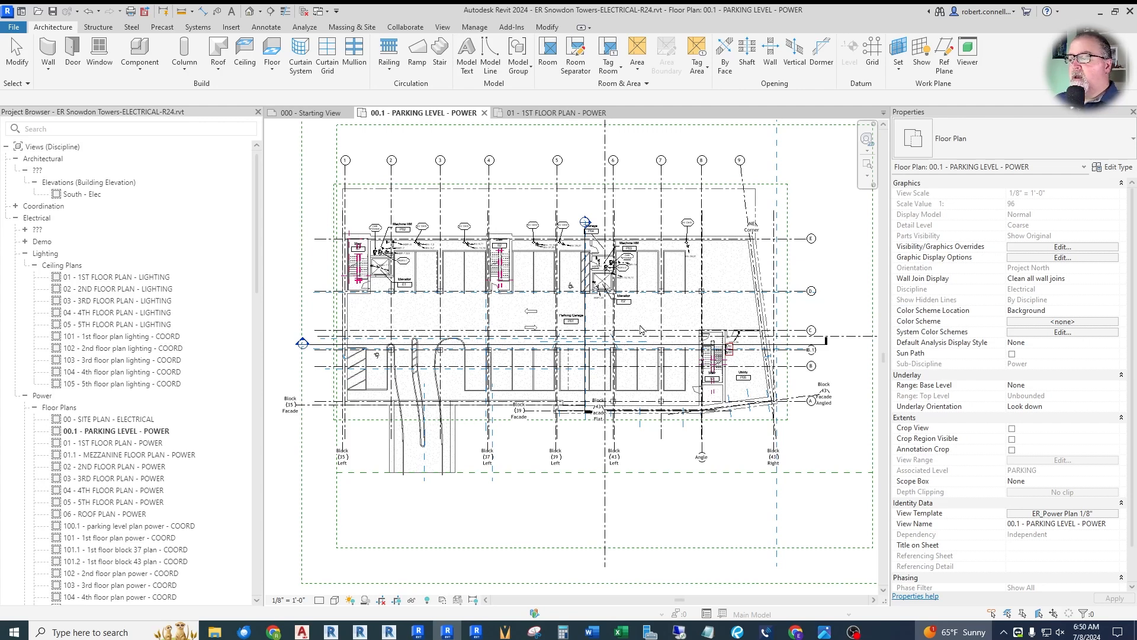
{"action": "mouse_move", "coordinate": [620, 473]}
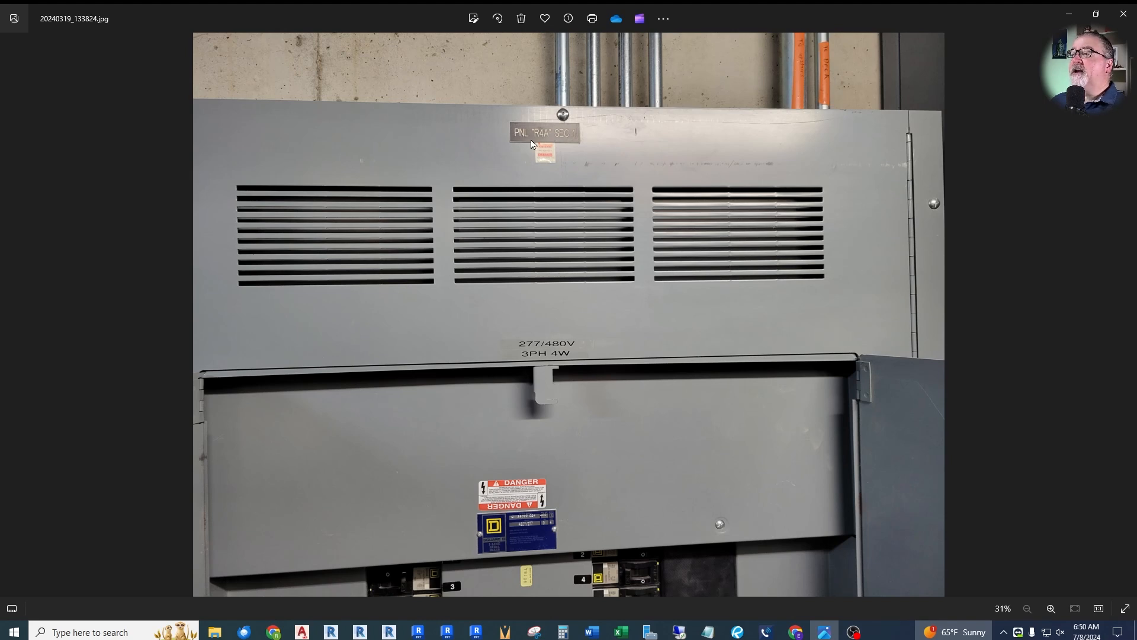
{"action": "mouse_move", "coordinate": [608, 177]}
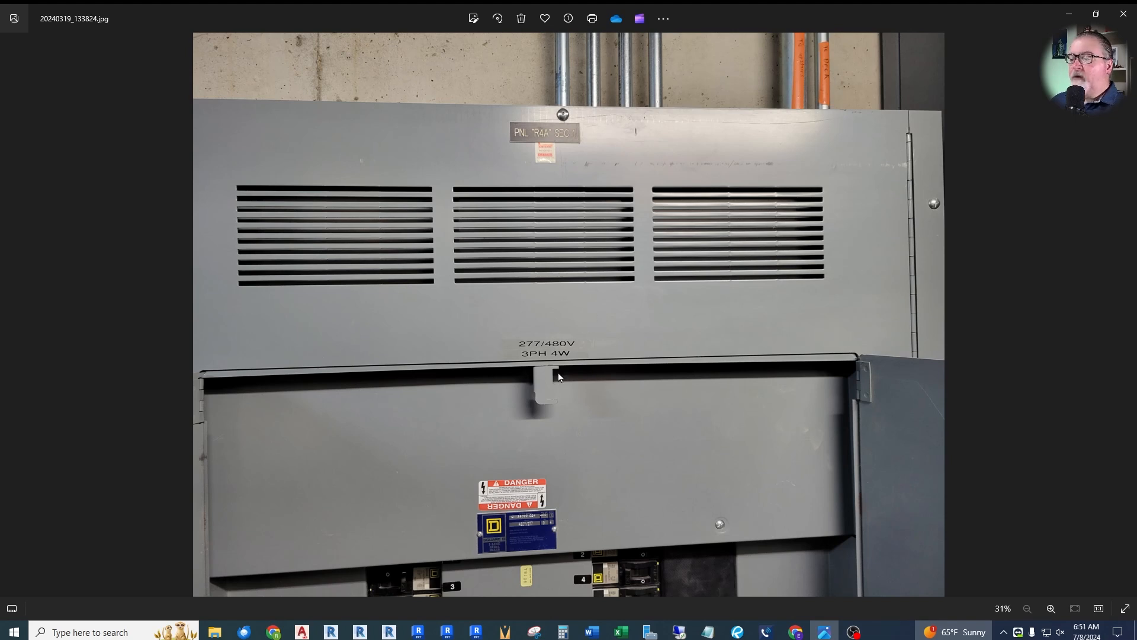
{"action": "mouse_move", "coordinate": [625, 362]}
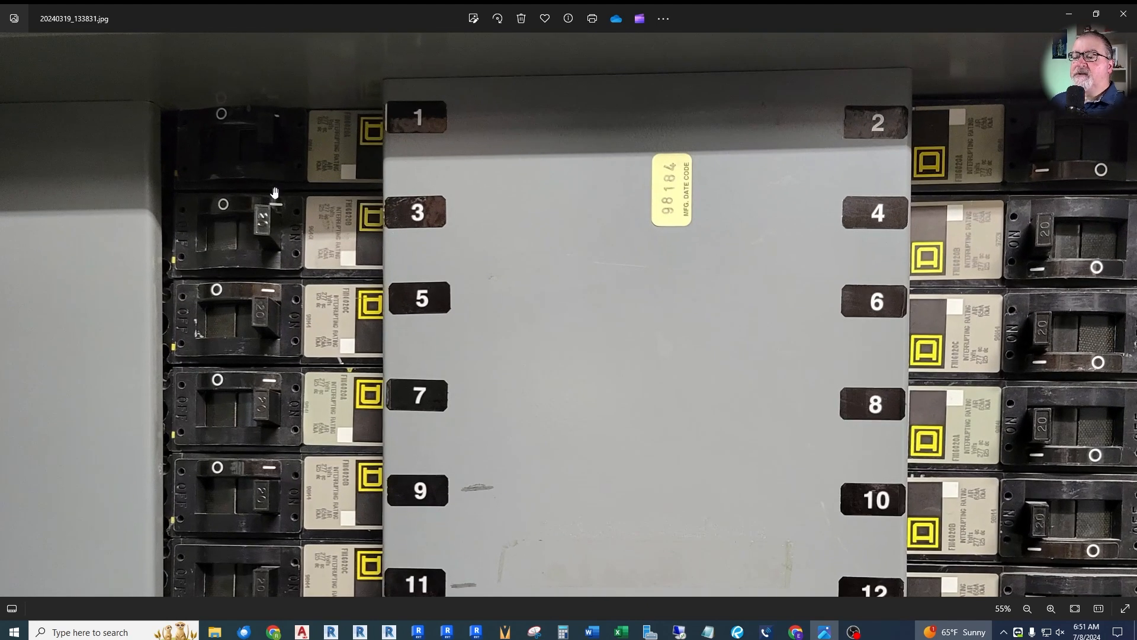
{"action": "mouse_move", "coordinate": [274, 315]}
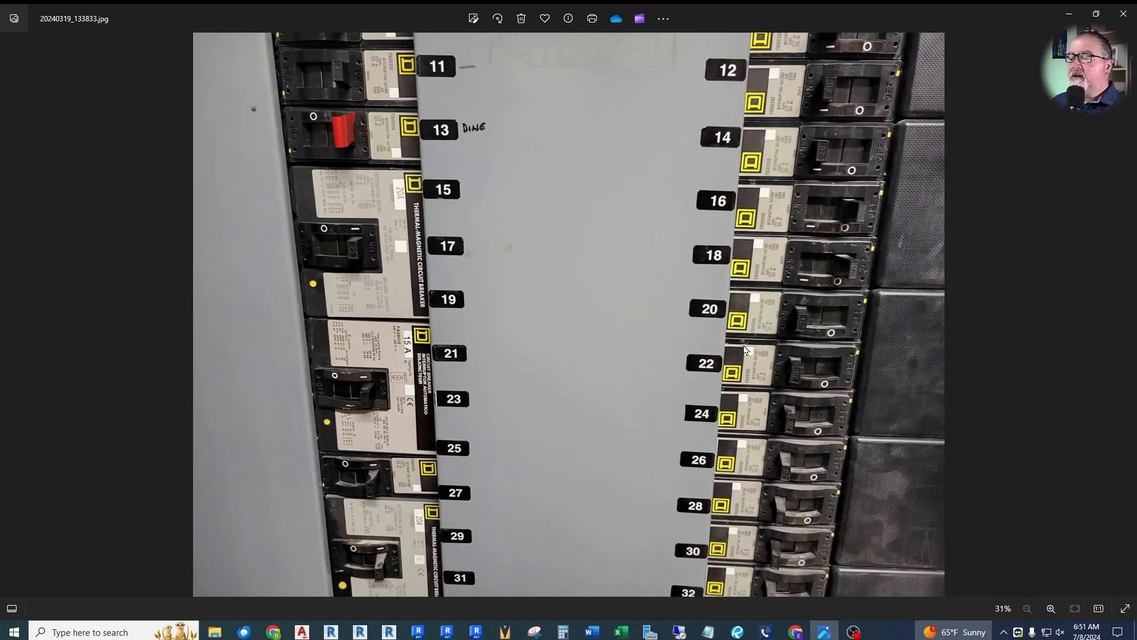
Step: Step through and zoom the breaker close-ups down to circuits 29–36
{"action": "left_click", "coordinate": [1050, 609]}
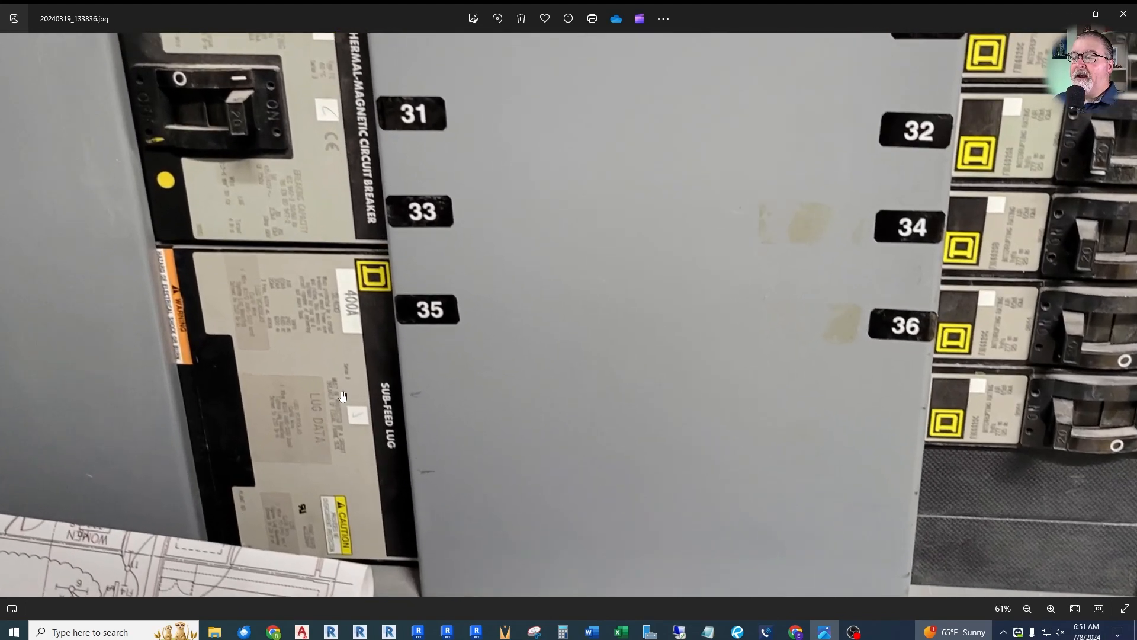
{"action": "left_click", "coordinate": [1027, 609]}
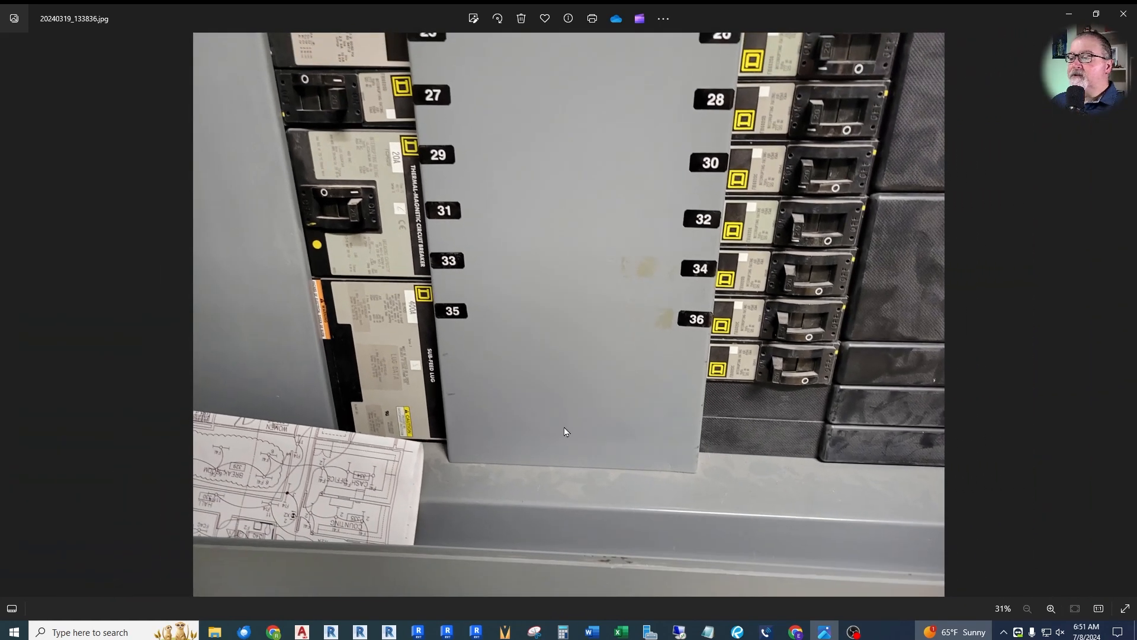
{"action": "left_click", "coordinate": [1051, 609]}
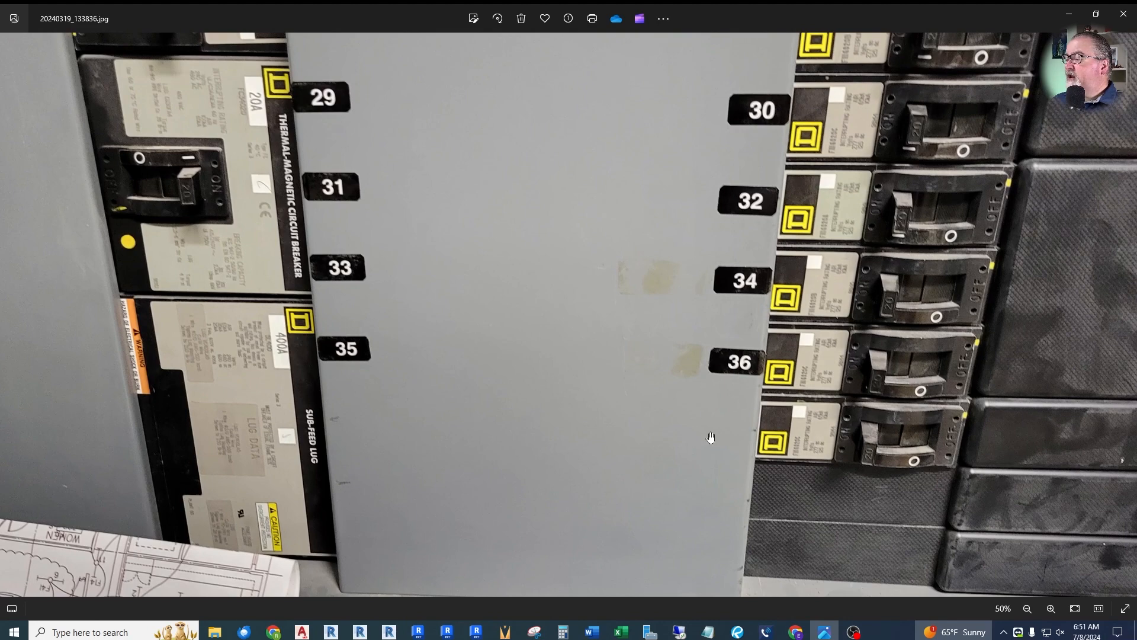
{"action": "left_click", "coordinate": [1027, 608]}
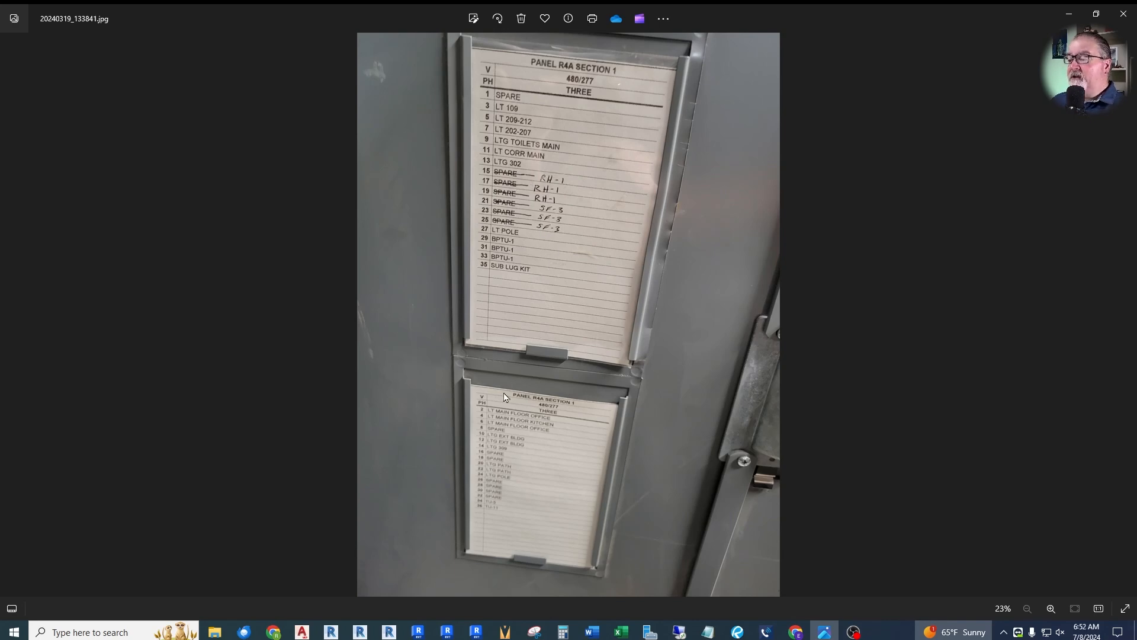
{"action": "mouse_move", "coordinate": [539, 331]}
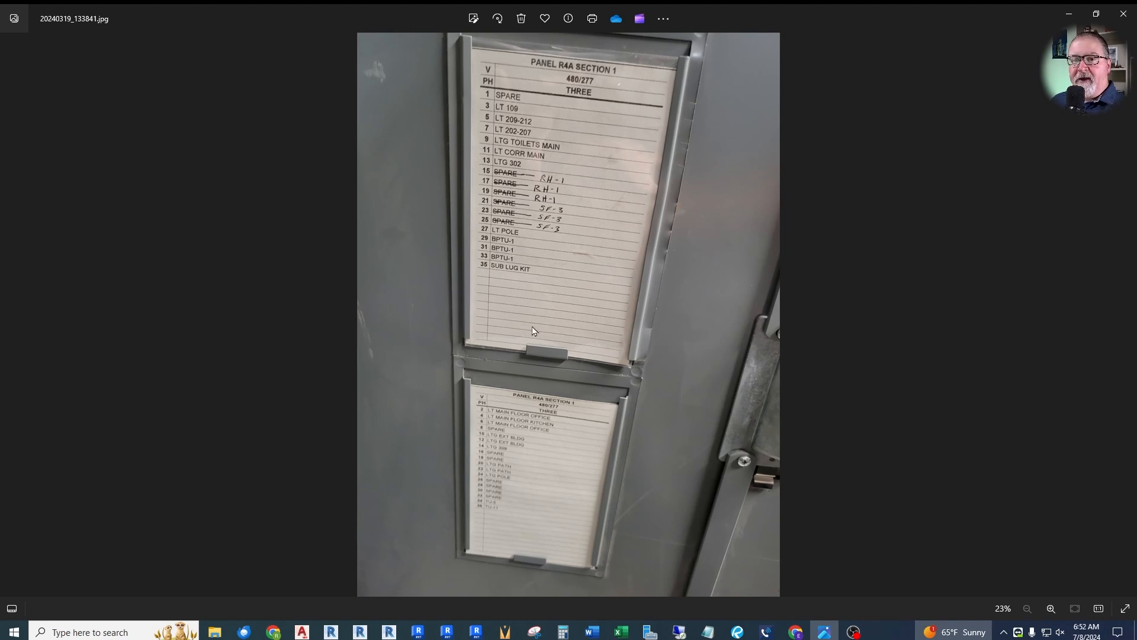
{"action": "mouse_move", "coordinate": [526, 342]}
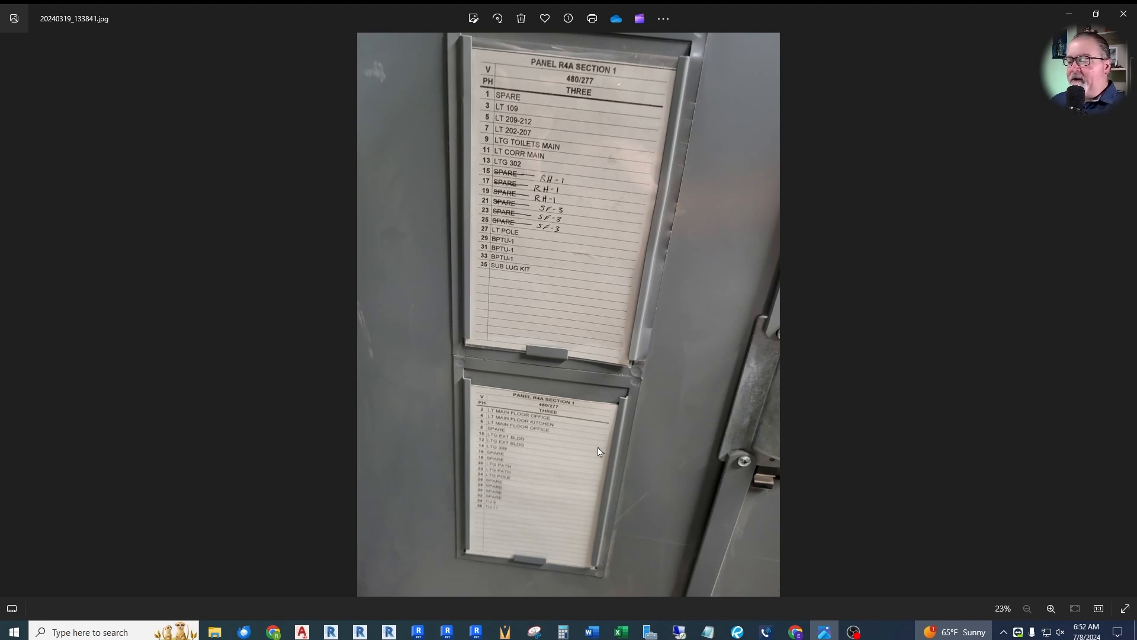
{"action": "mouse_move", "coordinate": [546, 301]}
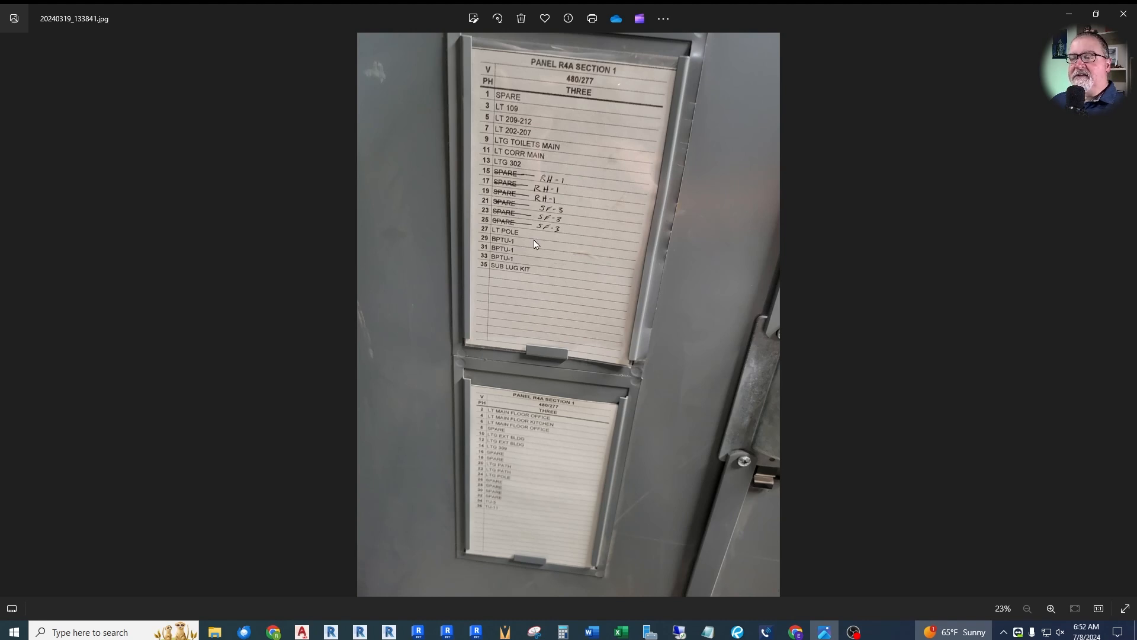
{"action": "mouse_move", "coordinate": [558, 315]}
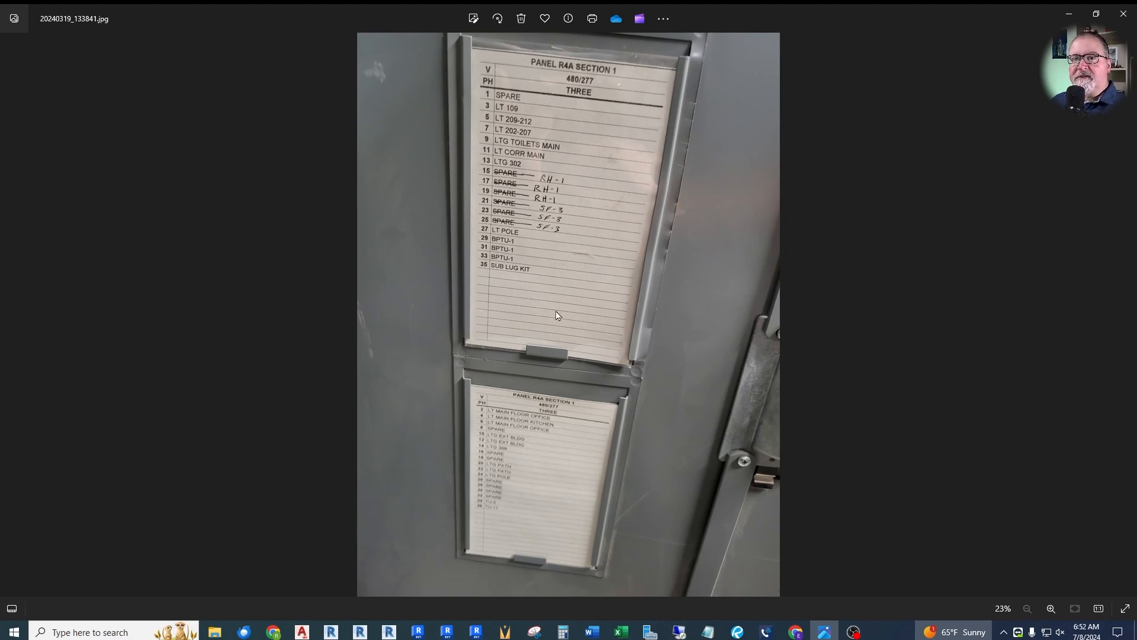
{"action": "mouse_move", "coordinate": [403, 287]}
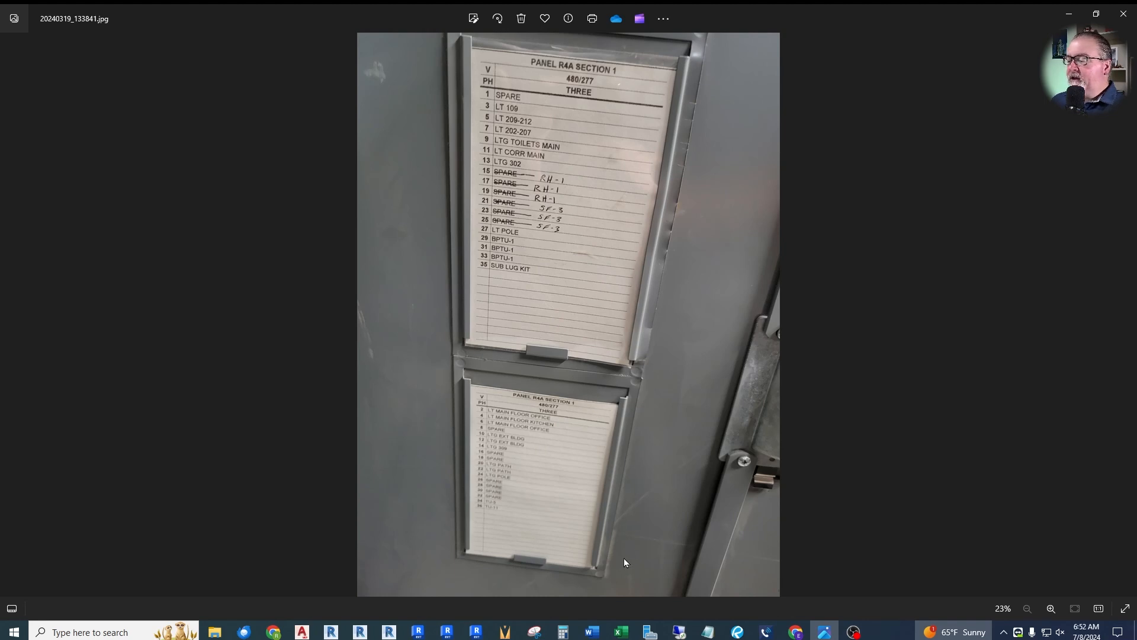
Step: Switch from the directory card photo back to the Revit Parking Level Power plan
{"action": "left_click", "coordinate": [447, 631]}
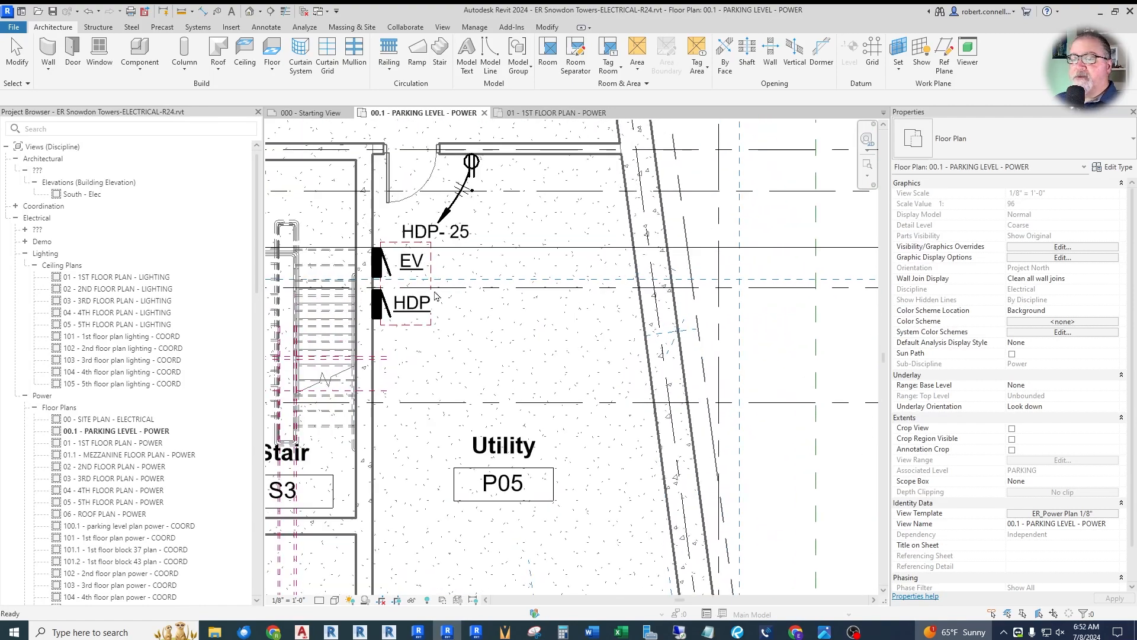
Step: Expand Electrical Equipment in the Project Browser to the ER_Switchboard 480V type
{"action": "scroll", "scroll_direction": "down", "scroll_amount": 3}
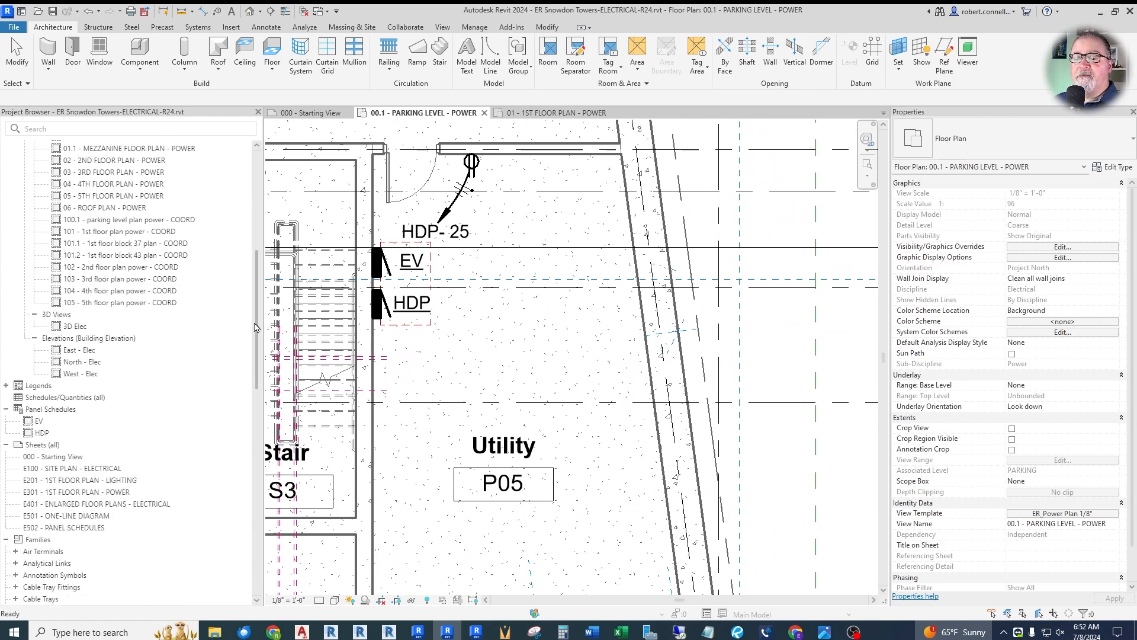
{"action": "left_click", "coordinate": [57, 288]}
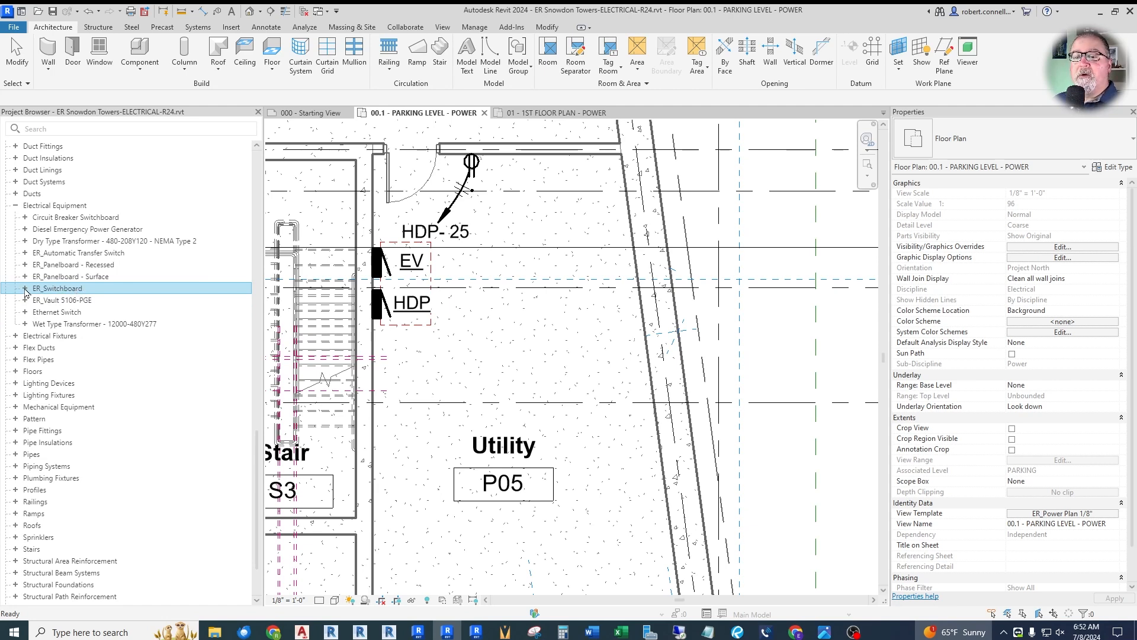
{"action": "left_click", "coordinate": [25, 288]}
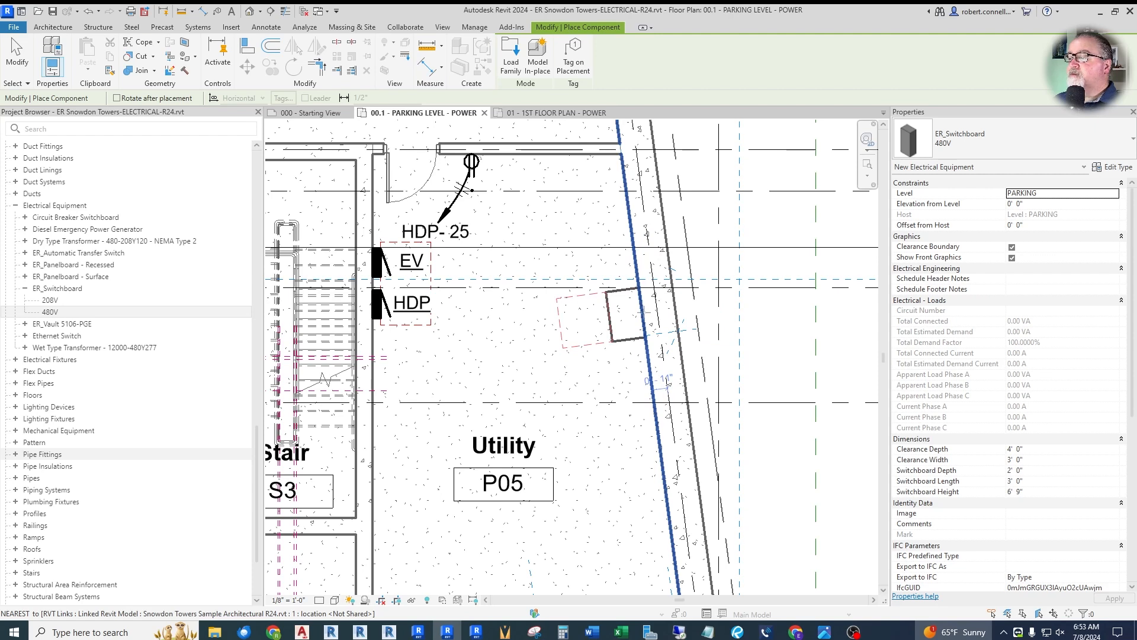
Step: Place the 480V switchboard in Utility room P05 and name its panel MDB
{"action": "left_click", "coordinate": [622, 313]}
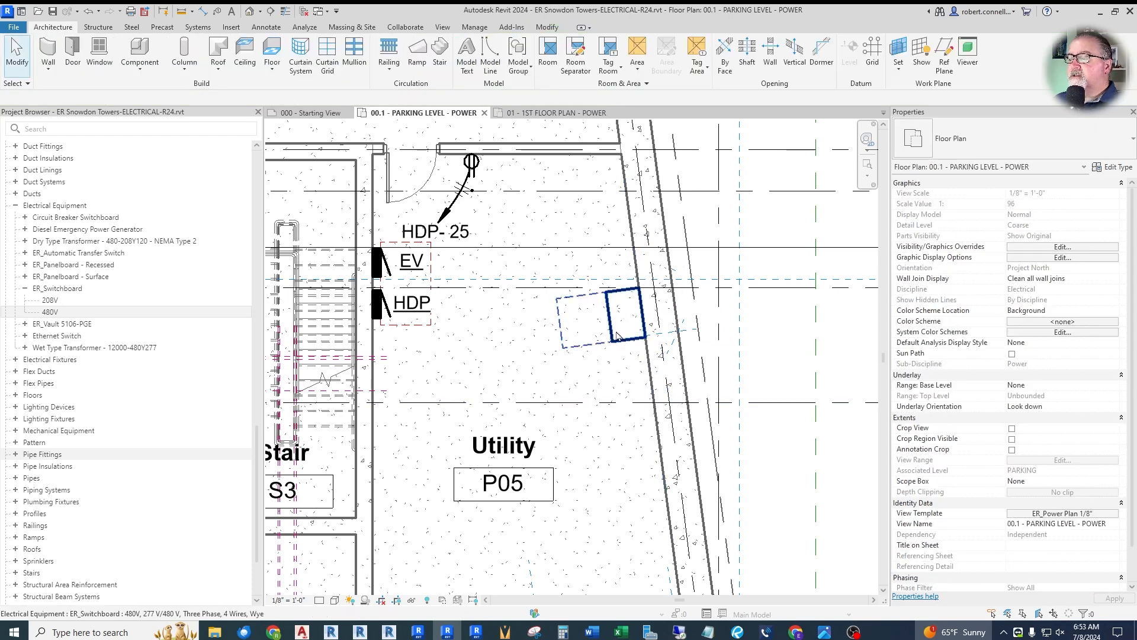
{"action": "left_click", "coordinate": [620, 318]}
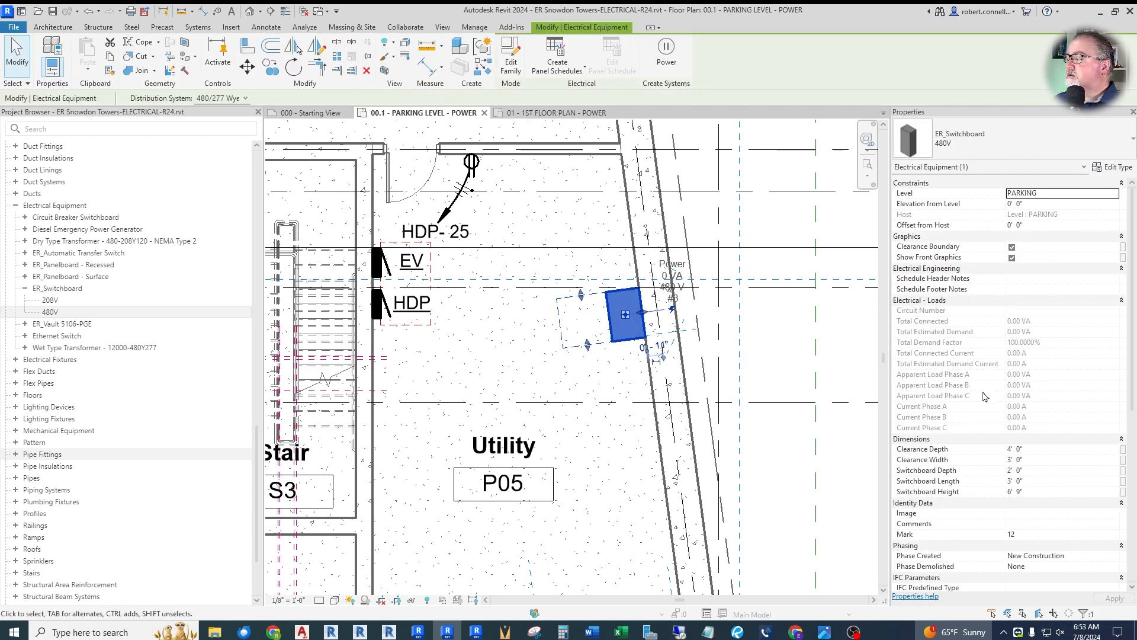
{"action": "scroll", "scroll_direction": "down", "scroll_amount": 3}
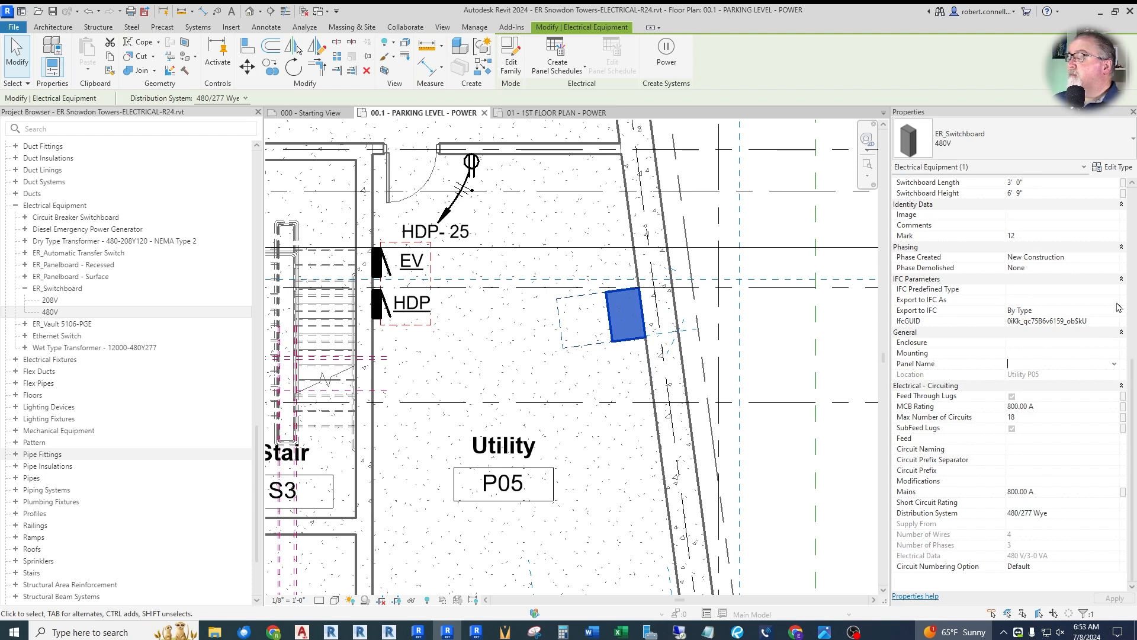
{"action": "type", "text": "MDB"}
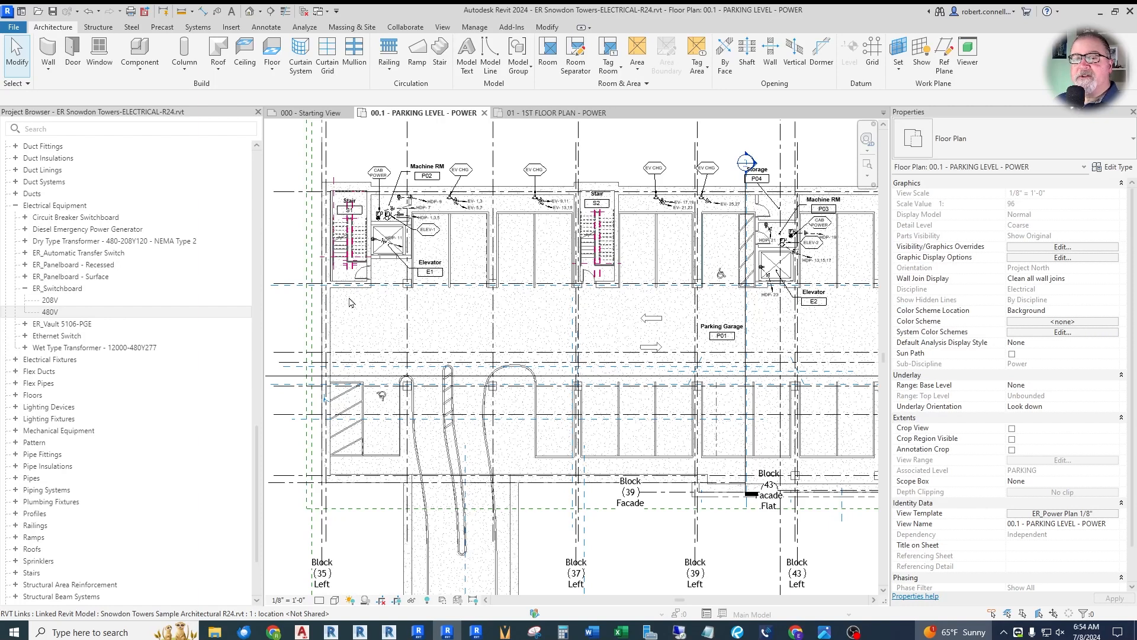
{"action": "mouse_move", "coordinate": [341, 322]}
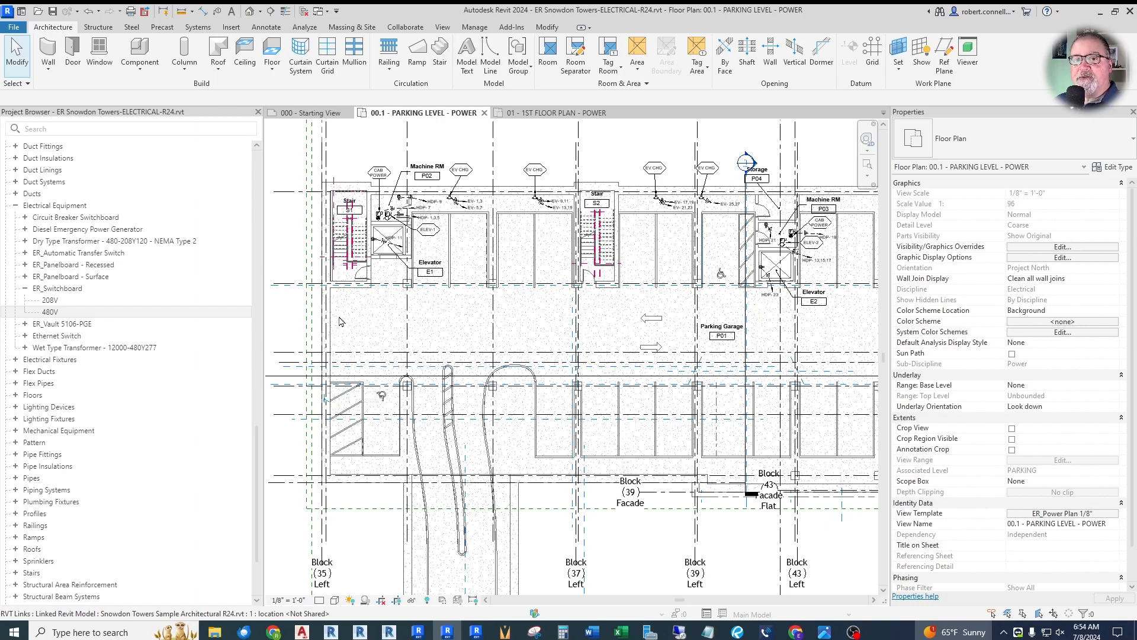
{"action": "mouse_move", "coordinate": [352, 313]}
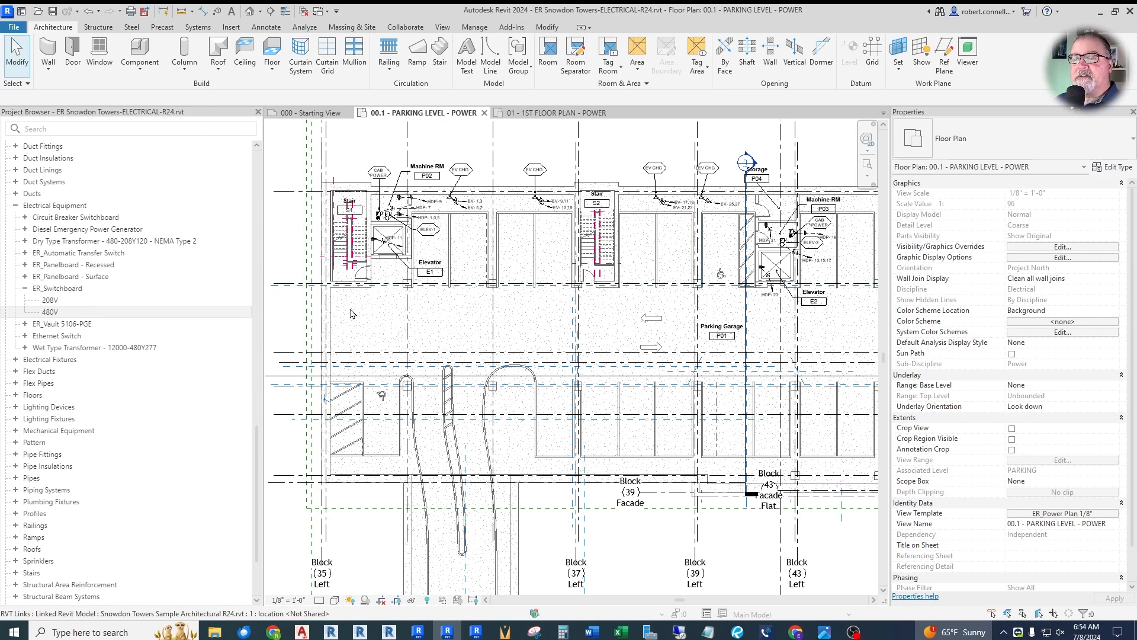
{"action": "mouse_move", "coordinate": [351, 305]}
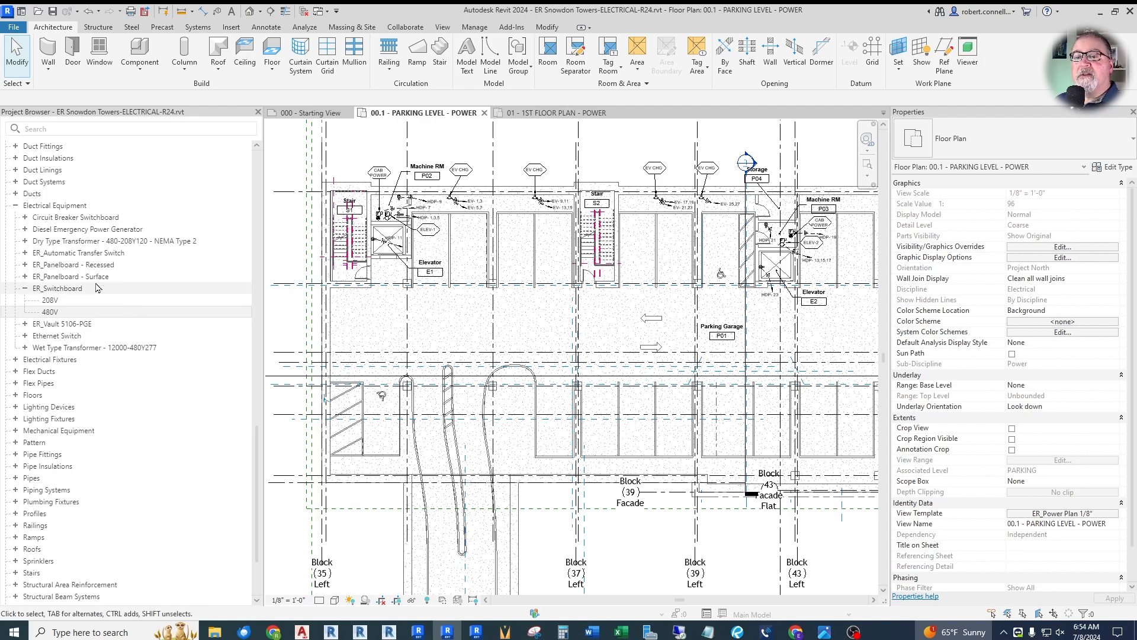
Step: Select the 120 V, 1500 VA ER_Equipment Connection by the stair and show its type properties
{"action": "scroll", "scroll_direction": "down", "scroll_amount": 3}
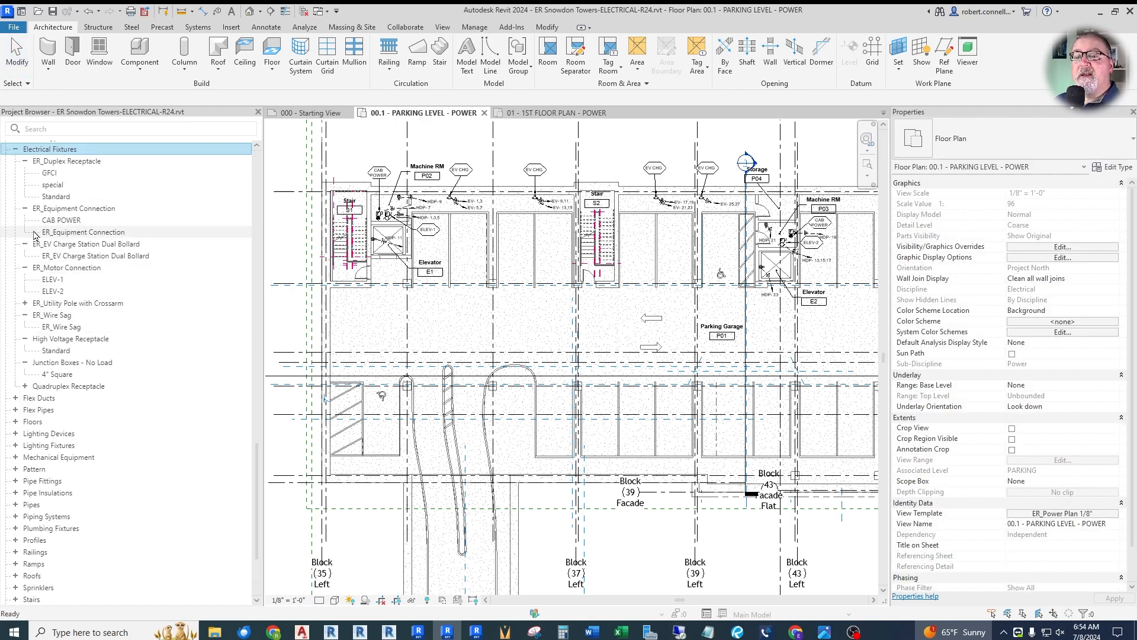
{"action": "left_click", "coordinate": [62, 220]}
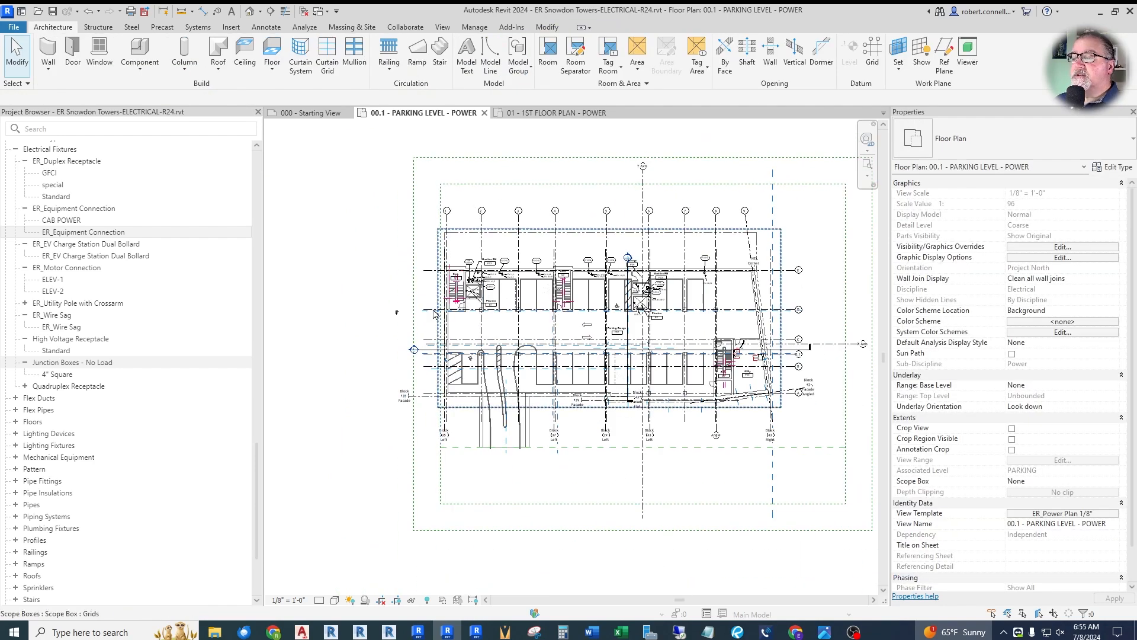
{"action": "left_click", "coordinate": [481, 211]}
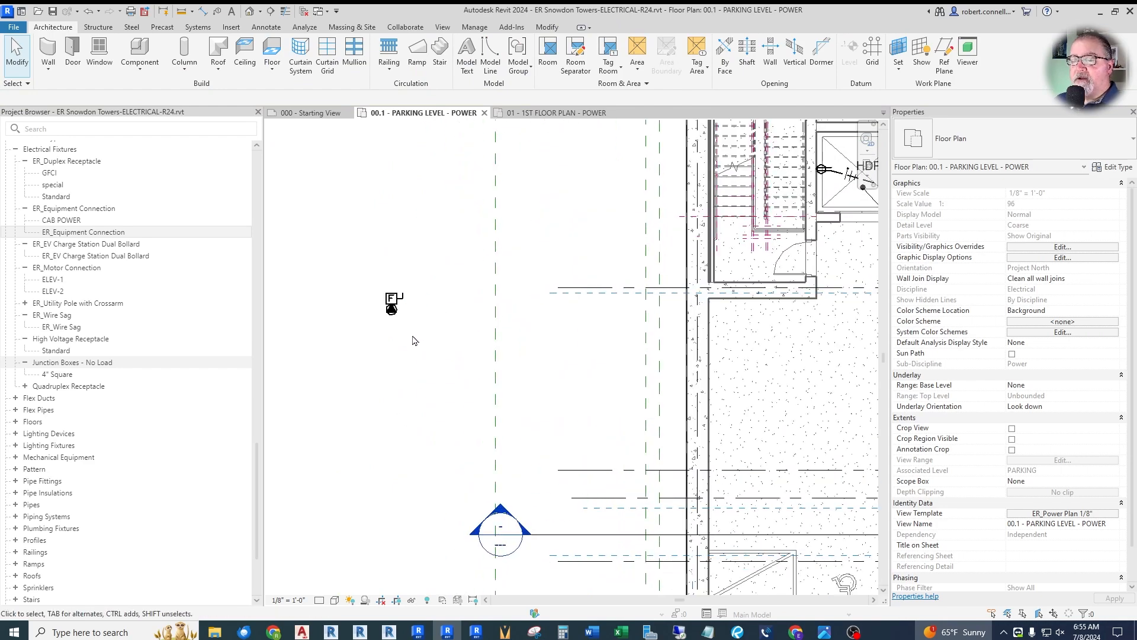
{"action": "left_click", "coordinate": [392, 304]}
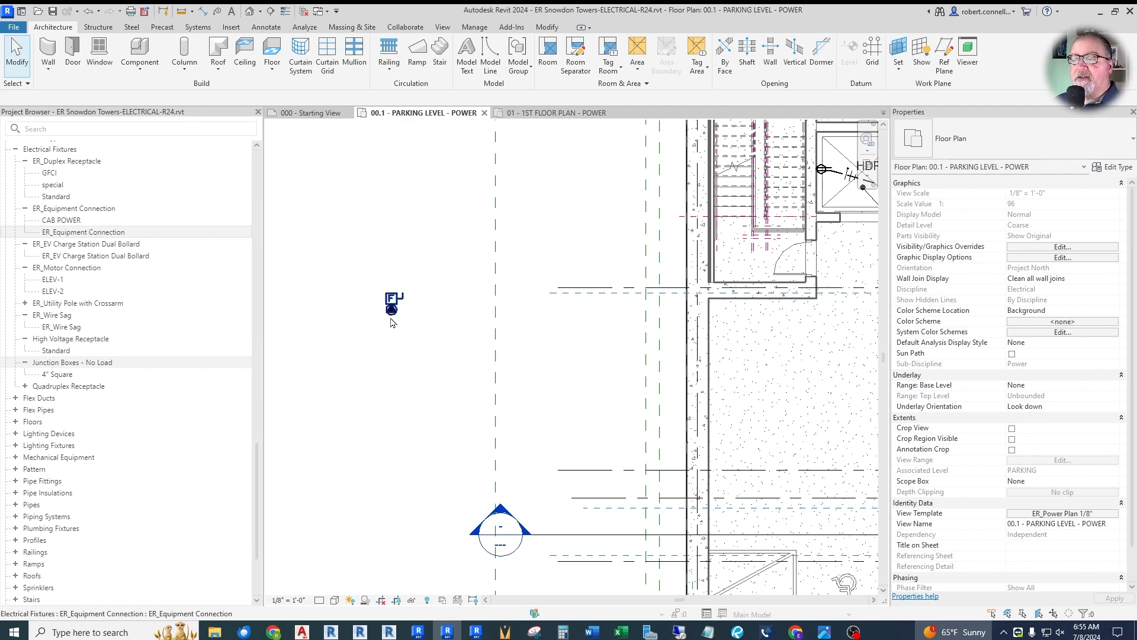
{"action": "left_click", "coordinate": [393, 299]}
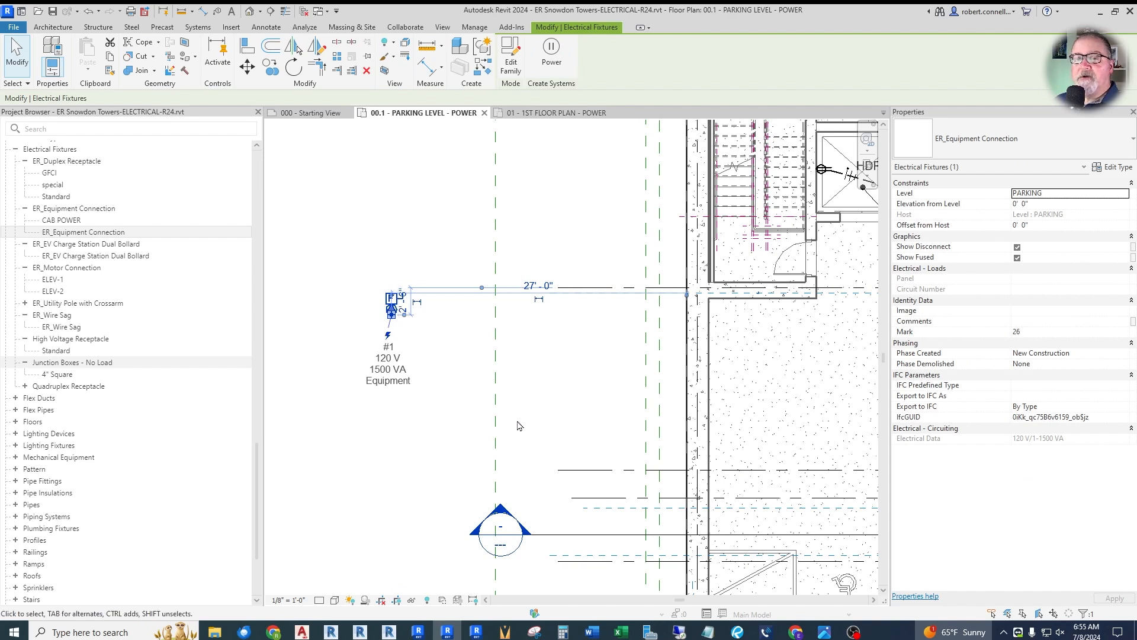
{"action": "mouse_move", "coordinate": [447, 409]}
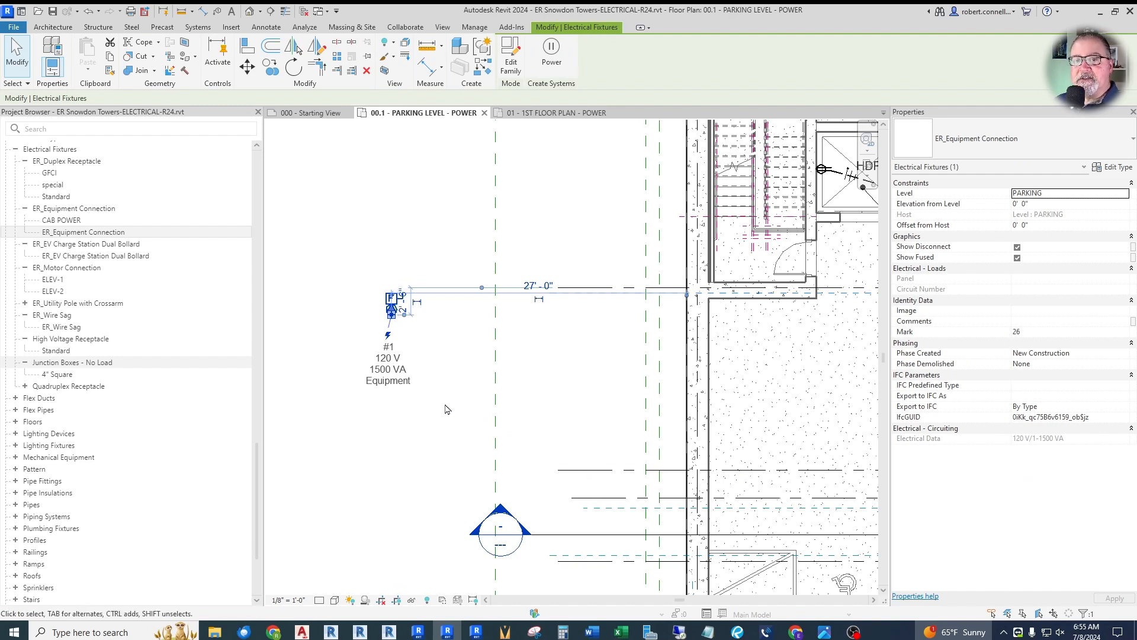
{"action": "mouse_move", "coordinate": [446, 399]}
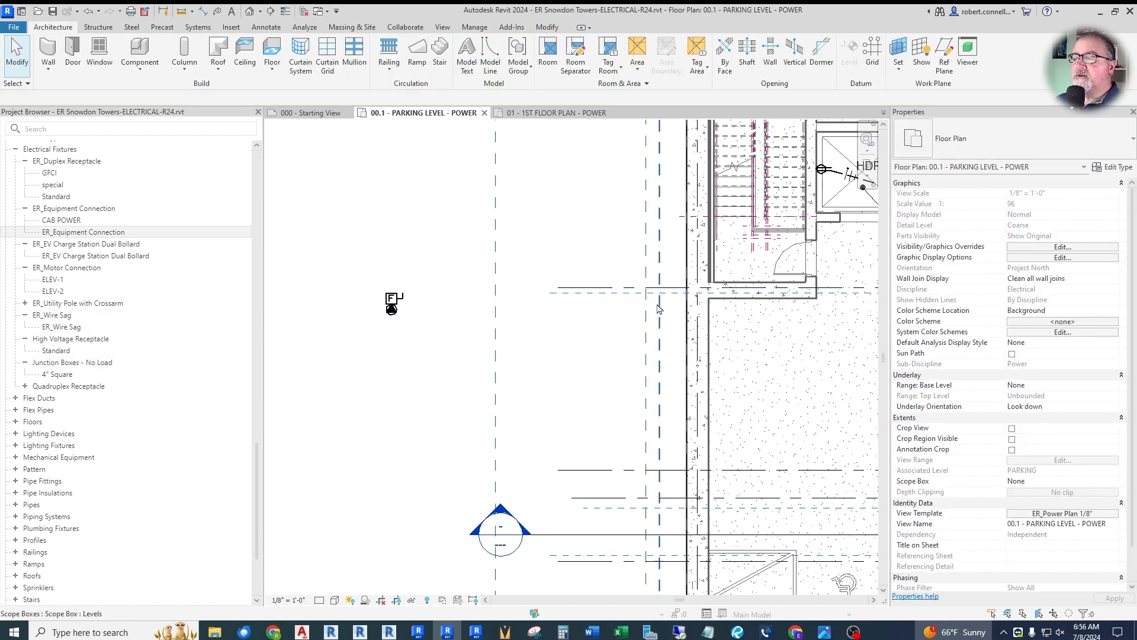
{"action": "left_click", "coordinate": [394, 302]}
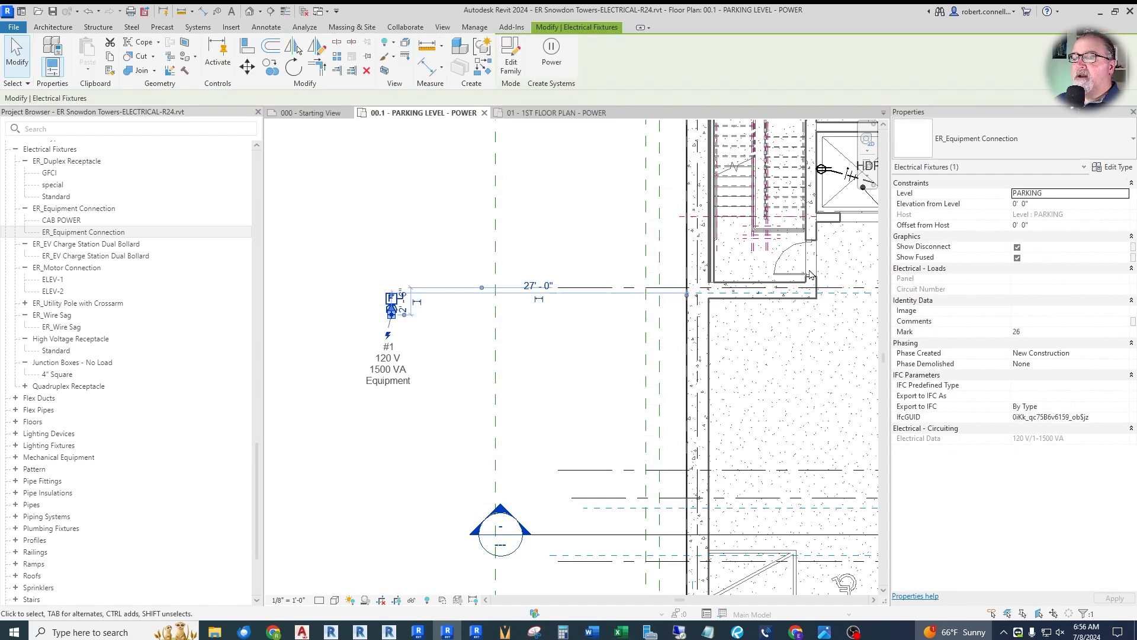
{"action": "left_click", "coordinate": [1116, 167]}
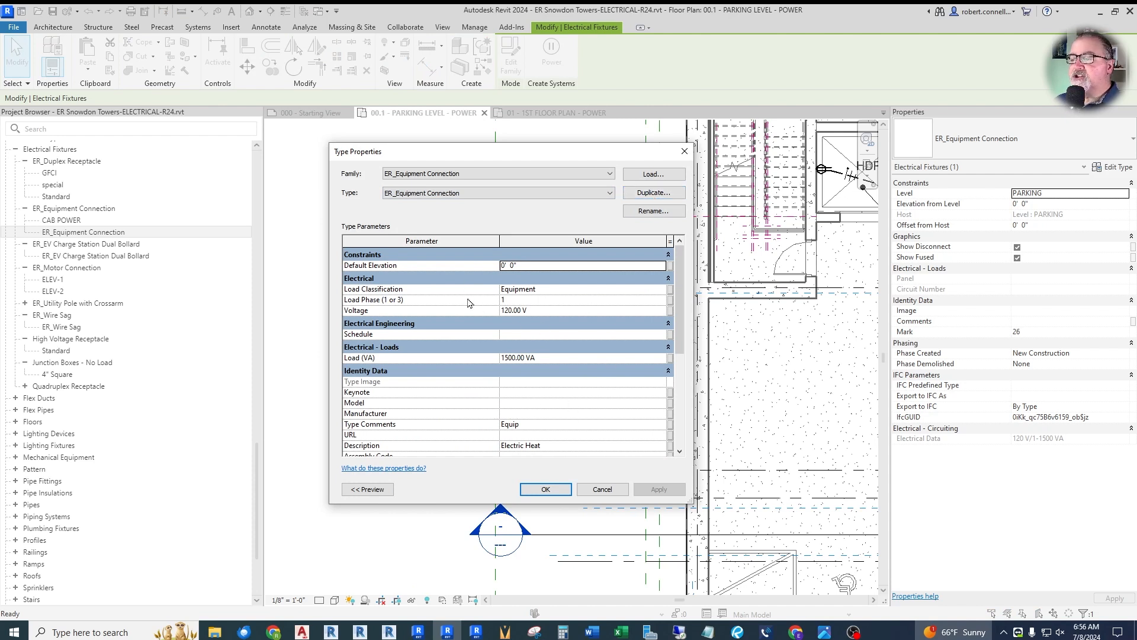
Step: Duplicate the fixture type as EXISTING PANEL R4A and bring up its load classification choices
{"action": "left_click", "coordinate": [651, 192]}
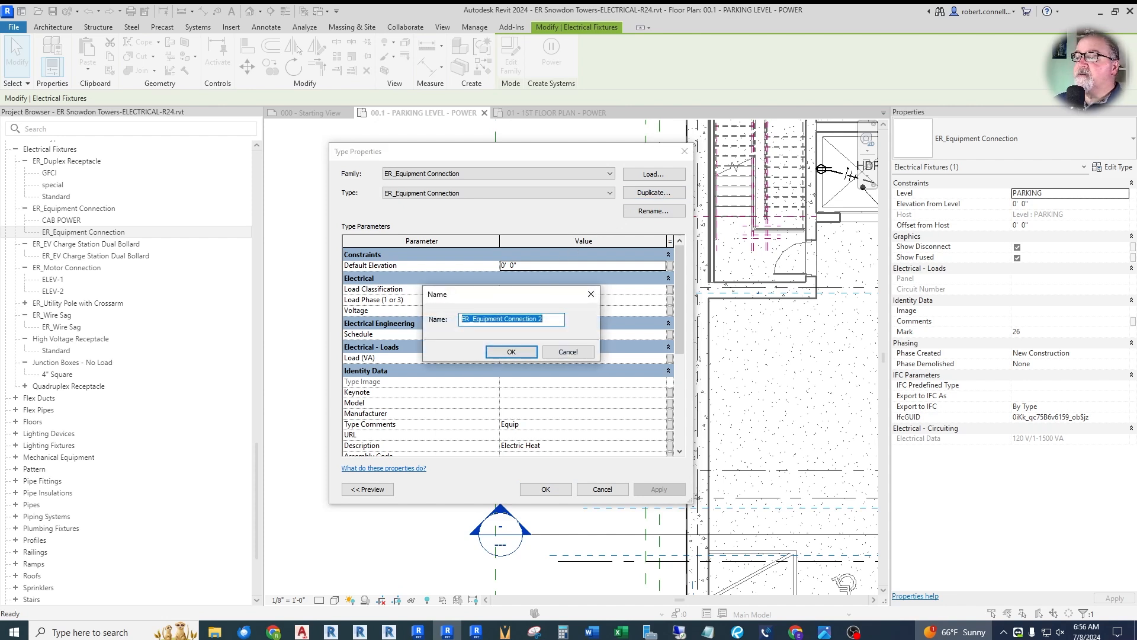
{"action": "type", "text": "EXISTING PANEL R4A"}
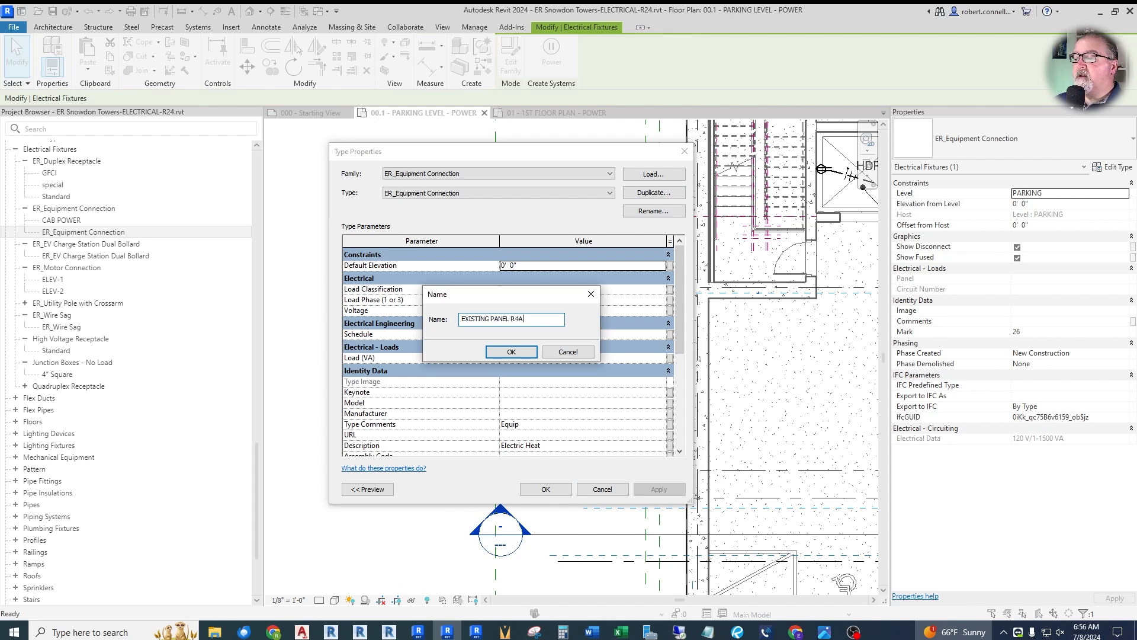
{"action": "left_click", "coordinate": [512, 352]}
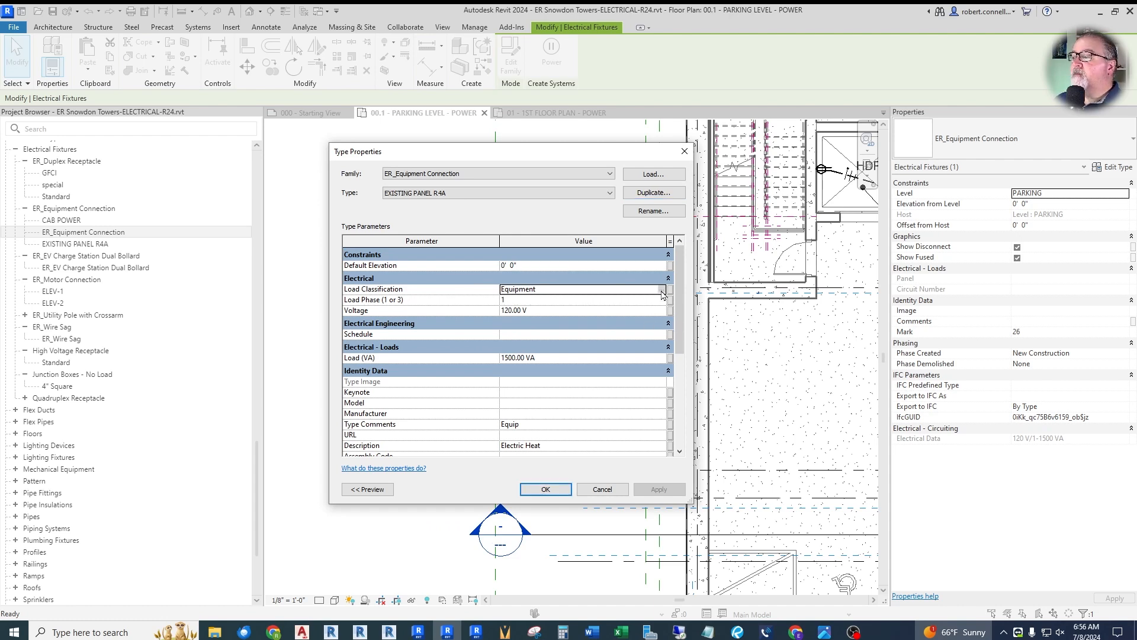
{"action": "left_click", "coordinate": [660, 289]}
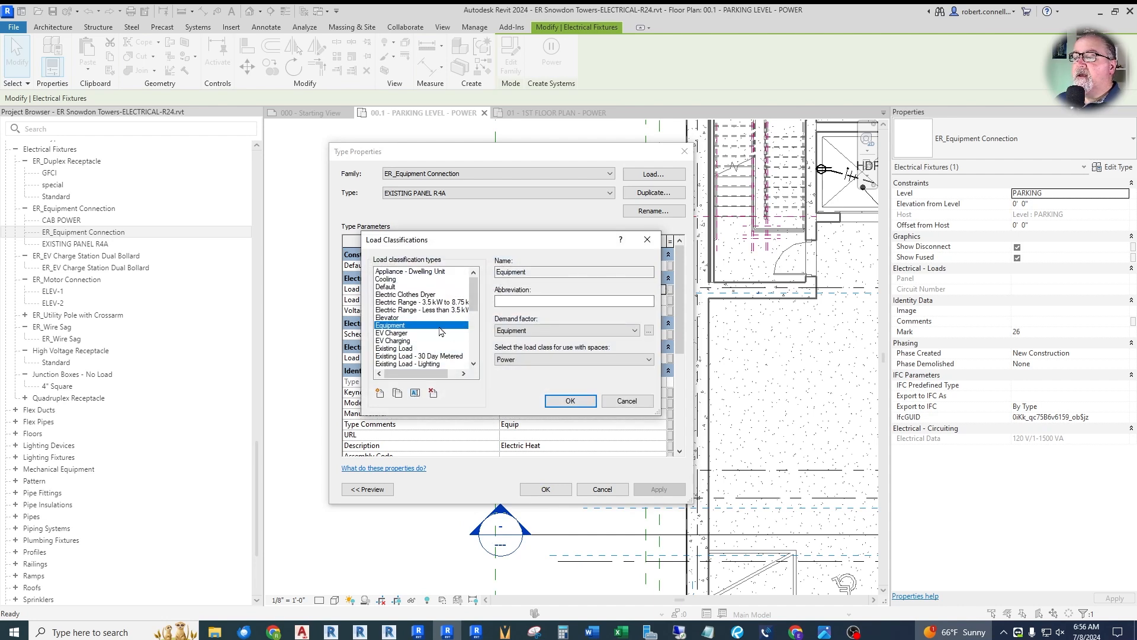
{"action": "mouse_move", "coordinate": [430, 351]}
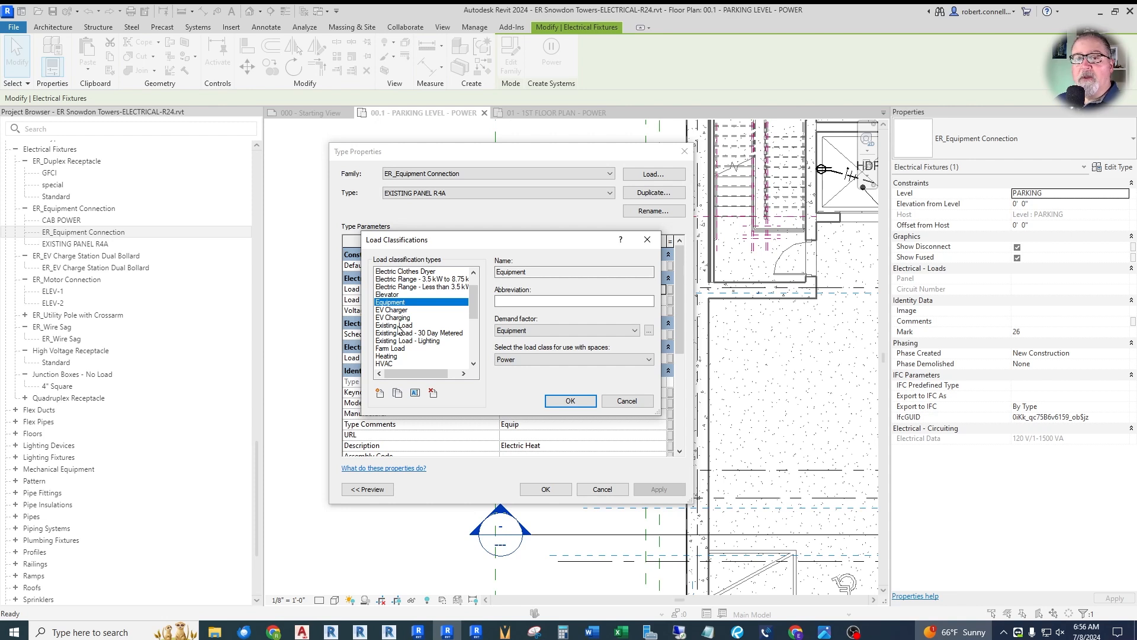
{"action": "mouse_move", "coordinate": [438, 345]}
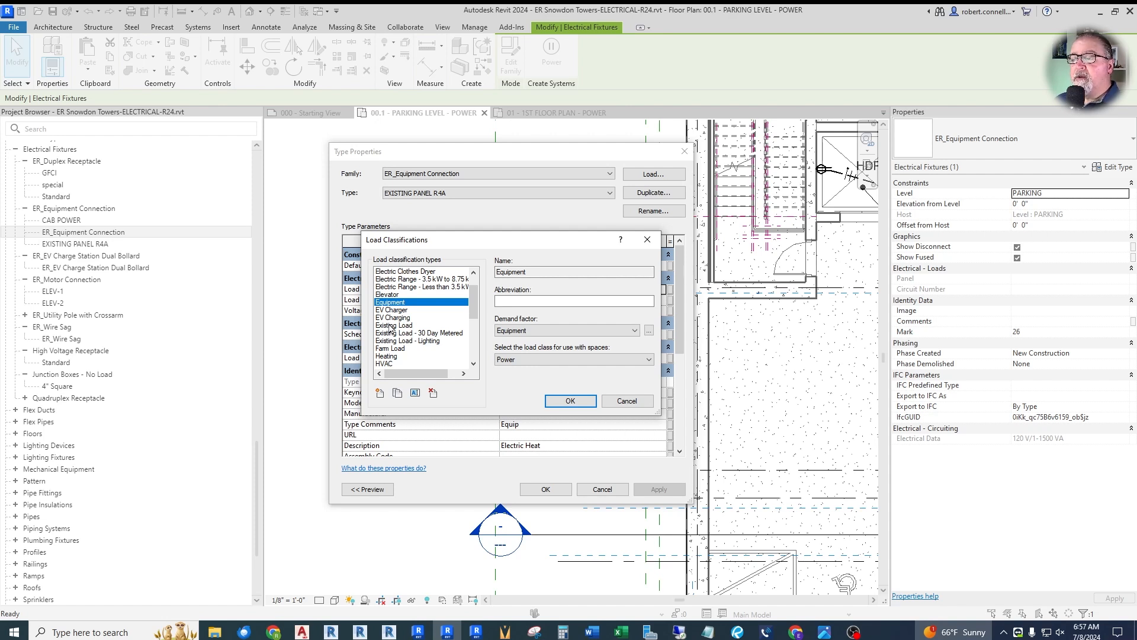
{"action": "mouse_move", "coordinate": [392, 327]}
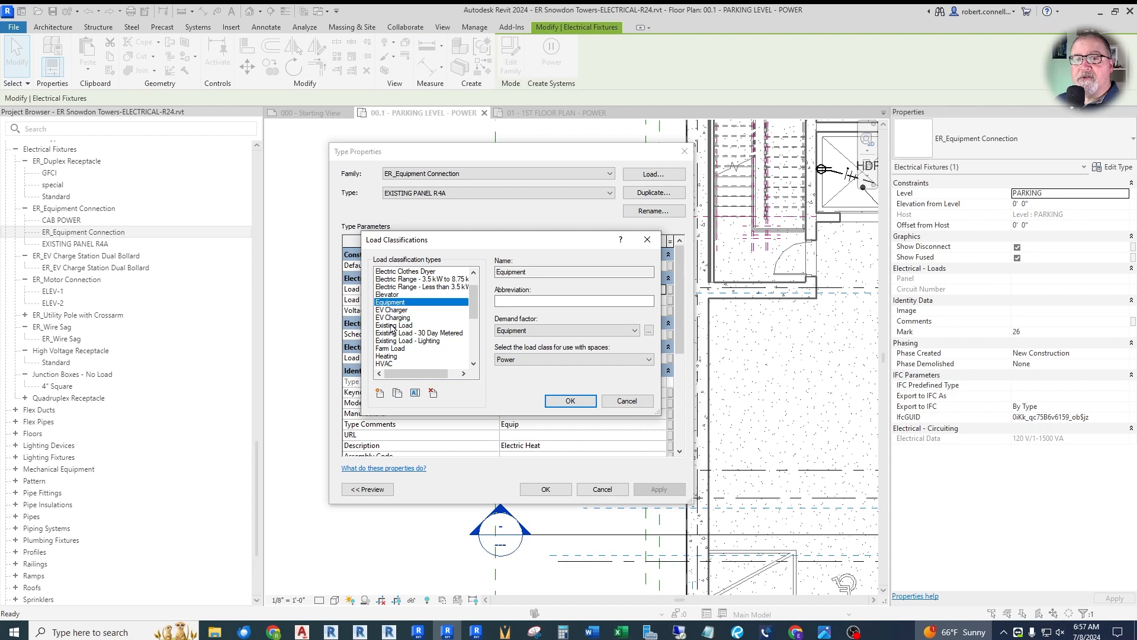
Step: Choose Existing Load as the type's load classification and confirm
{"action": "left_click", "coordinate": [393, 325]}
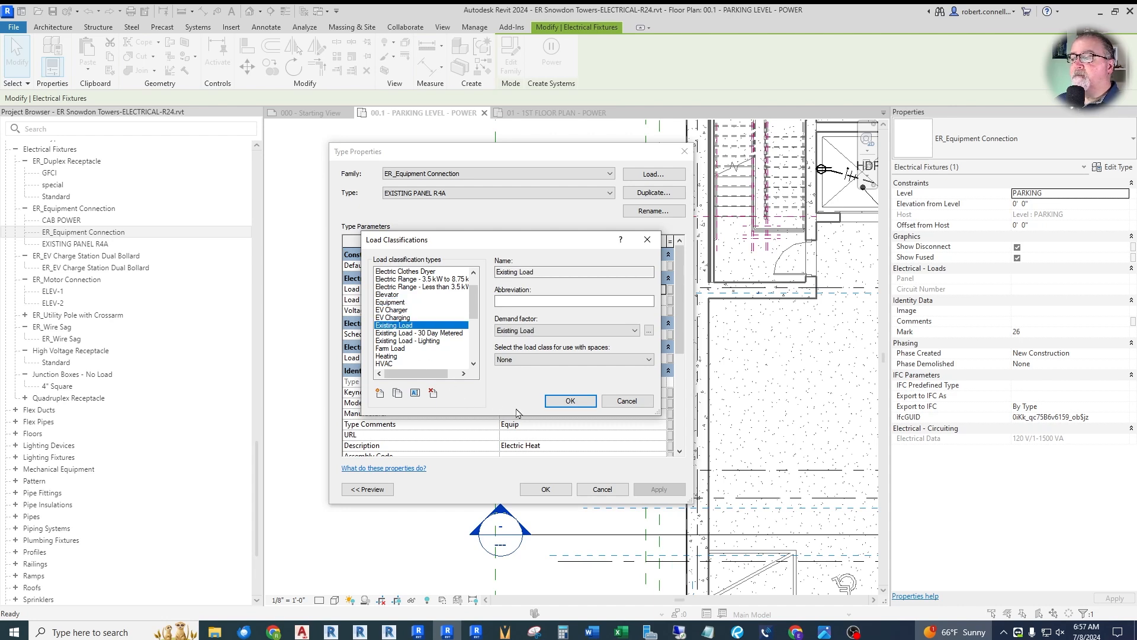
{"action": "left_click", "coordinate": [570, 401]}
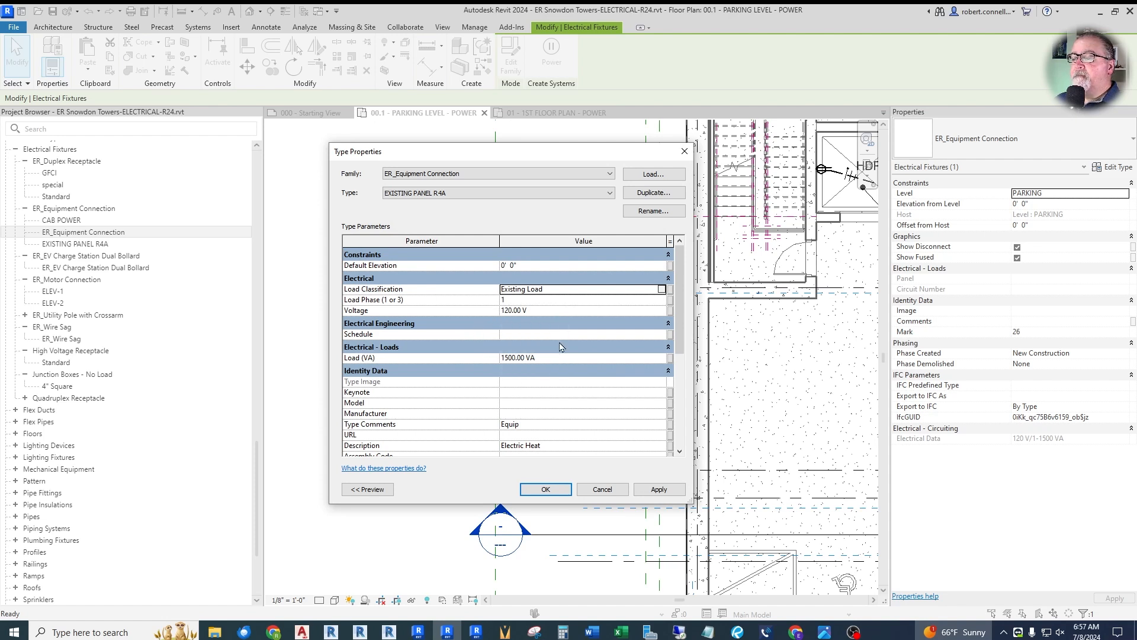
{"action": "mouse_move", "coordinate": [554, 334]}
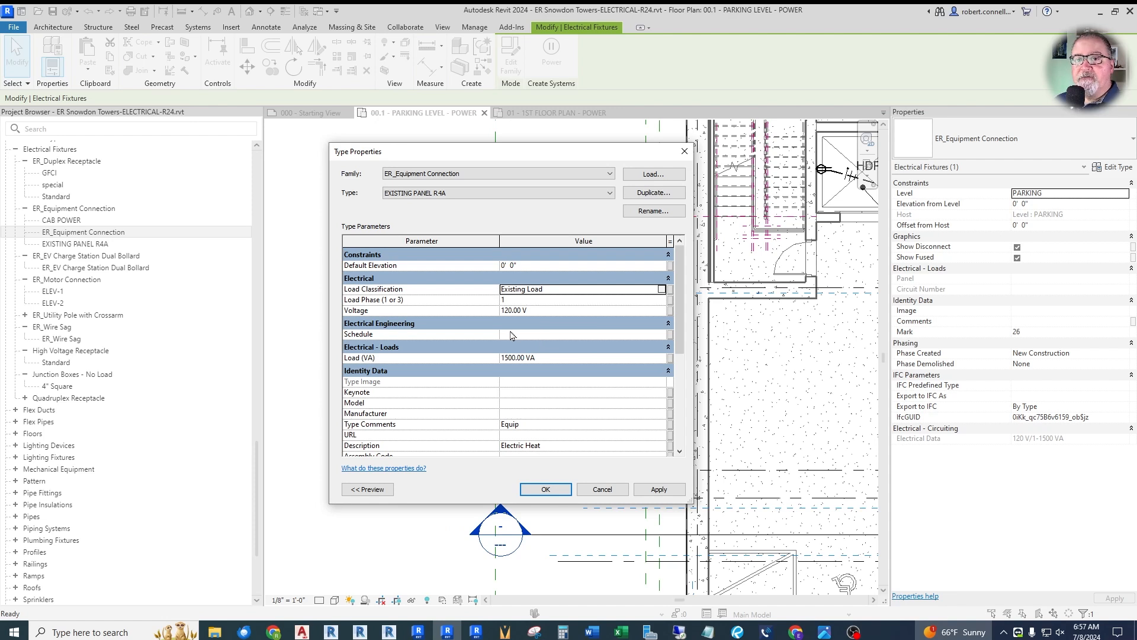
{"action": "mouse_move", "coordinate": [572, 592]}
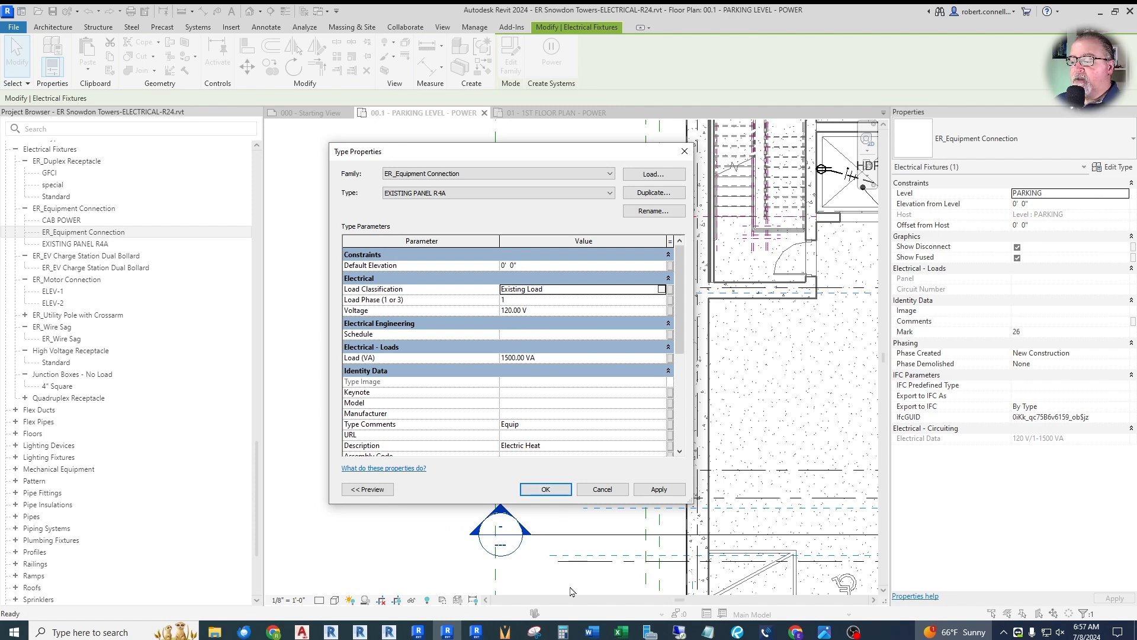
{"action": "mouse_move", "coordinate": [554, 319]}
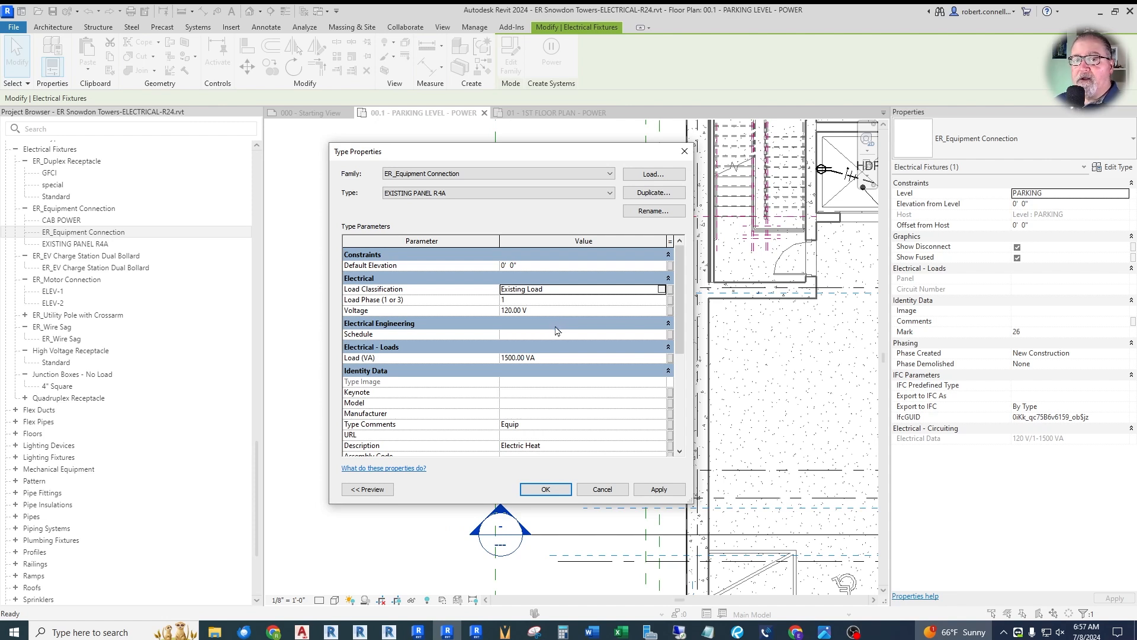
{"action": "mouse_move", "coordinate": [564, 631]}
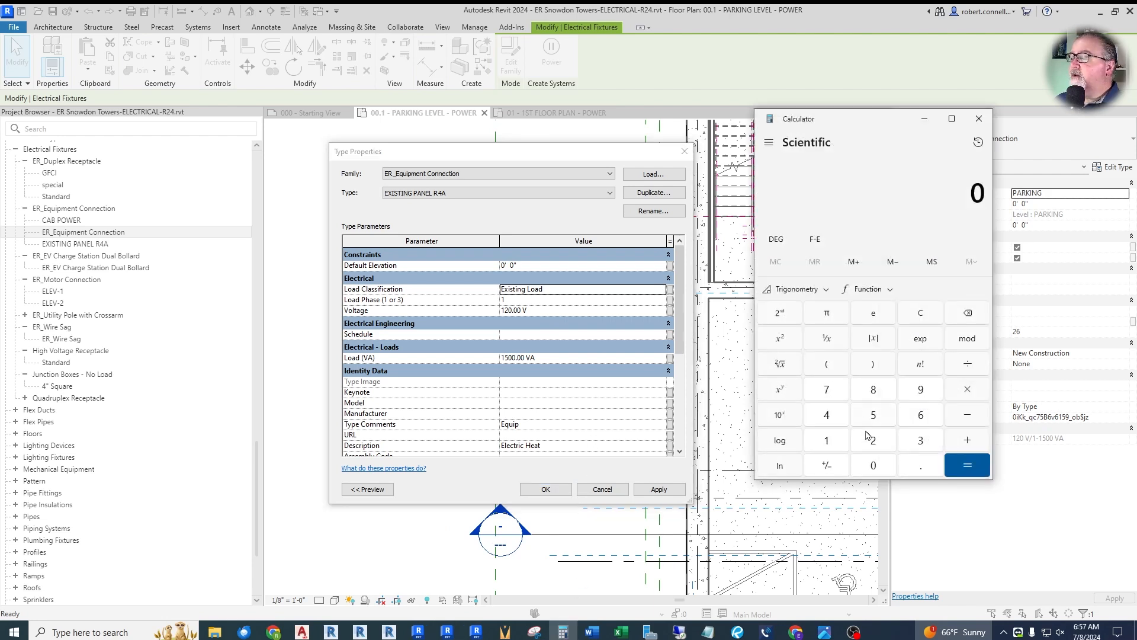
Step: Work out 42 ÷ 3 × 20 × 0.6 = 168 in Calculator for the panel load
{"action": "left_click", "coordinate": [873, 440]}
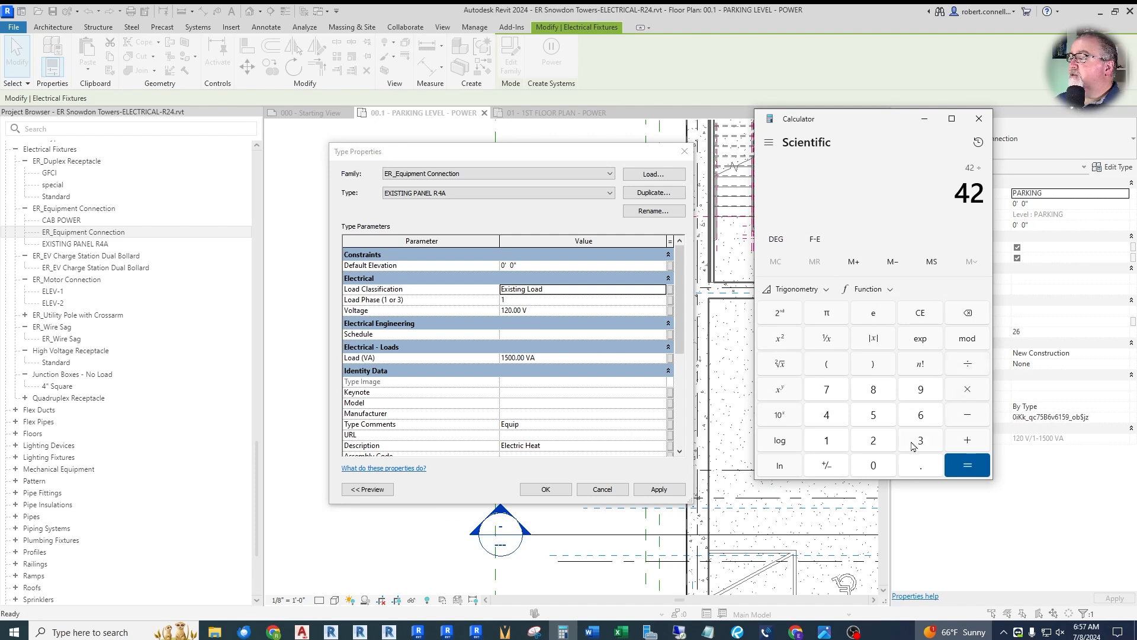
{"action": "left_click", "coordinate": [967, 464]}
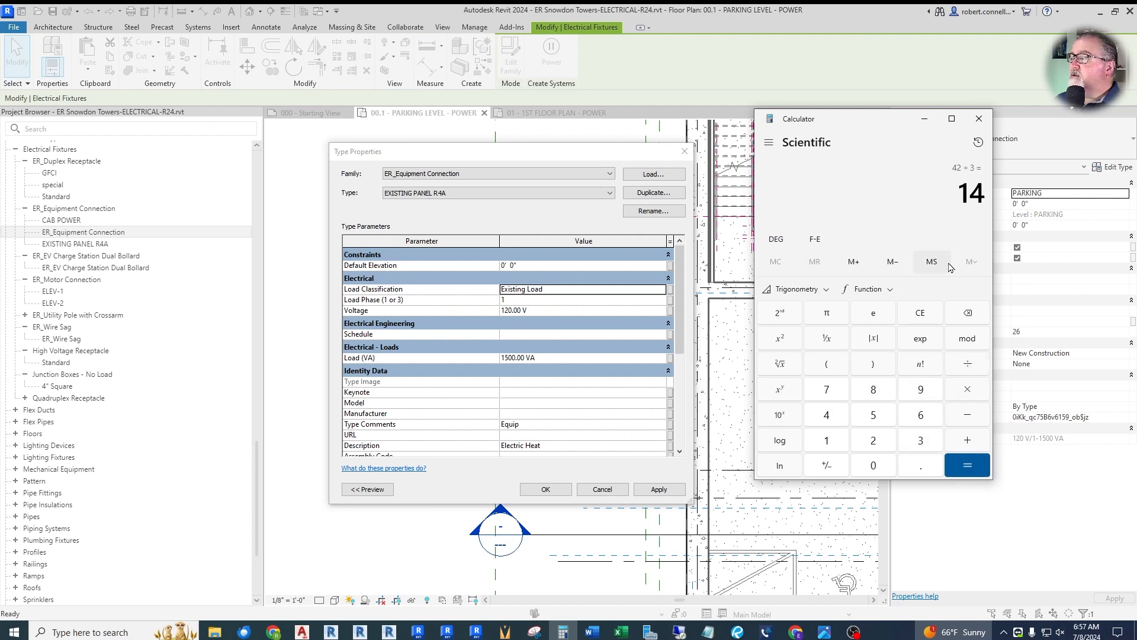
{"action": "mouse_move", "coordinate": [894, 212]}
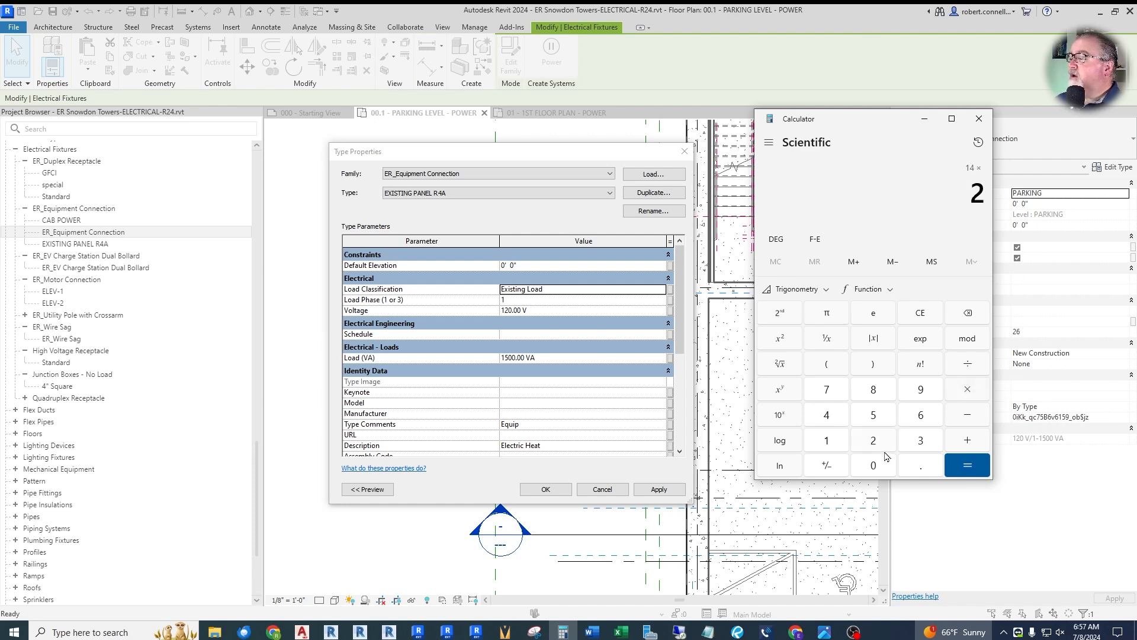
{"action": "left_click", "coordinate": [967, 465]}
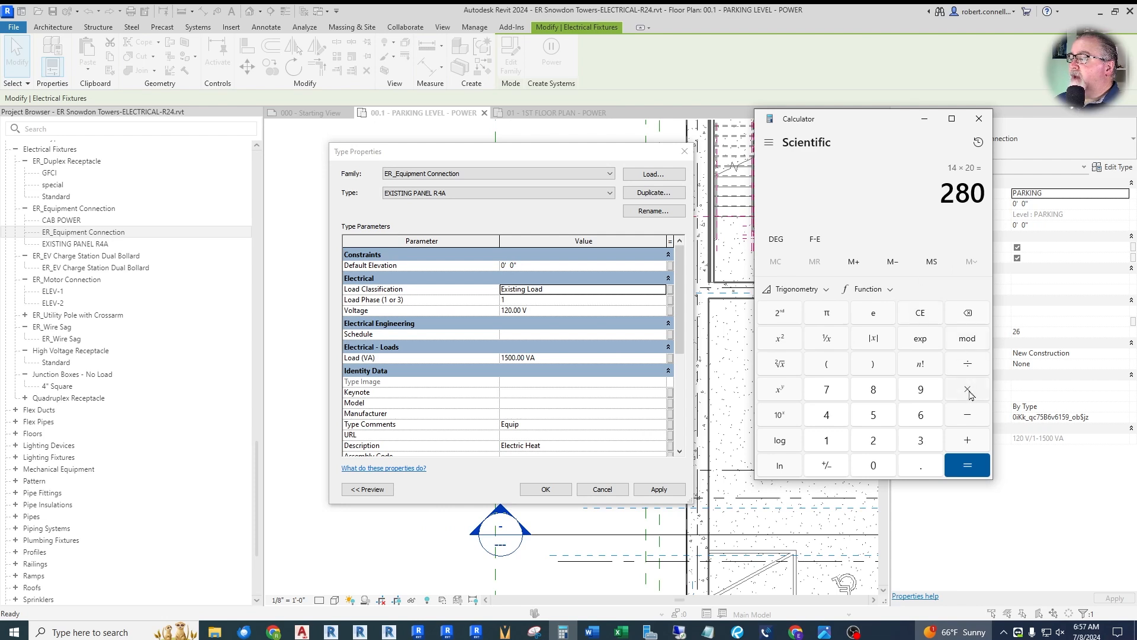
{"action": "left_click", "coordinate": [967, 464]}
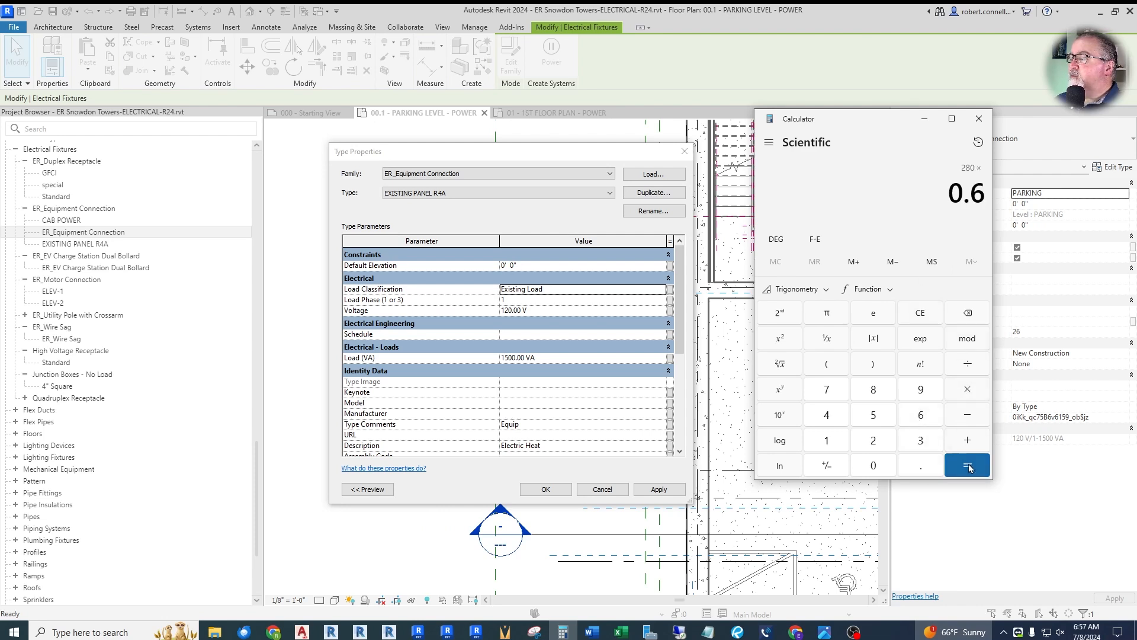
{"action": "left_click", "coordinate": [966, 464]}
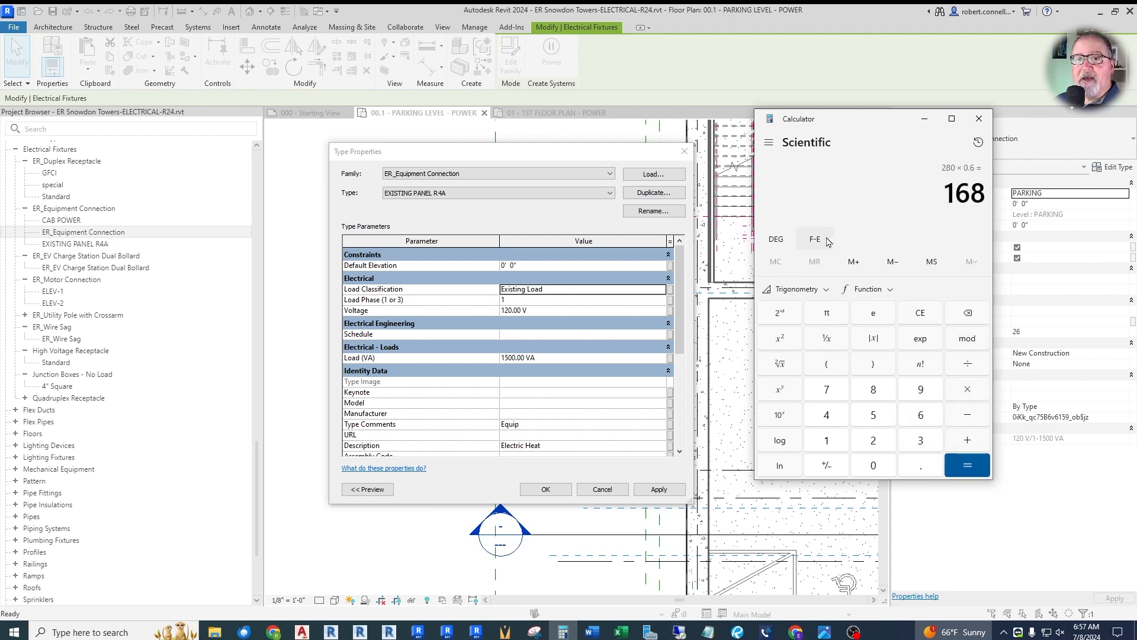
{"action": "mouse_move", "coordinate": [562, 363]}
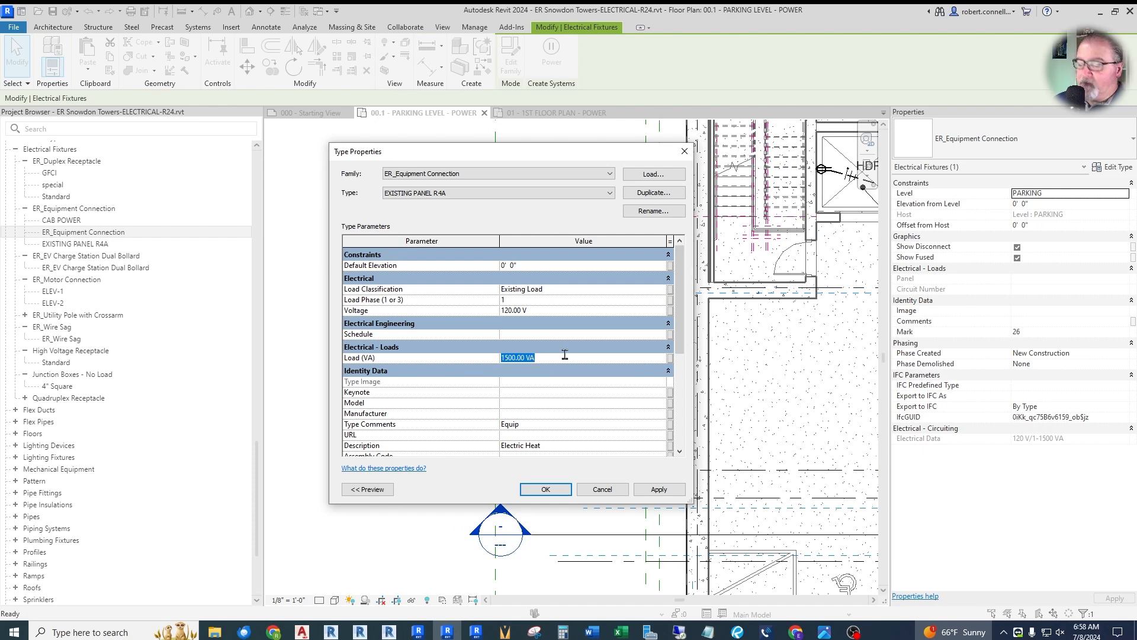
Step: Set the type's Load to =168*830 (139440 VA), three-phase at 480 V, and apply
{"action": "key", "text": "Delete"}
{"action": "type", "text": "="}
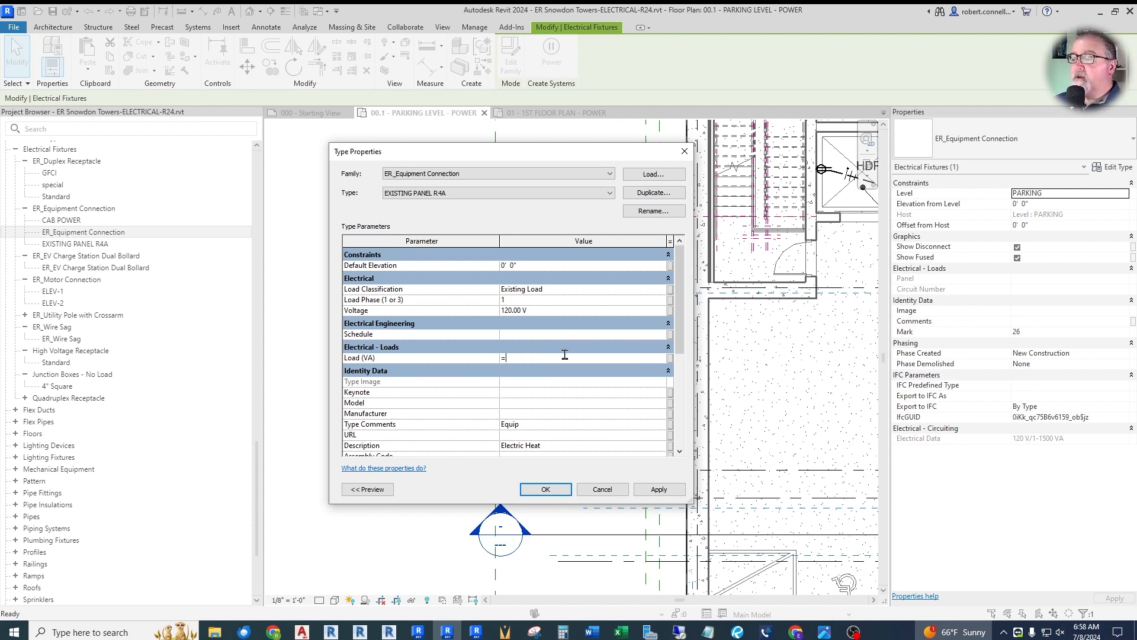
{"action": "type", "text": "168*"}
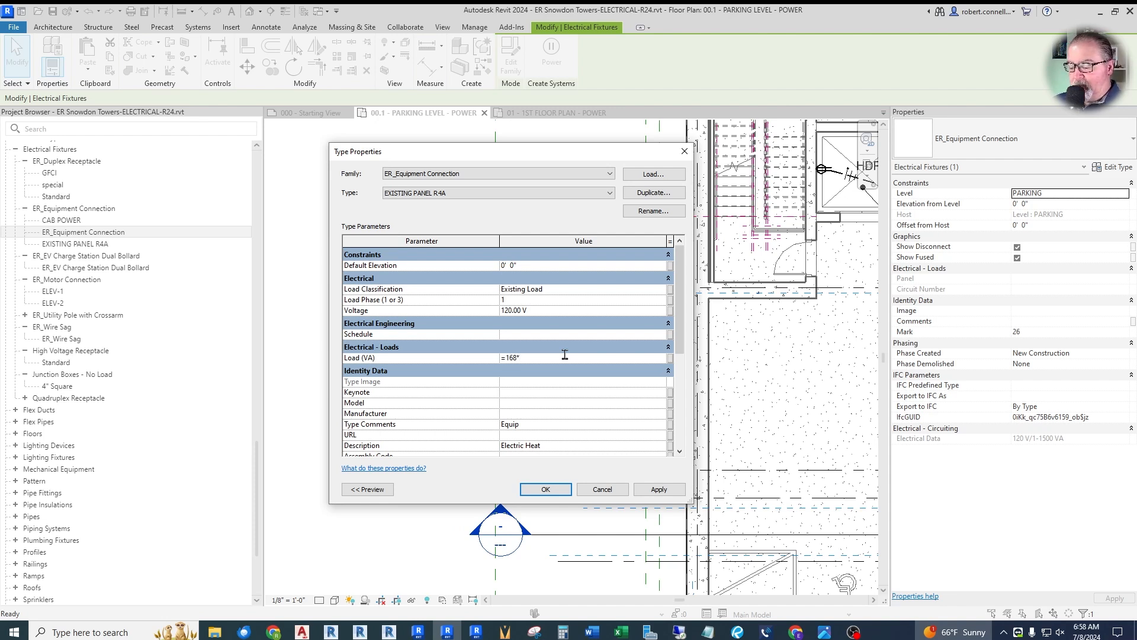
{"action": "type", "text": "83"}
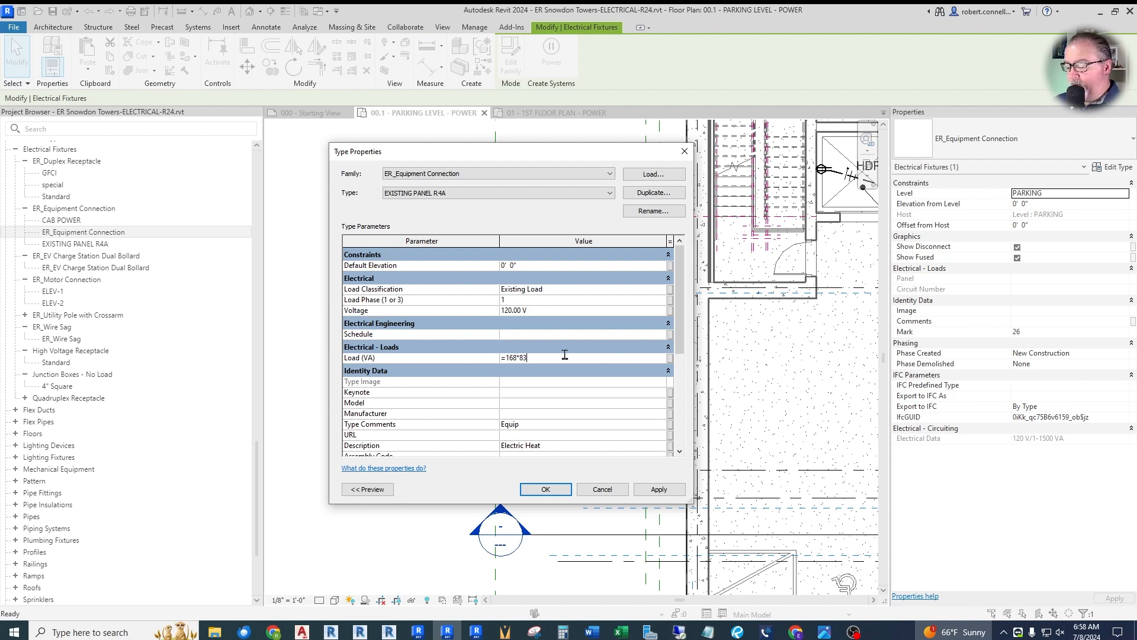
{"action": "key", "text": "Enter"}
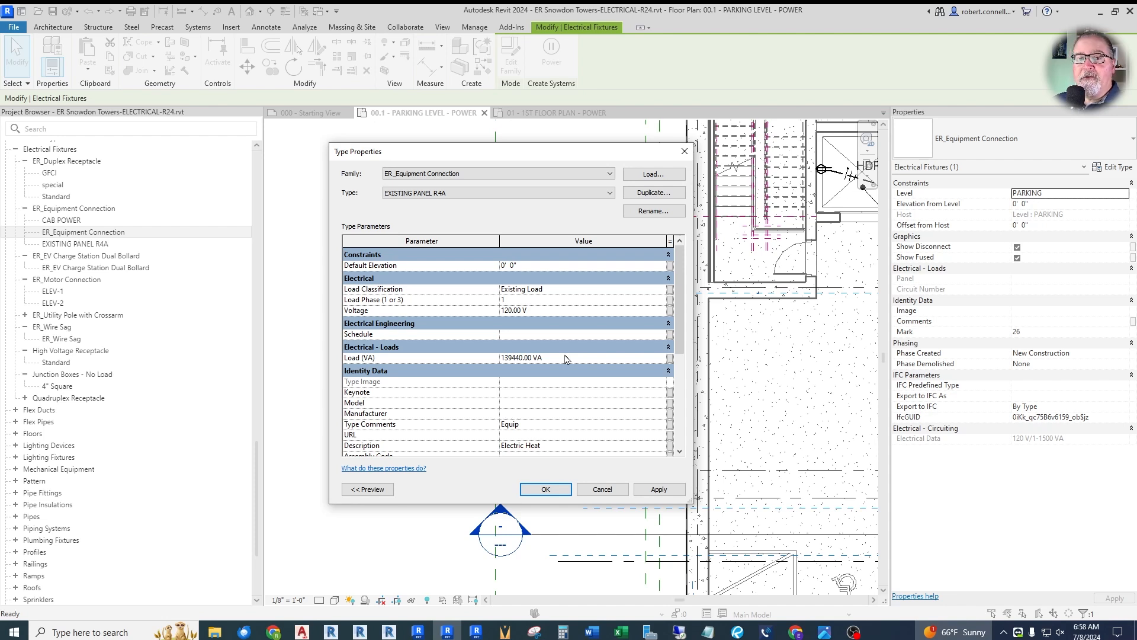
{"action": "type", "text": "480"}
{"action": "left_click", "coordinate": [584, 298]}
{"action": "type", "text": "3"}
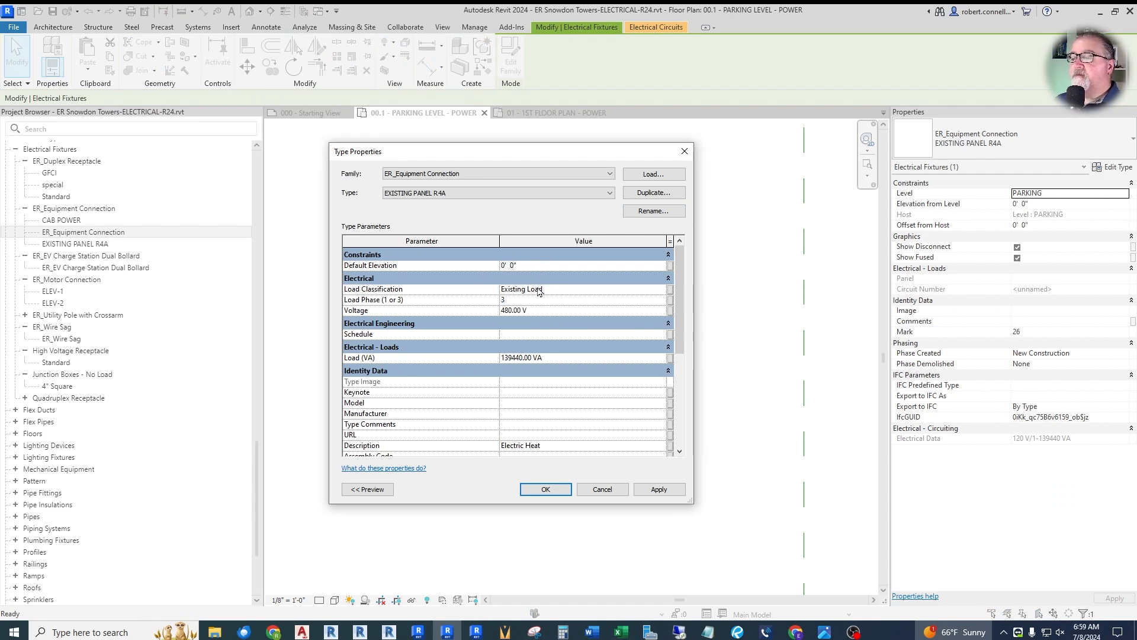
{"action": "mouse_move", "coordinate": [547, 312]}
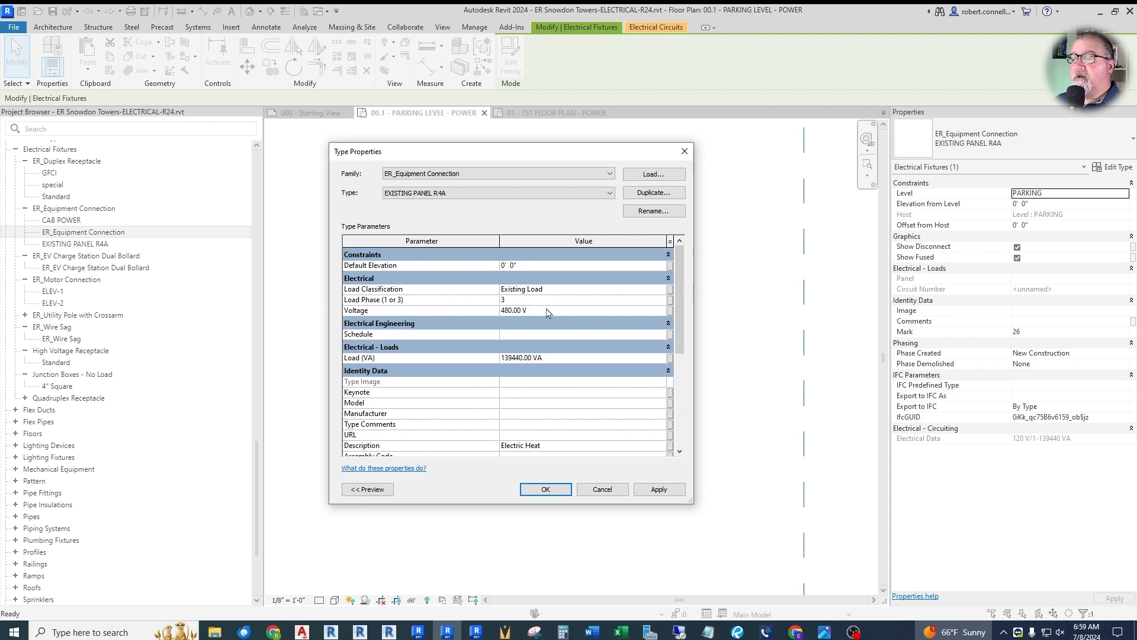
{"action": "left_click", "coordinate": [545, 489]}
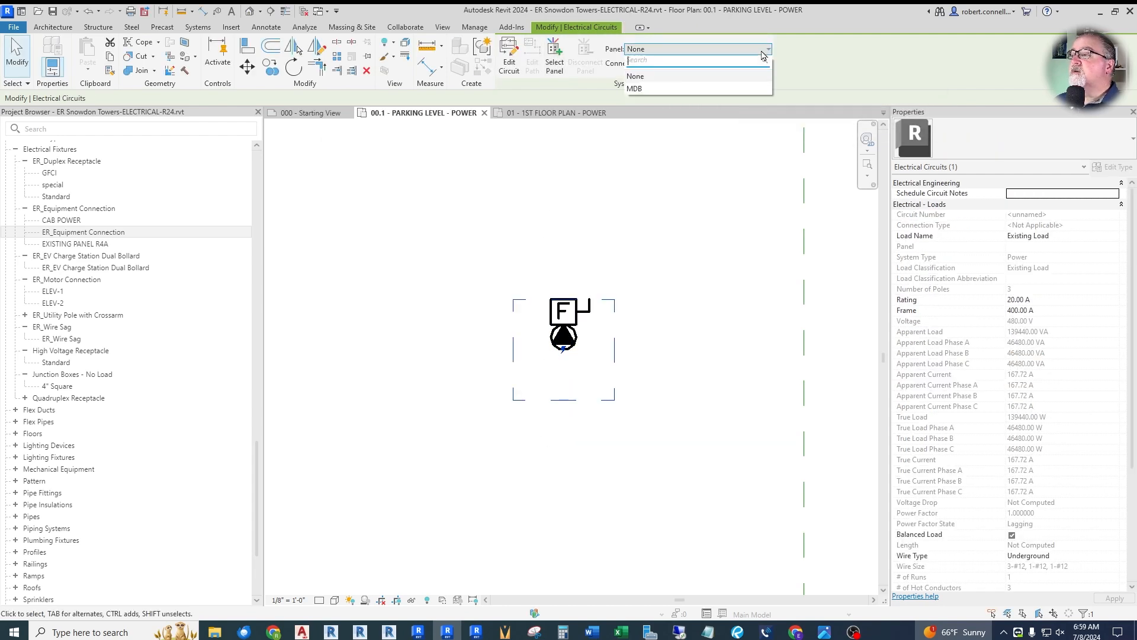
Step: Assign the existing-load circuit to panel MDB and select the MDB switchboard in the plan
{"action": "left_click", "coordinate": [635, 89]}
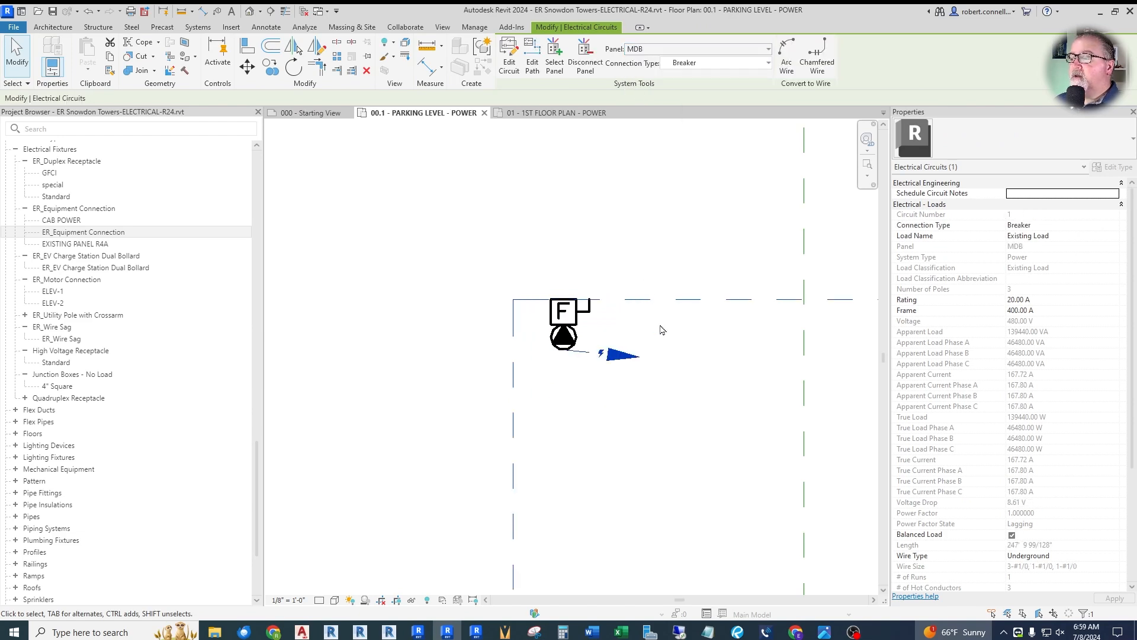
{"action": "left_click", "coordinate": [52, 27]}
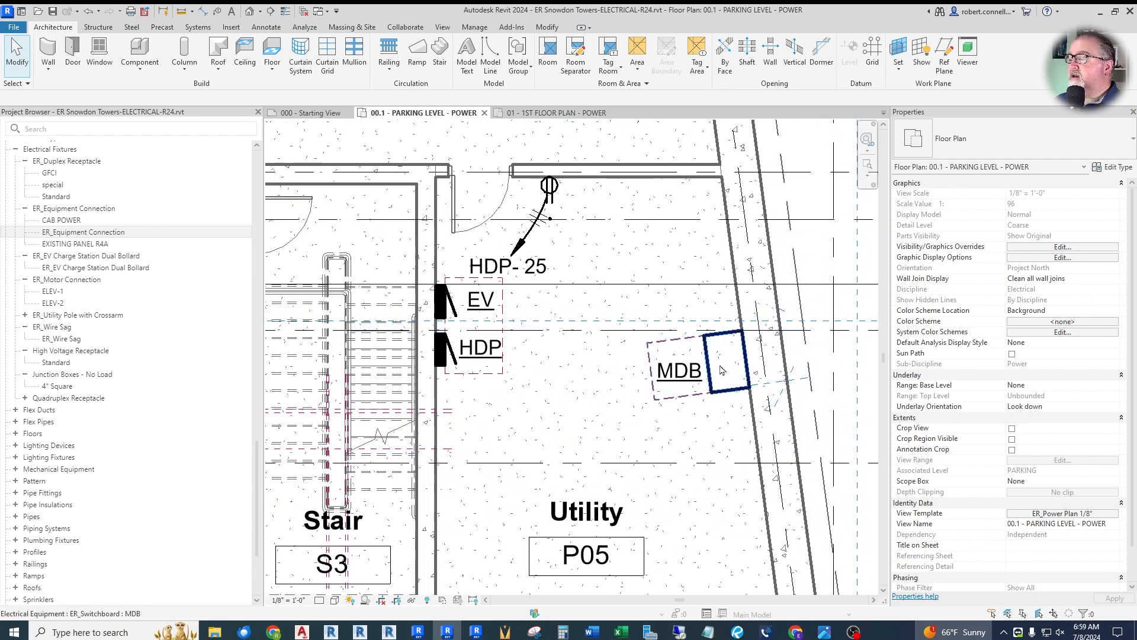
{"action": "left_click", "coordinate": [718, 362]}
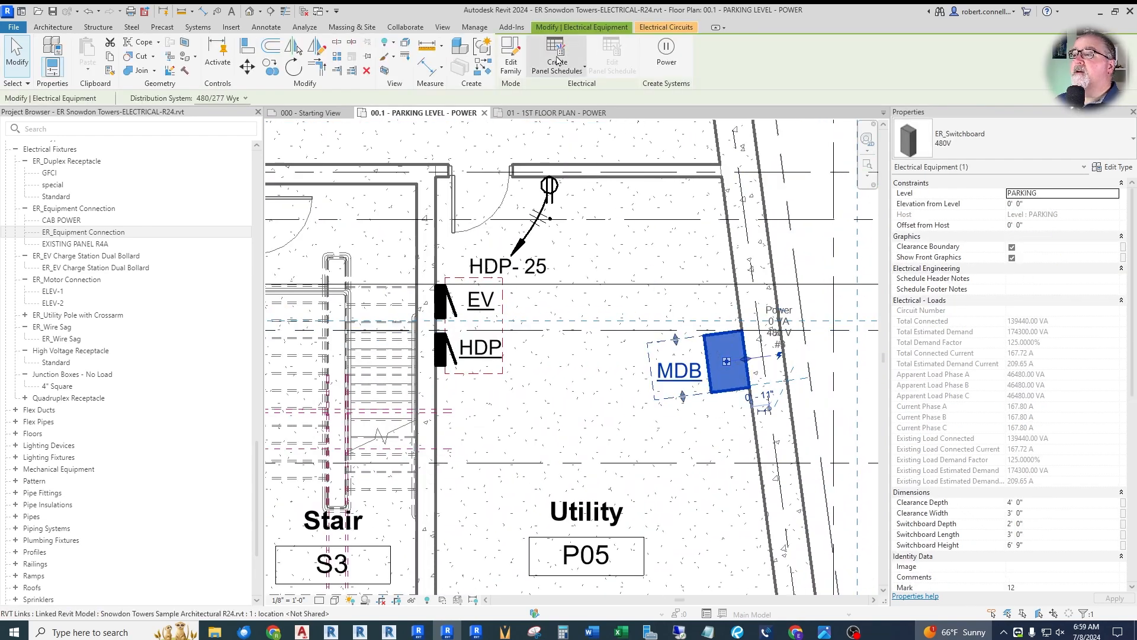
Step: Create the MDB panel schedule from the default template and describe circuit 1 as EXISTING PANEL R4A
{"action": "left_click", "coordinate": [557, 57]}
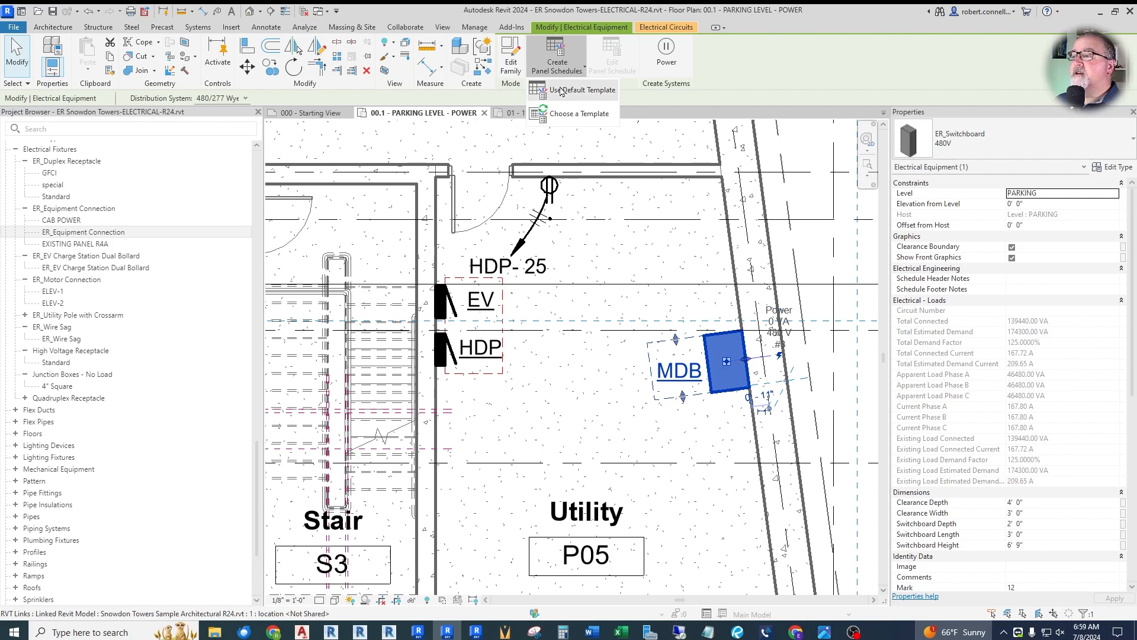
{"action": "left_click", "coordinate": [579, 89]}
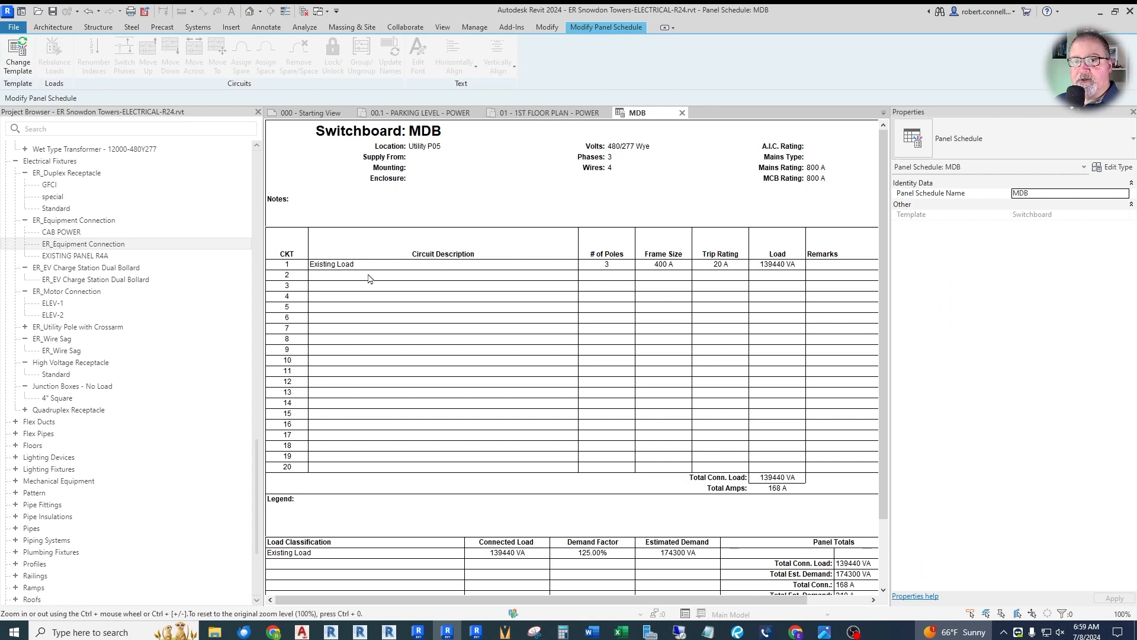
{"action": "mouse_move", "coordinate": [355, 264]}
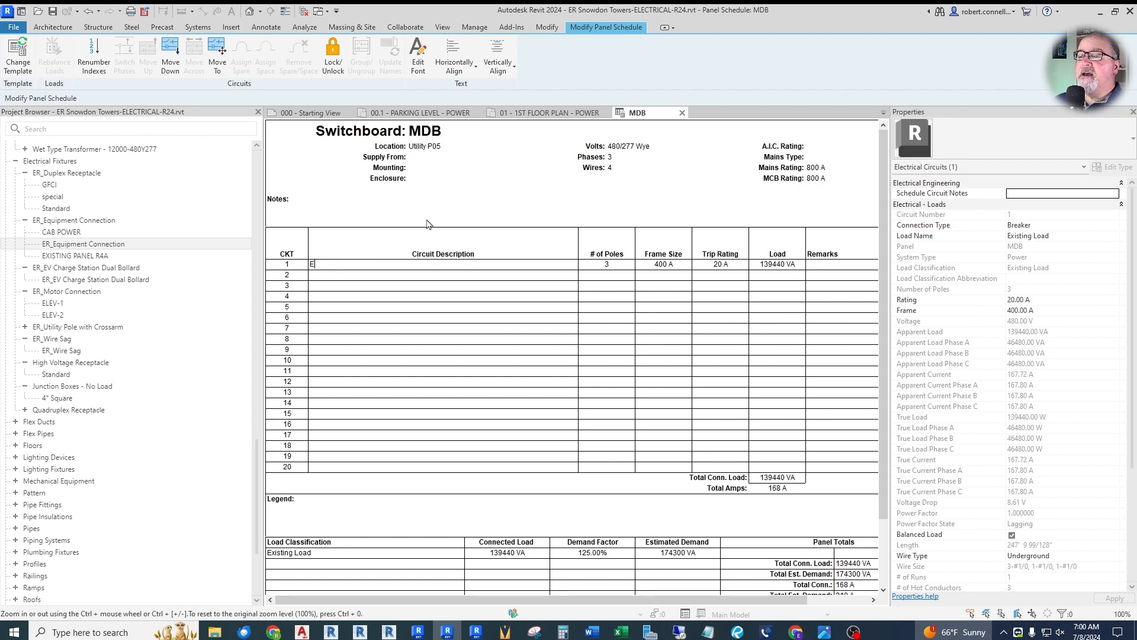
{"action": "type", "text": "EXISTING PANEL"}
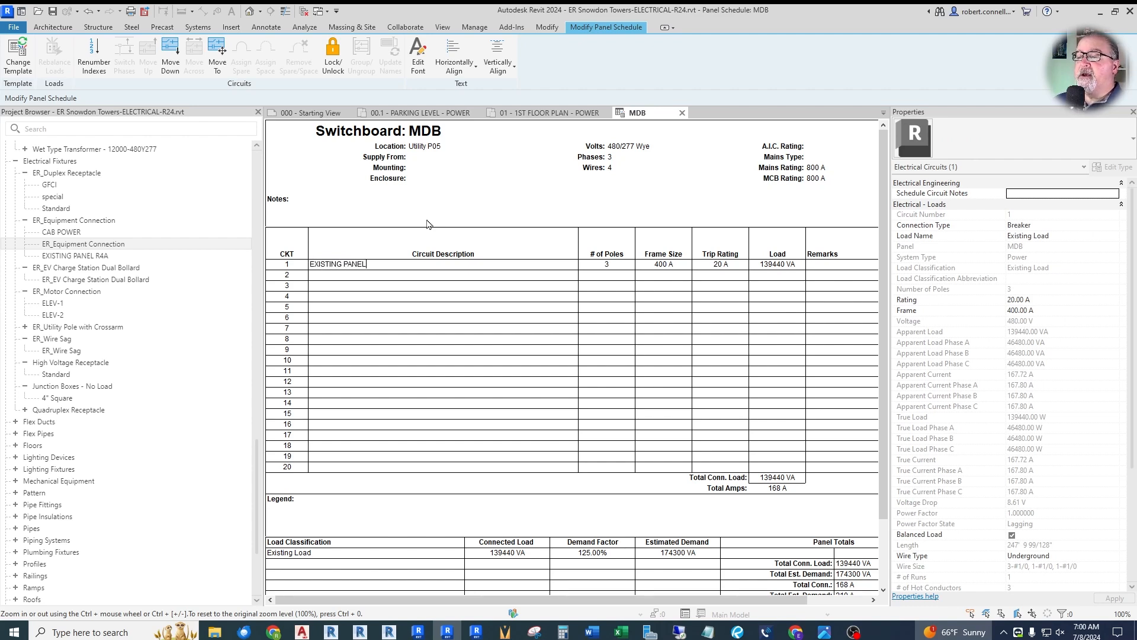
{"action": "type", "text": "R4A"}
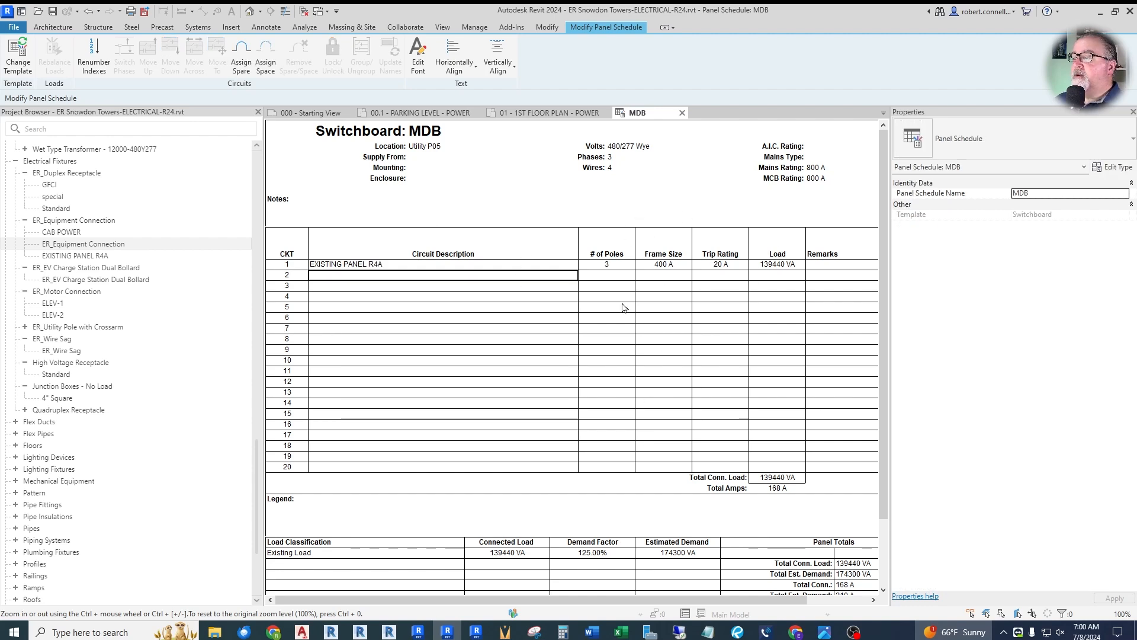
{"action": "mouse_move", "coordinate": [677, 272]}
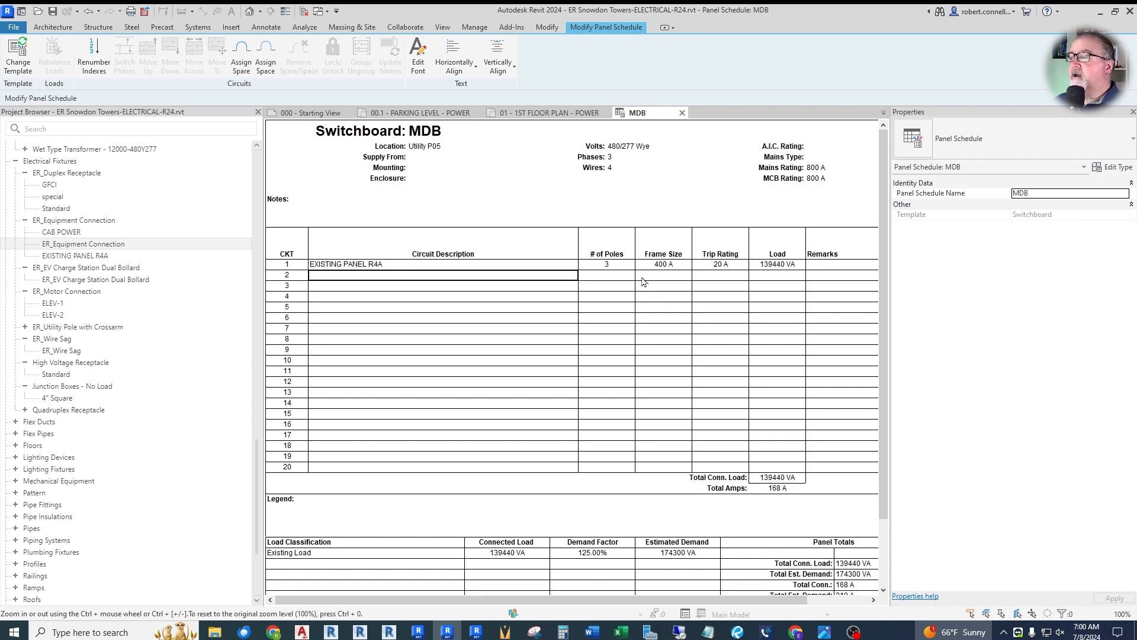
Step: Set circuit 1's trip rating to 400 A
{"action": "left_click", "coordinate": [719, 264]}
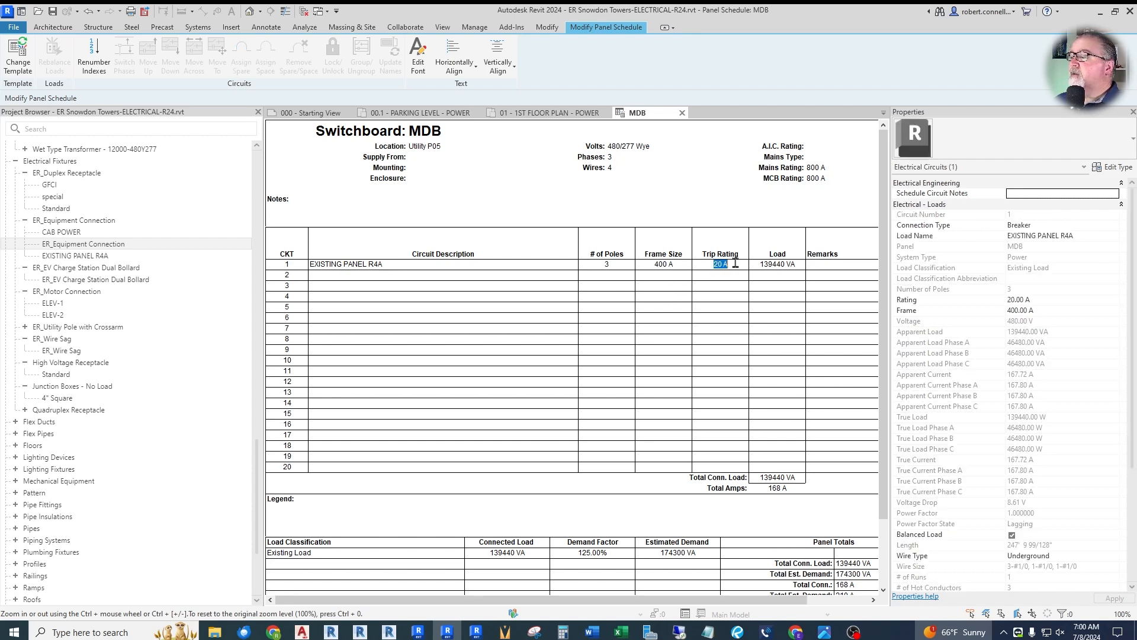
{"action": "type", "text": "400"}
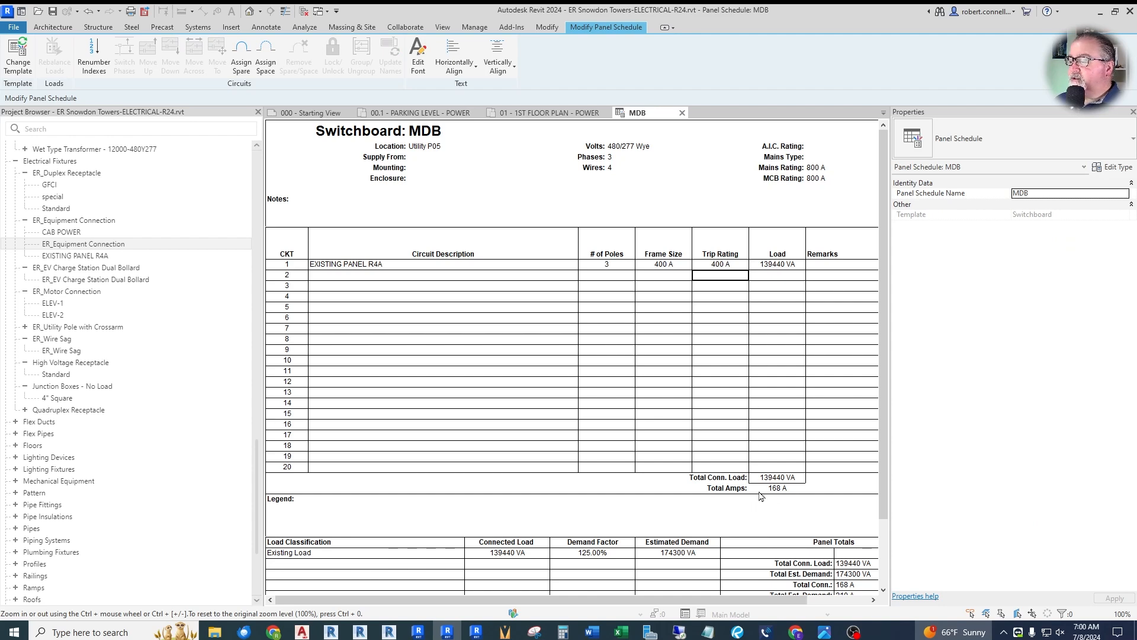
{"action": "scroll", "scroll_direction": "down", "scroll_amount": 3}
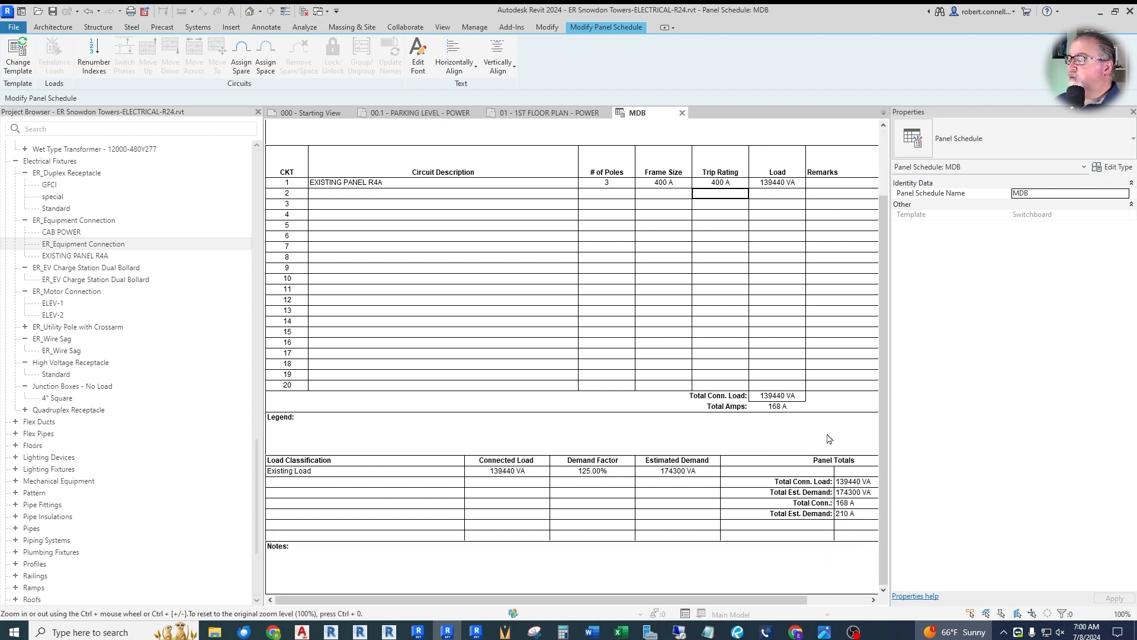
{"action": "mouse_move", "coordinate": [835, 505]}
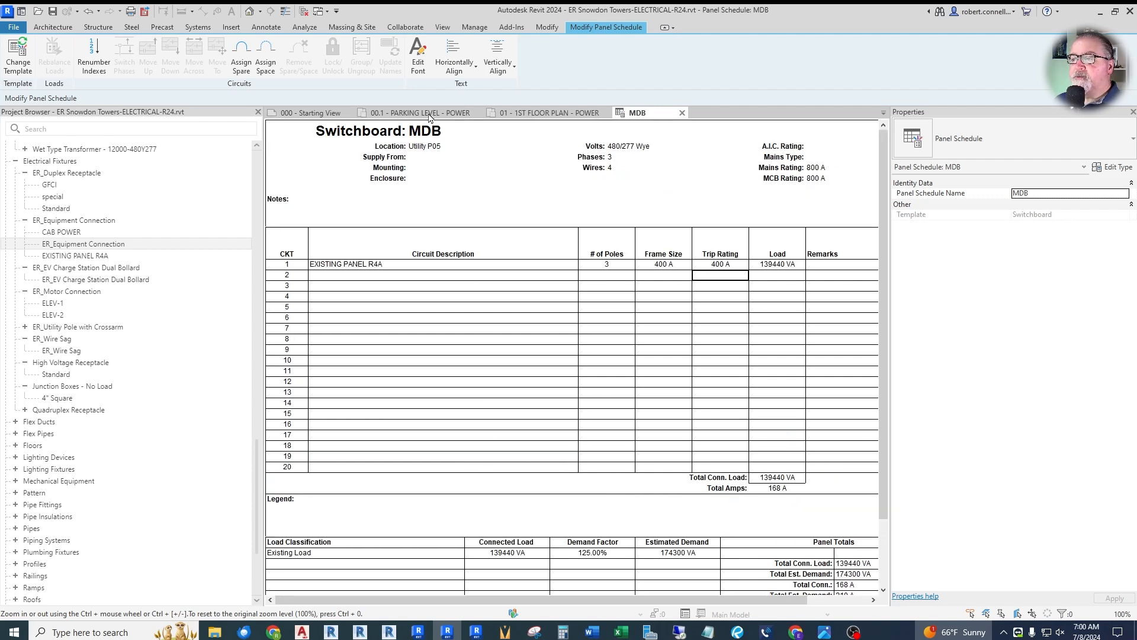
{"action": "mouse_move", "coordinate": [335, 293]}
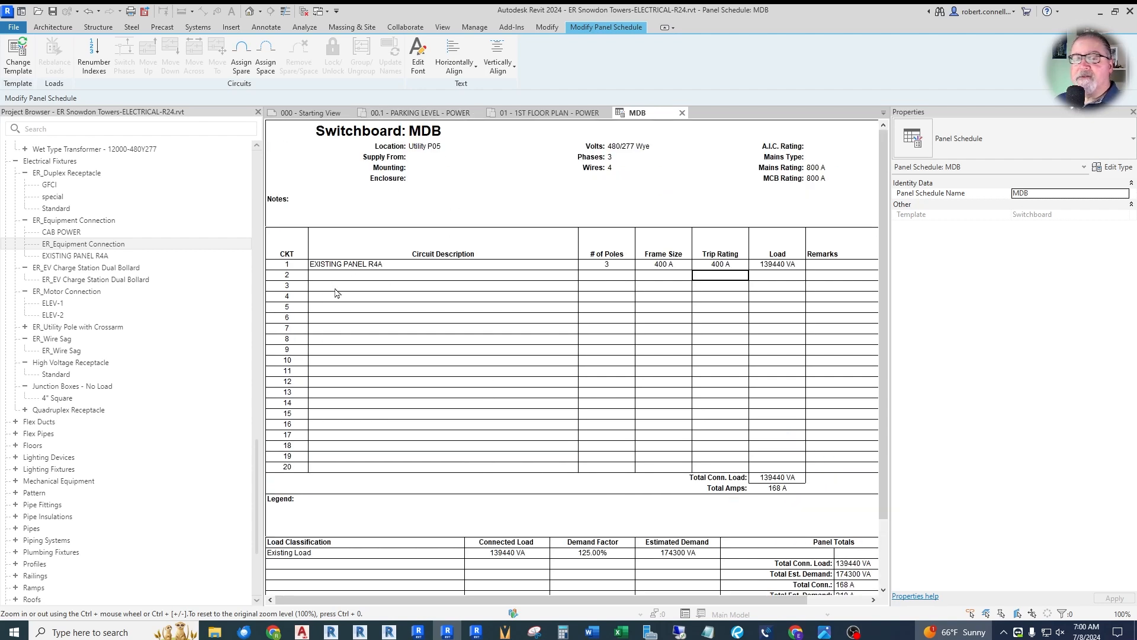
{"action": "mouse_move", "coordinate": [522, 278]}
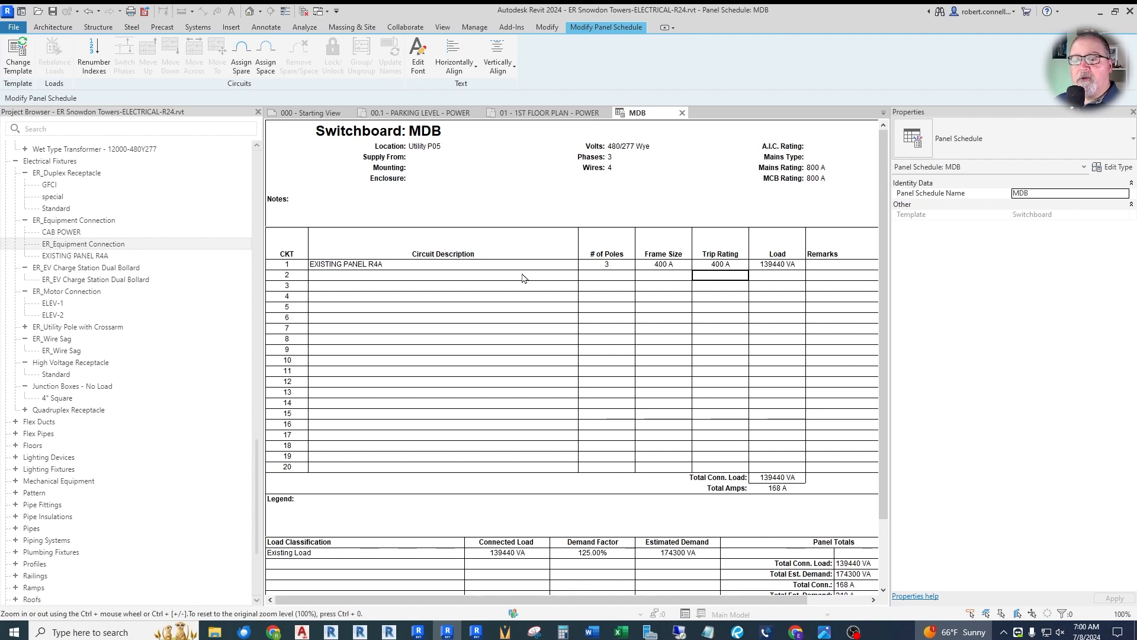
{"action": "mouse_move", "coordinate": [499, 326]}
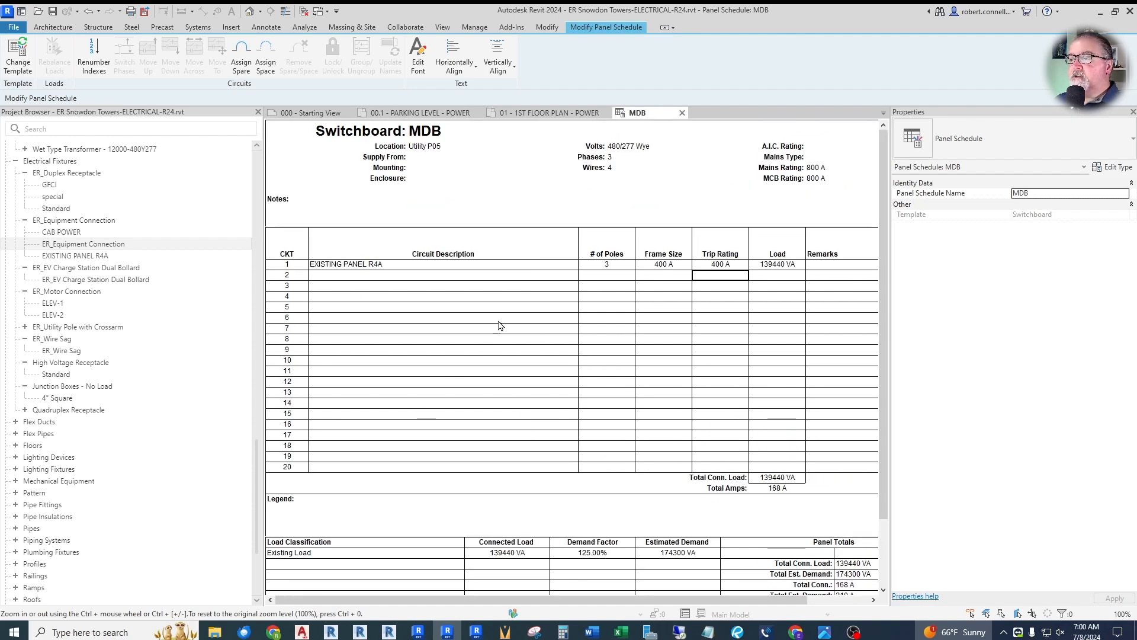
{"action": "mouse_move", "coordinate": [383, 276]}
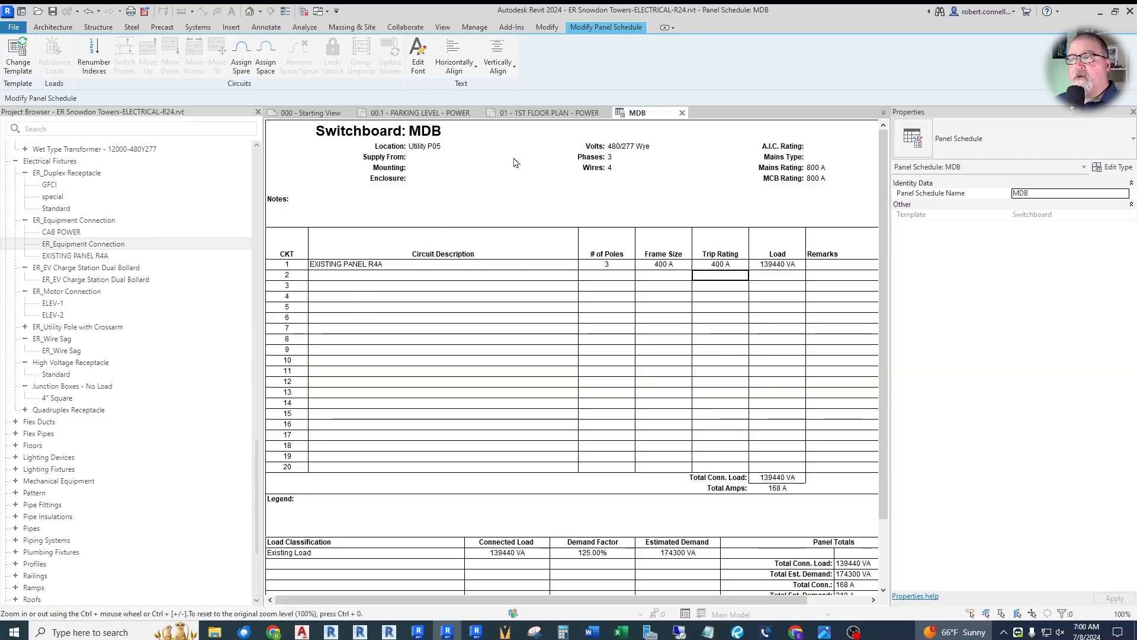
{"action": "mouse_move", "coordinate": [622, 260]}
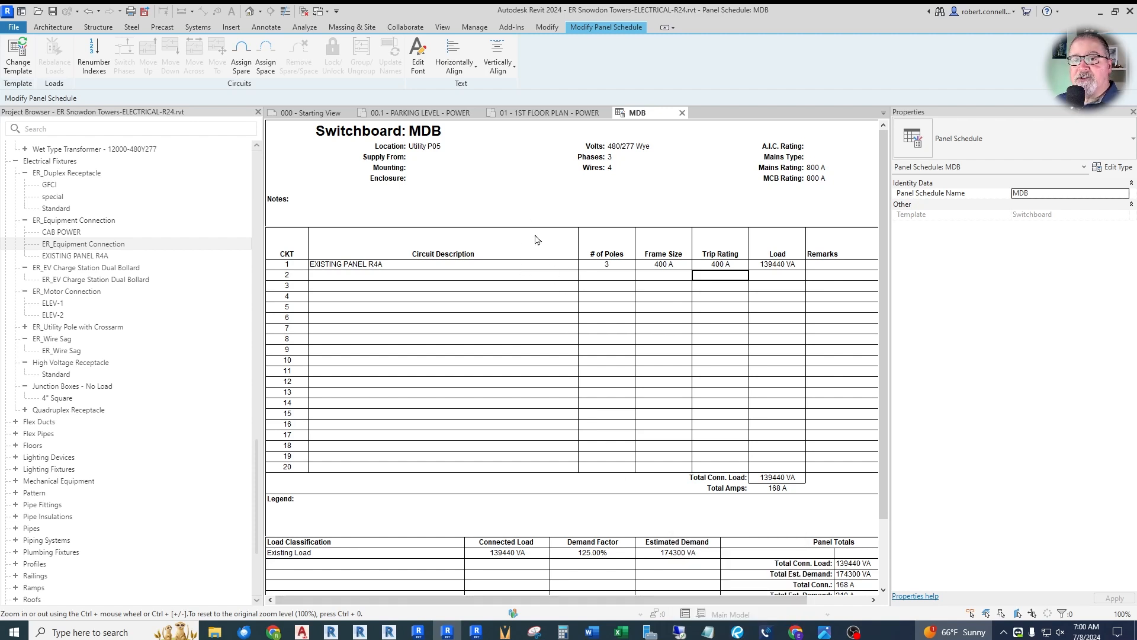
{"action": "mouse_move", "coordinate": [564, 242]}
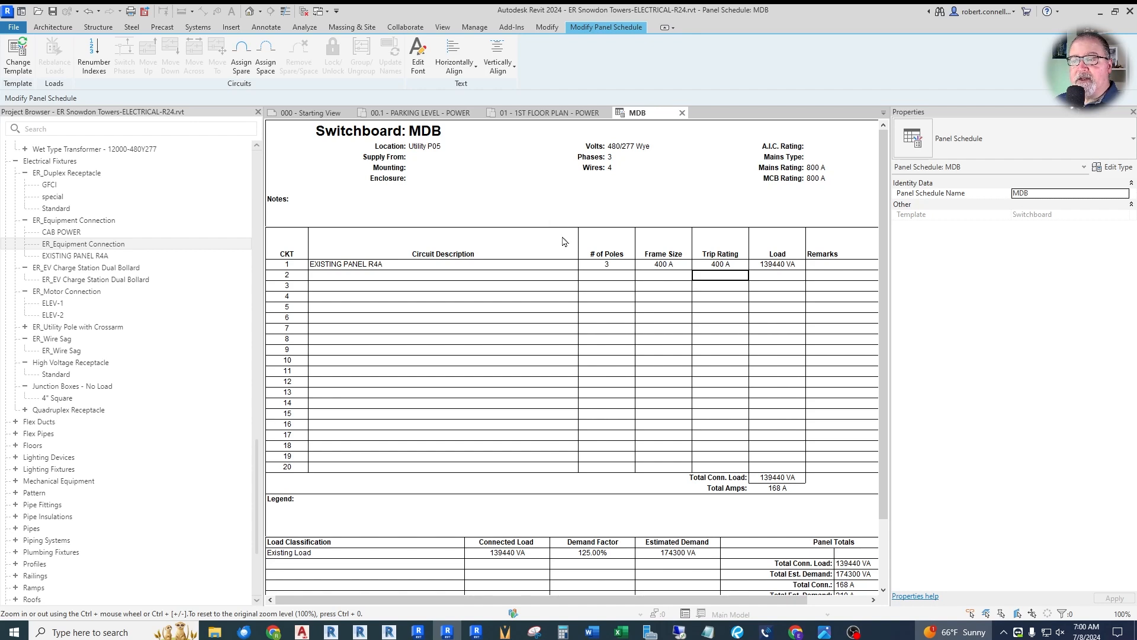
Step: Return to the 00.1 - PARKING LEVEL - POWER plan view
{"action": "left_click", "coordinate": [410, 113]}
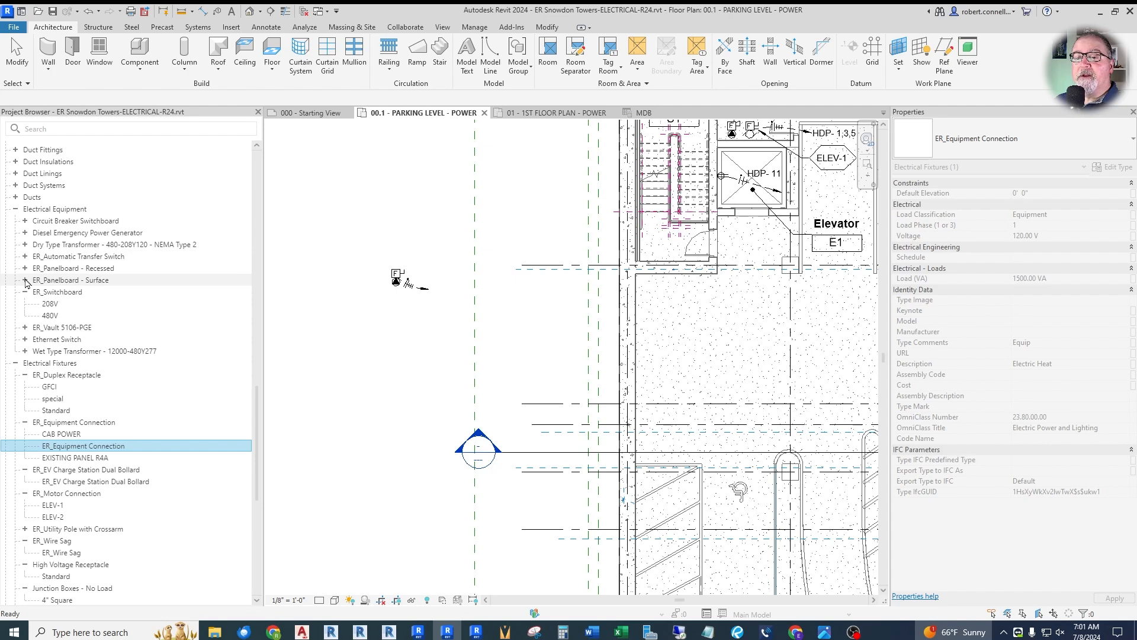
Step: Place a 480V ER_Panelboard - Surface below the elevator and name it (E)R4B
{"action": "left_click", "coordinate": [71, 279]}
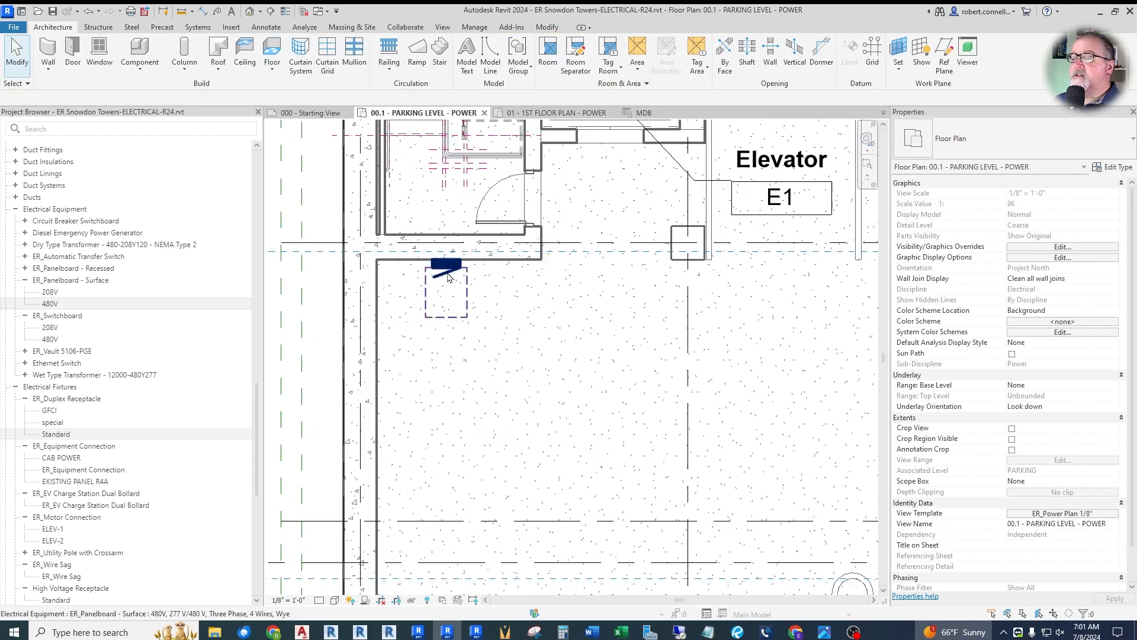
{"action": "left_click", "coordinate": [446, 264]}
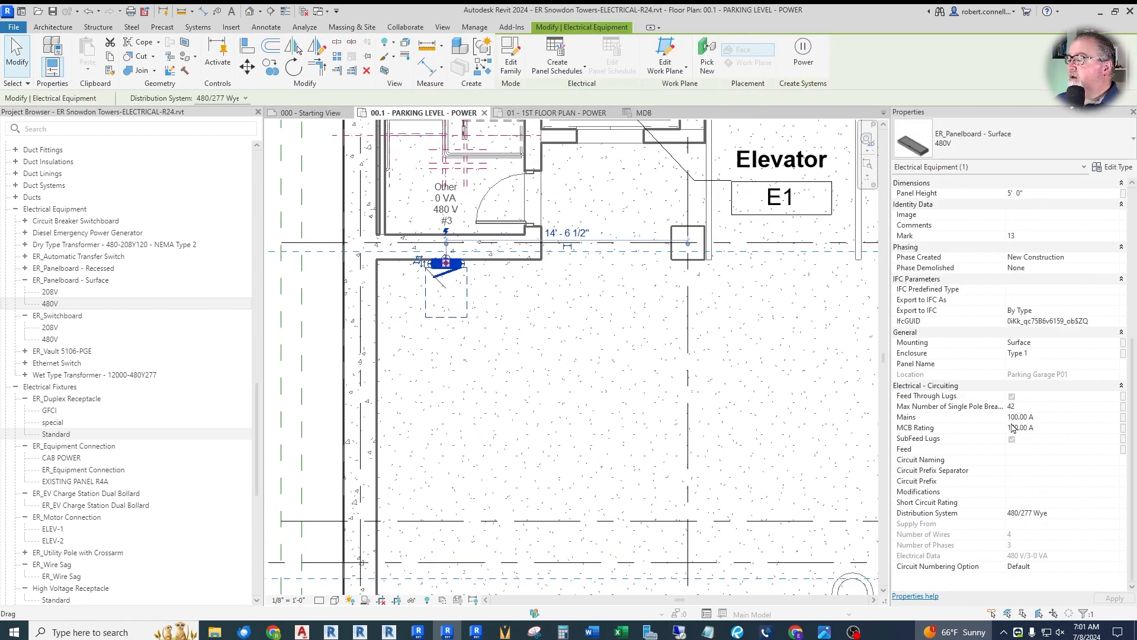
{"action": "left_click", "coordinate": [1052, 364]}
{"action": "type", "text": "(E)R4B"}
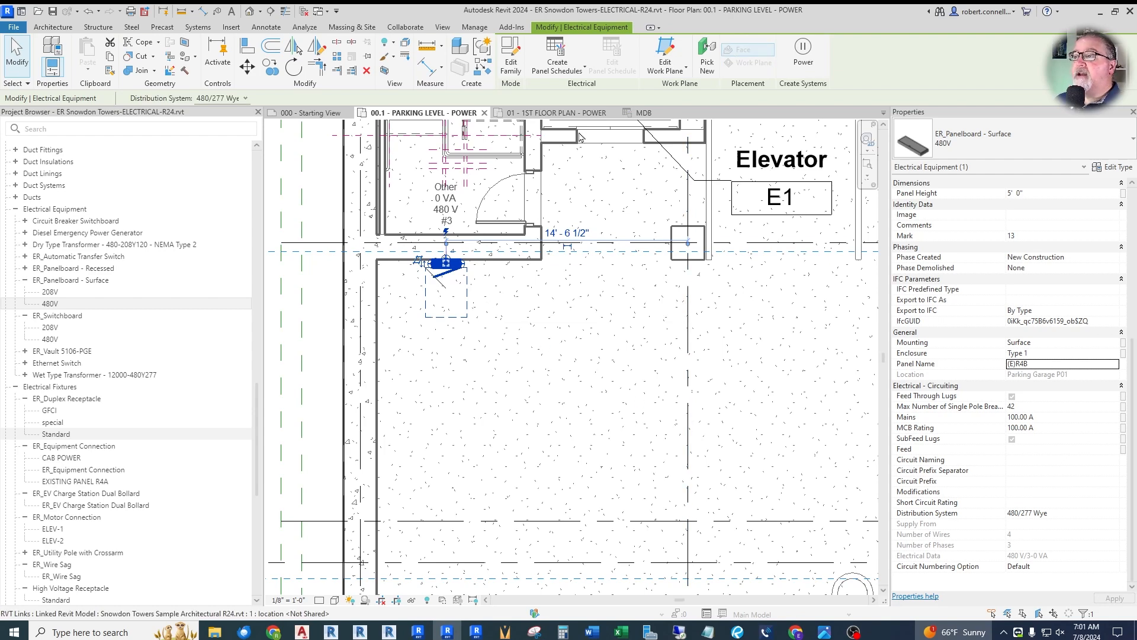
{"action": "left_click", "coordinate": [556, 54]}
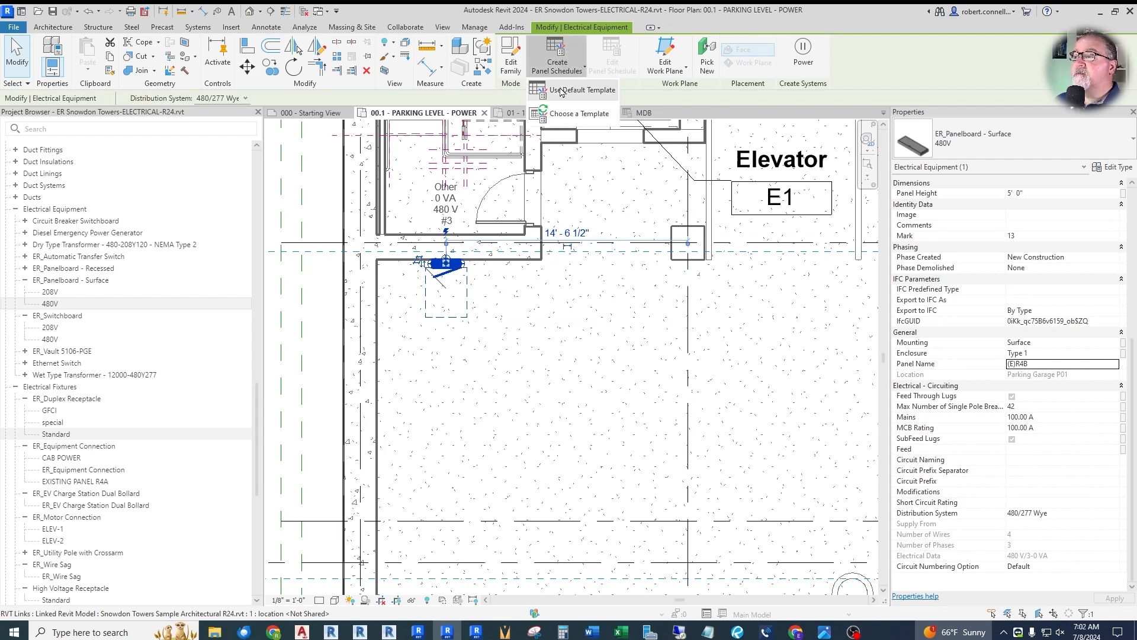
{"action": "left_click", "coordinate": [578, 89]}
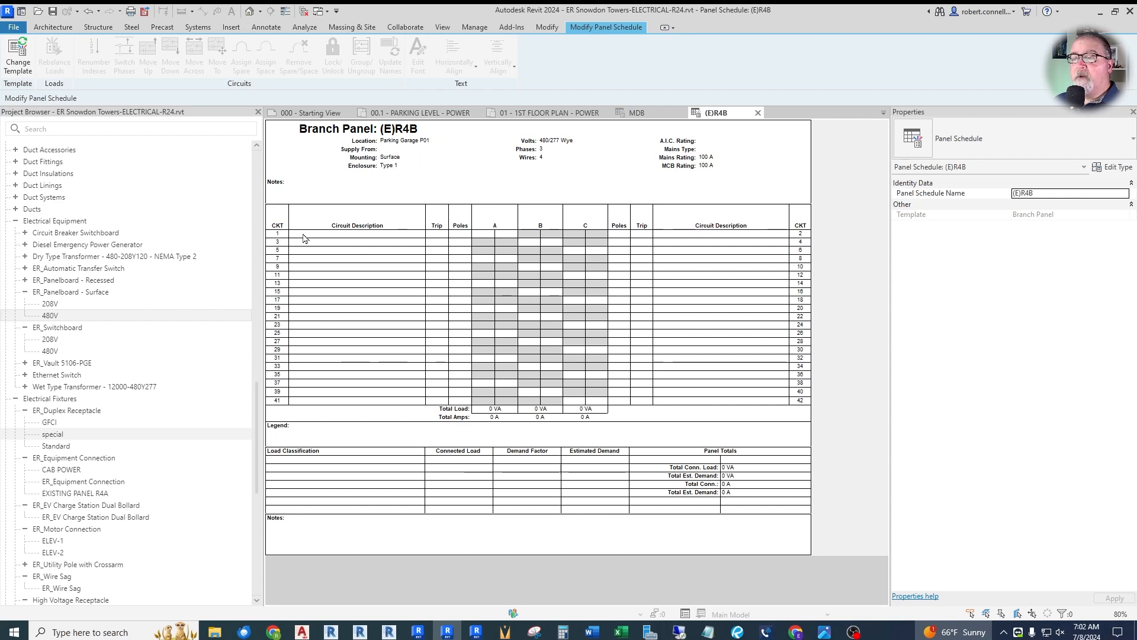
{"action": "left_click", "coordinate": [355, 233]}
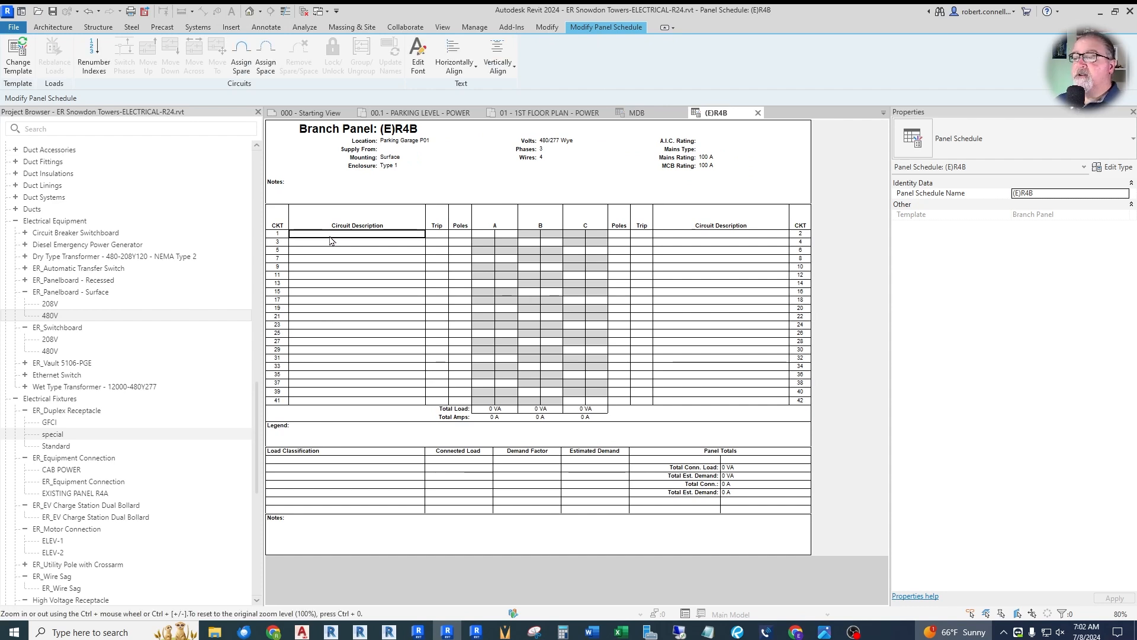
{"action": "left_click", "coordinate": [460, 233]}
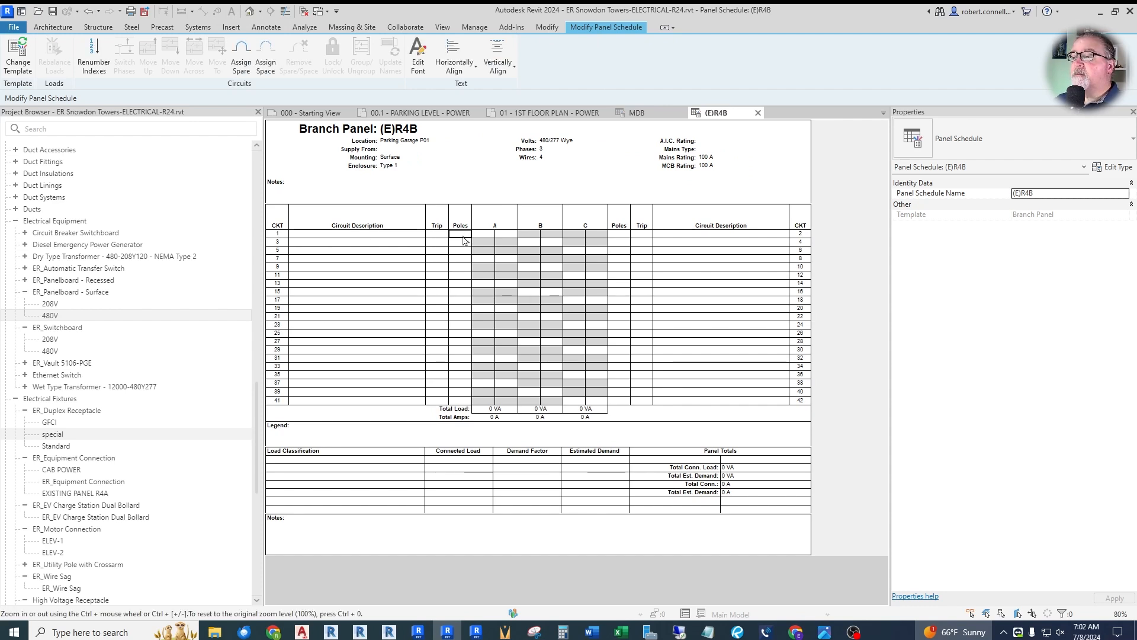
{"action": "left_click", "coordinate": [458, 234]}
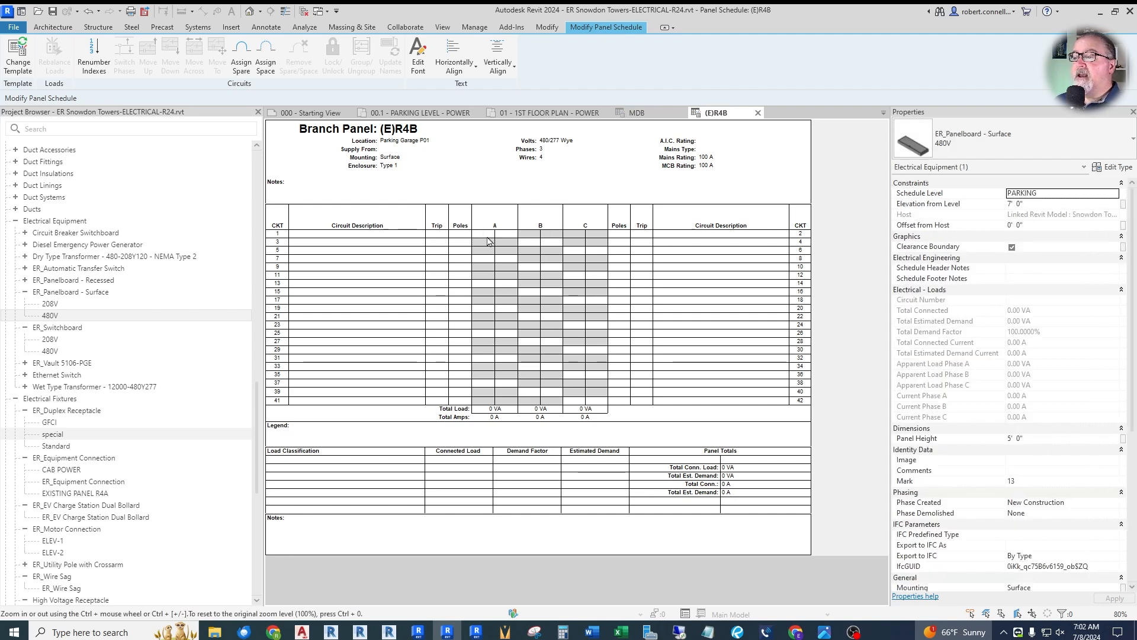
{"action": "left_click", "coordinate": [482, 233]}
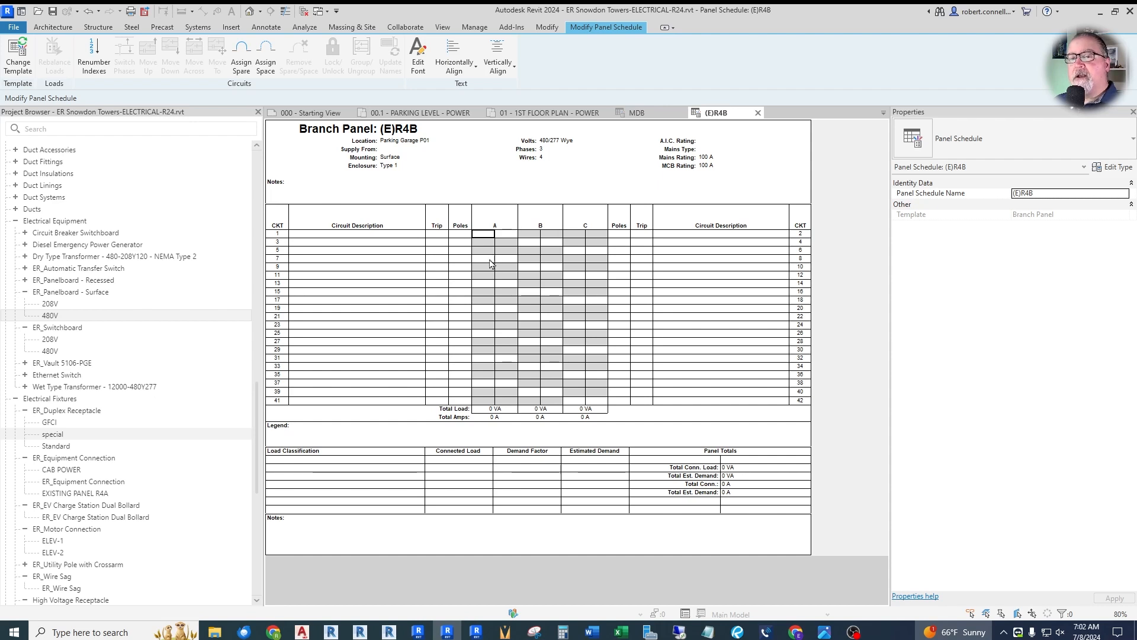
{"action": "mouse_move", "coordinate": [477, 189]}
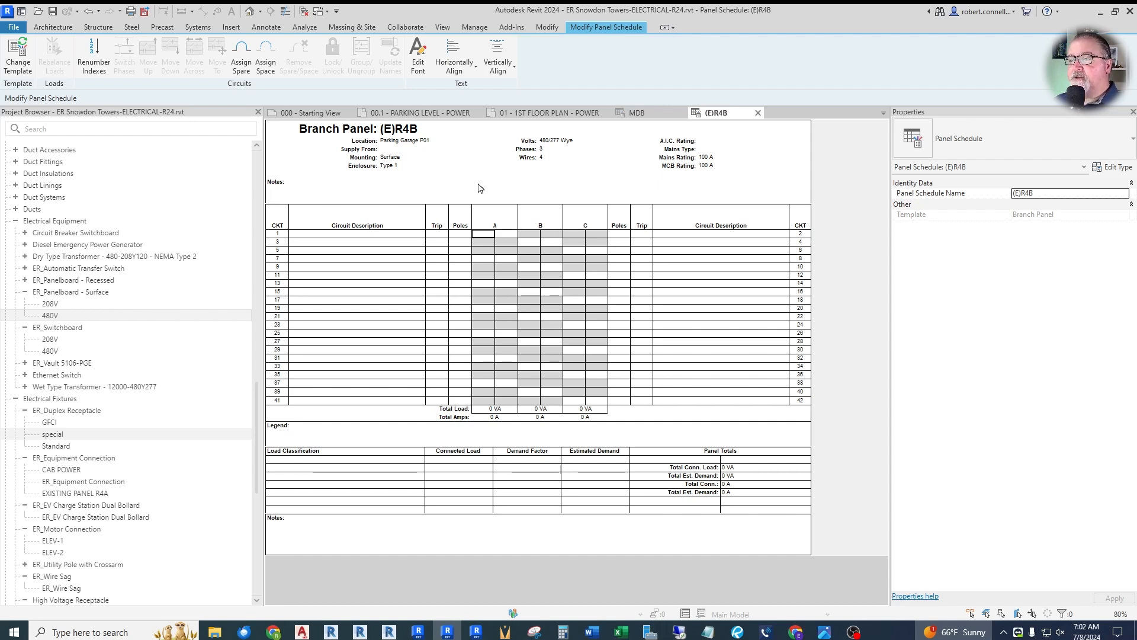
{"action": "mouse_move", "coordinate": [467, 196]}
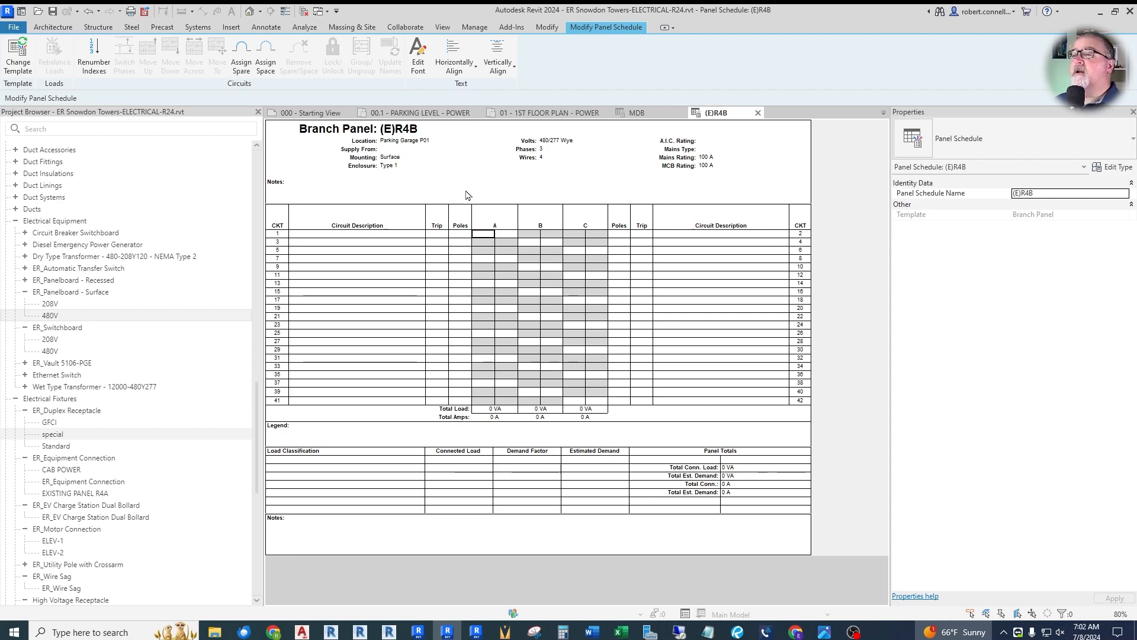
{"action": "left_click", "coordinate": [420, 112]}
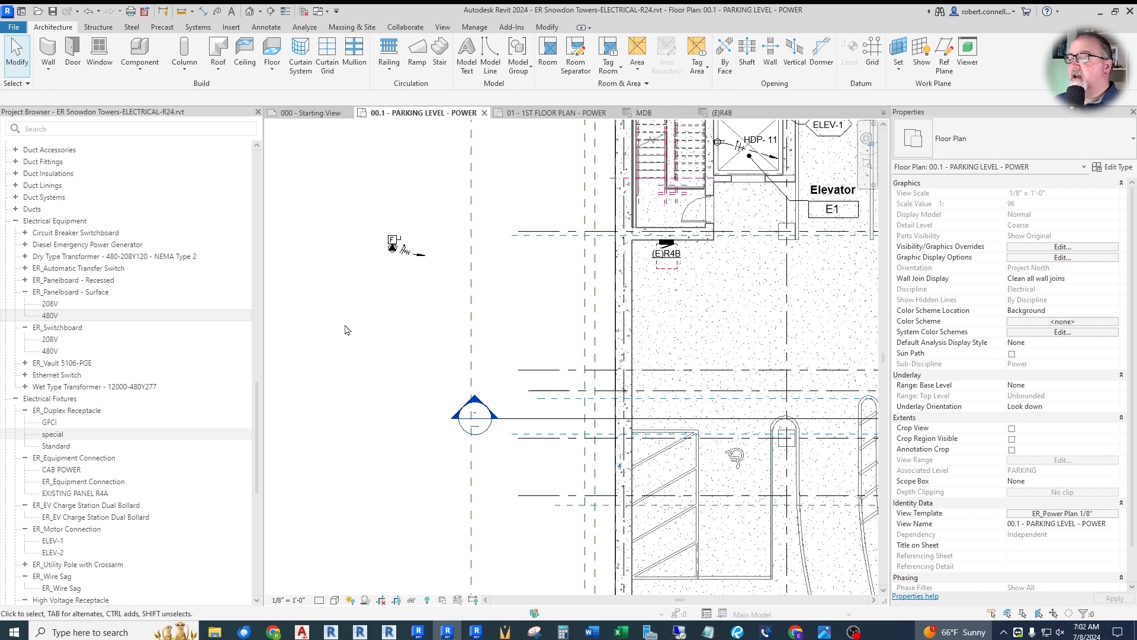
{"action": "mouse_move", "coordinate": [396, 263]}
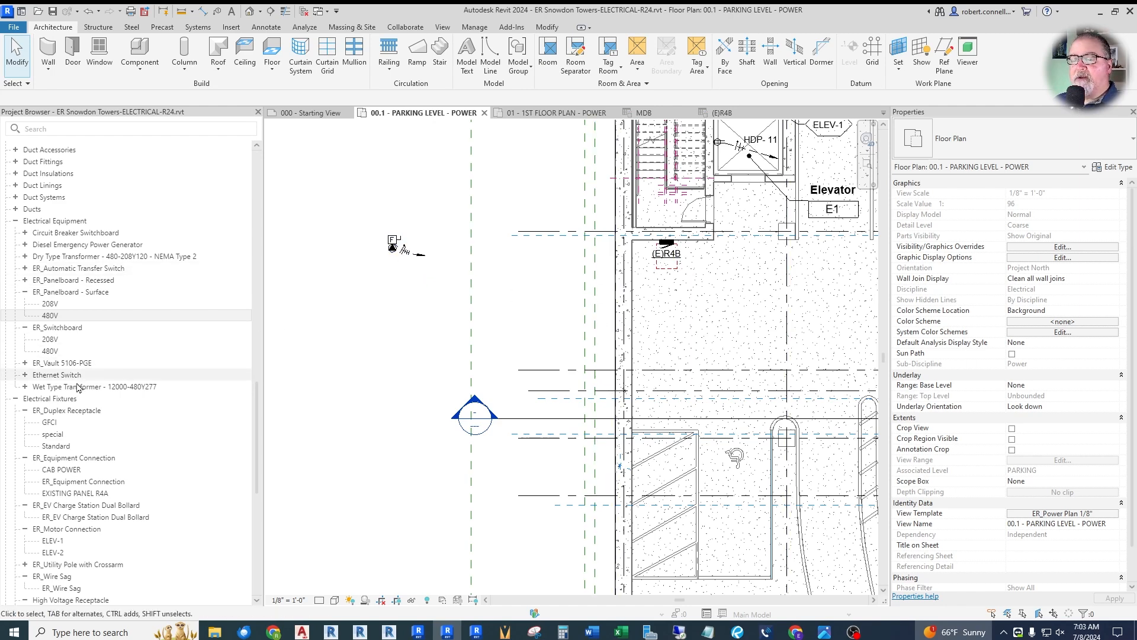
{"action": "mouse_move", "coordinate": [401, 293]}
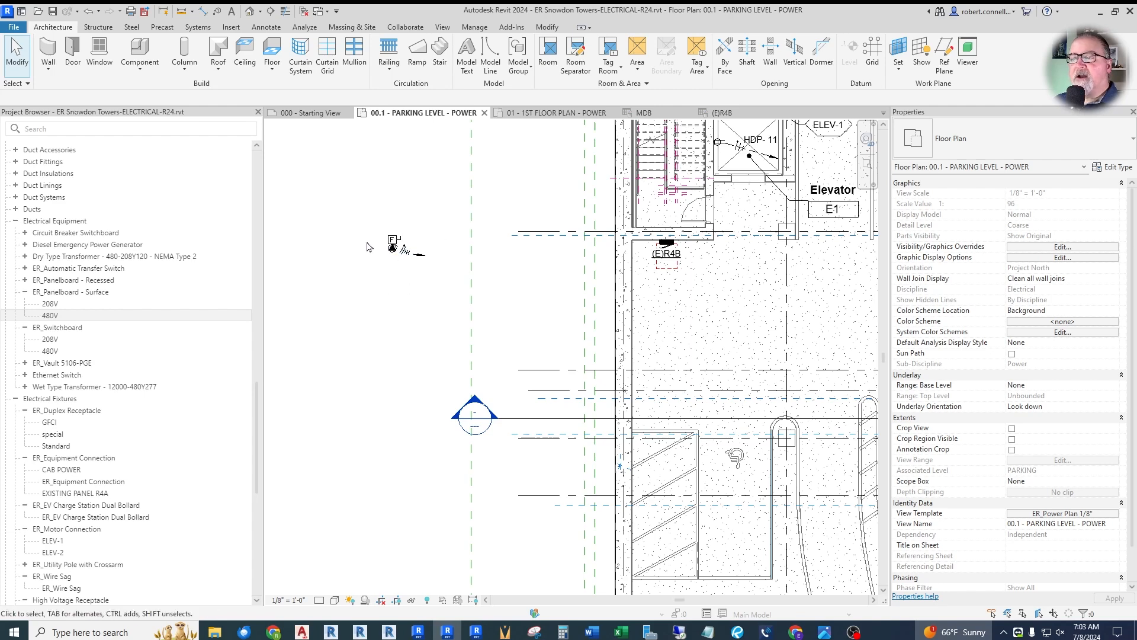
{"action": "mouse_move", "coordinate": [407, 317]}
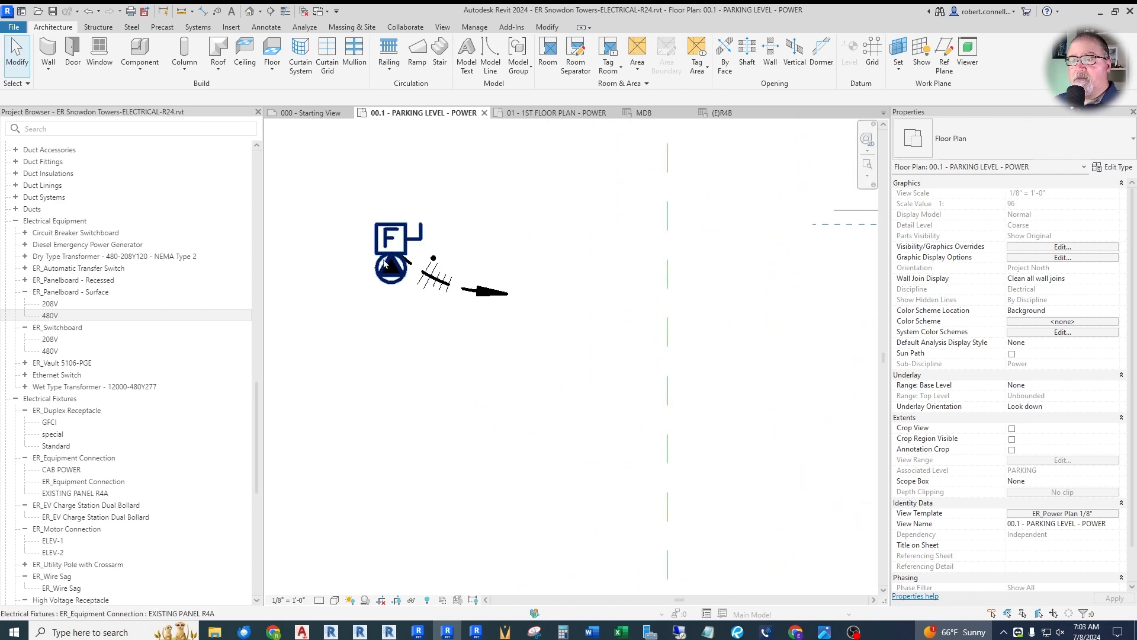
{"action": "mouse_move", "coordinate": [389, 264]}
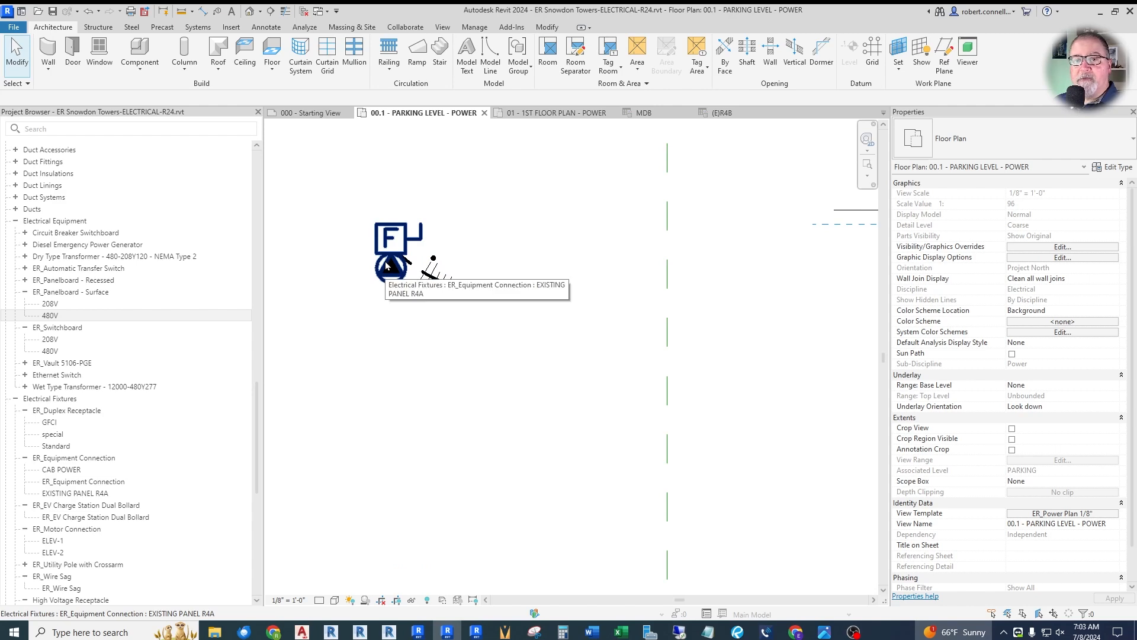
Step: Select the EXISTING PANEL R4A equipment connection on the parking plan
{"action": "left_click", "coordinate": [231, 28]}
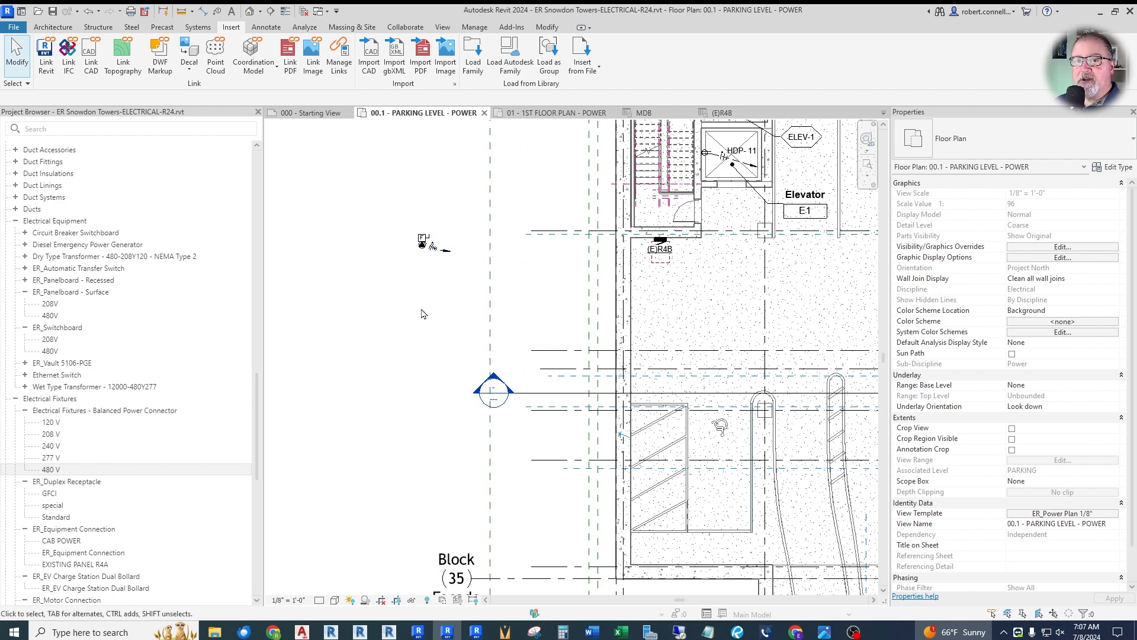
{"action": "mouse_move", "coordinate": [390, 316]}
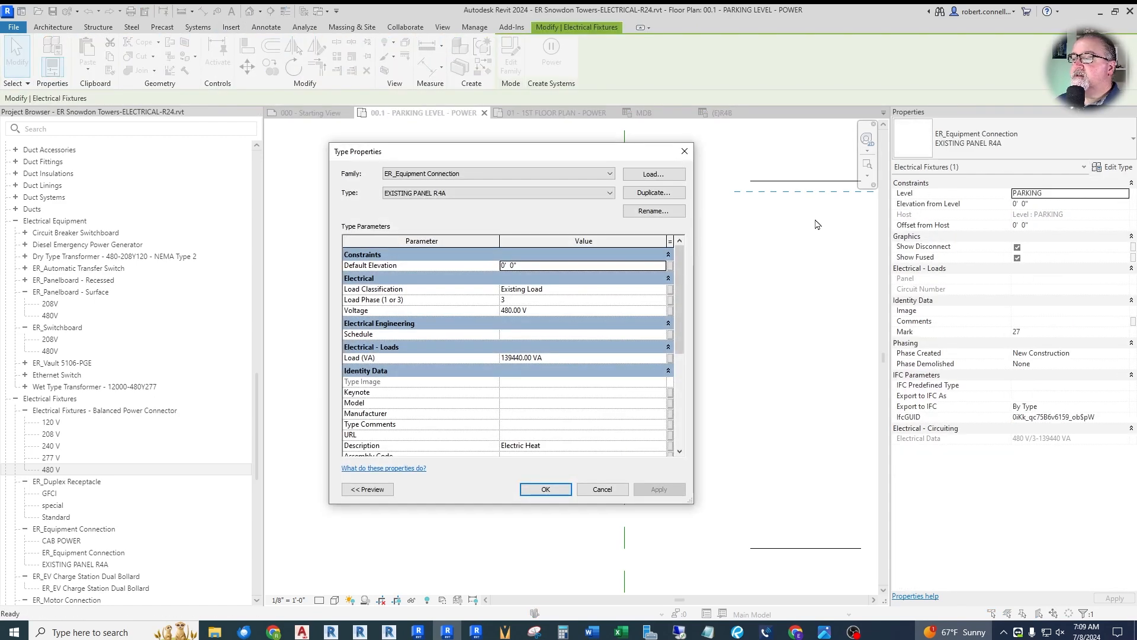
{"action": "mouse_move", "coordinate": [651, 191]}
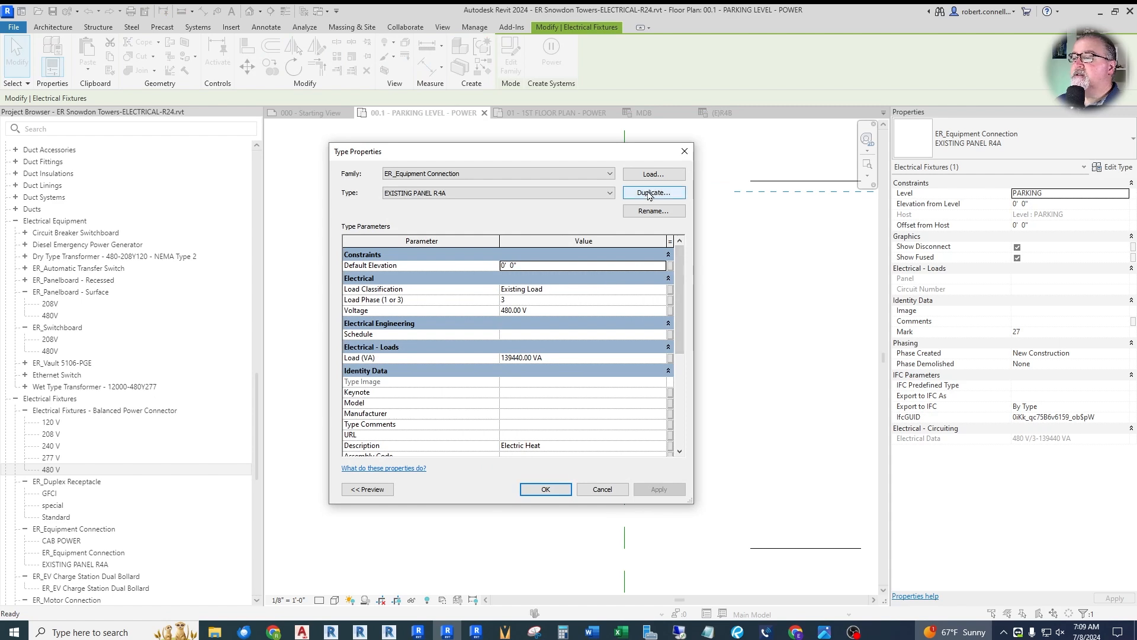
Step: Duplicate the connection type as (E) R4B 3
{"action": "left_click", "coordinate": [652, 192]}
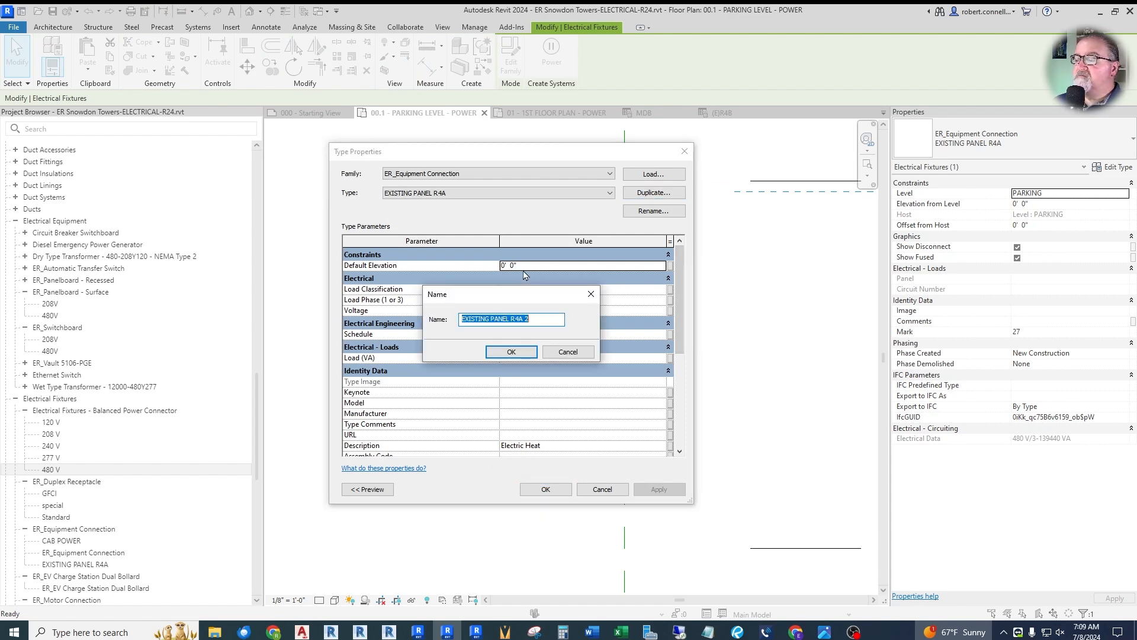
{"action": "type", "text": "0"}
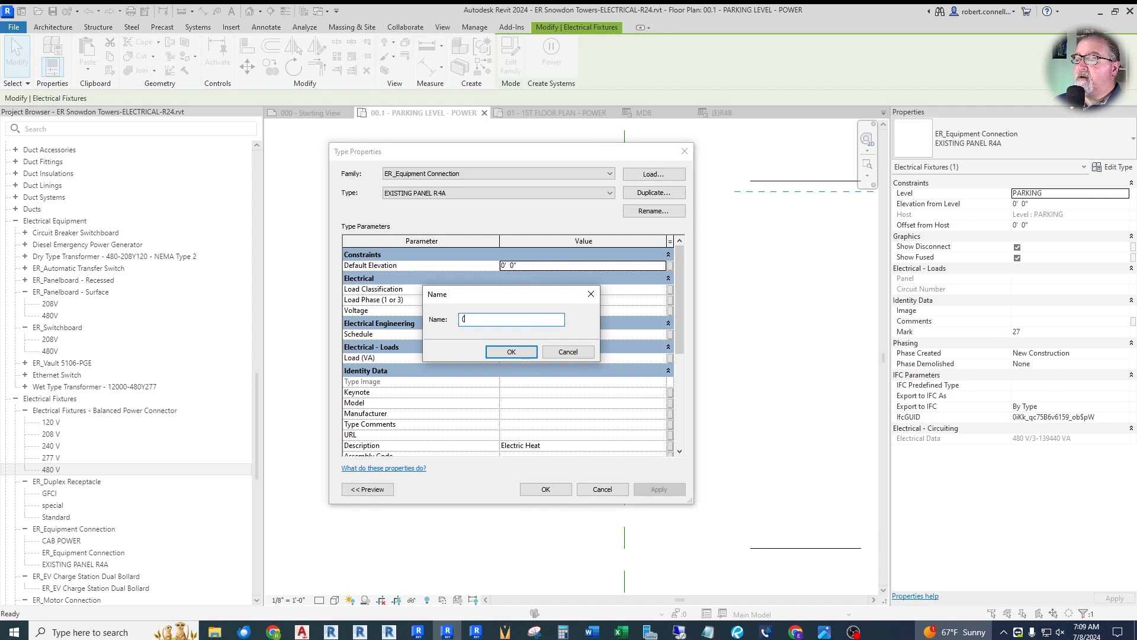
{"action": "type", "text": "(E) R4B 3"}
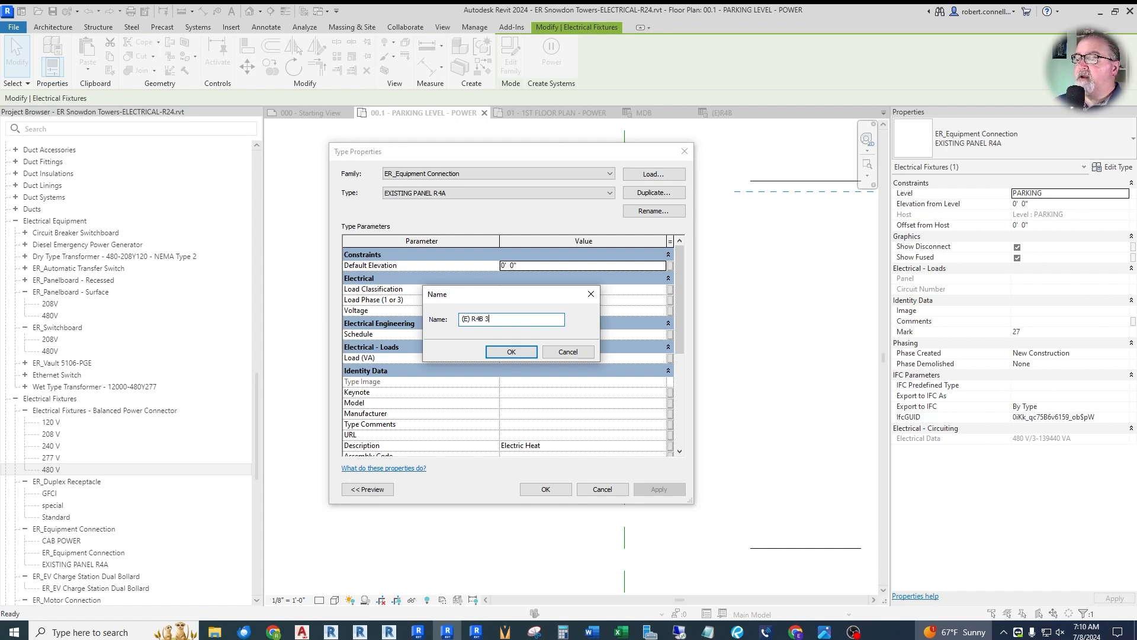
{"action": "left_click", "coordinate": [510, 351]}
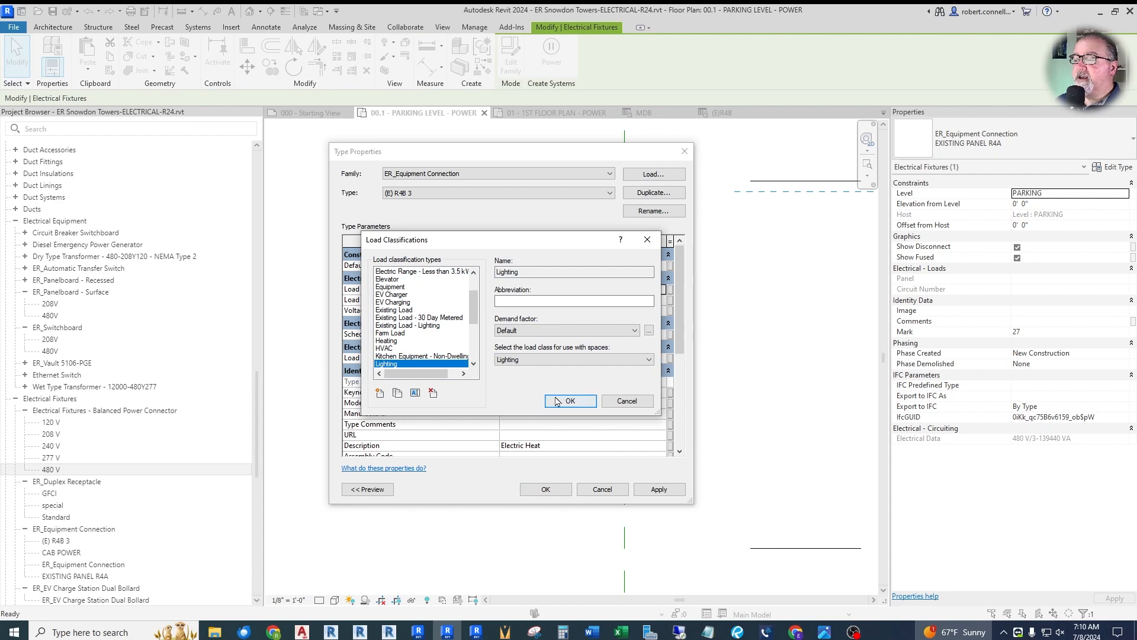
Step: Set the type to Lighting, 277 V, load =12*277, apply it and start a power circuit
{"action": "left_click", "coordinate": [570, 402]}
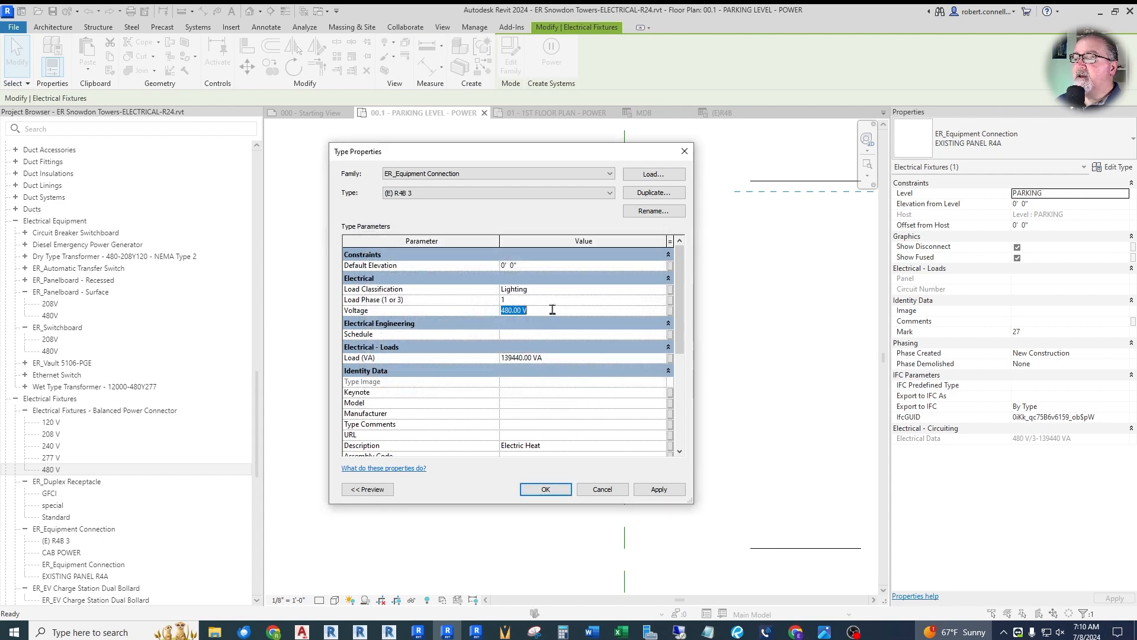
{"action": "type", "text": "277.00 V"}
{"action": "left_click", "coordinate": [584, 357]}
{"action": "type", "text": "="}
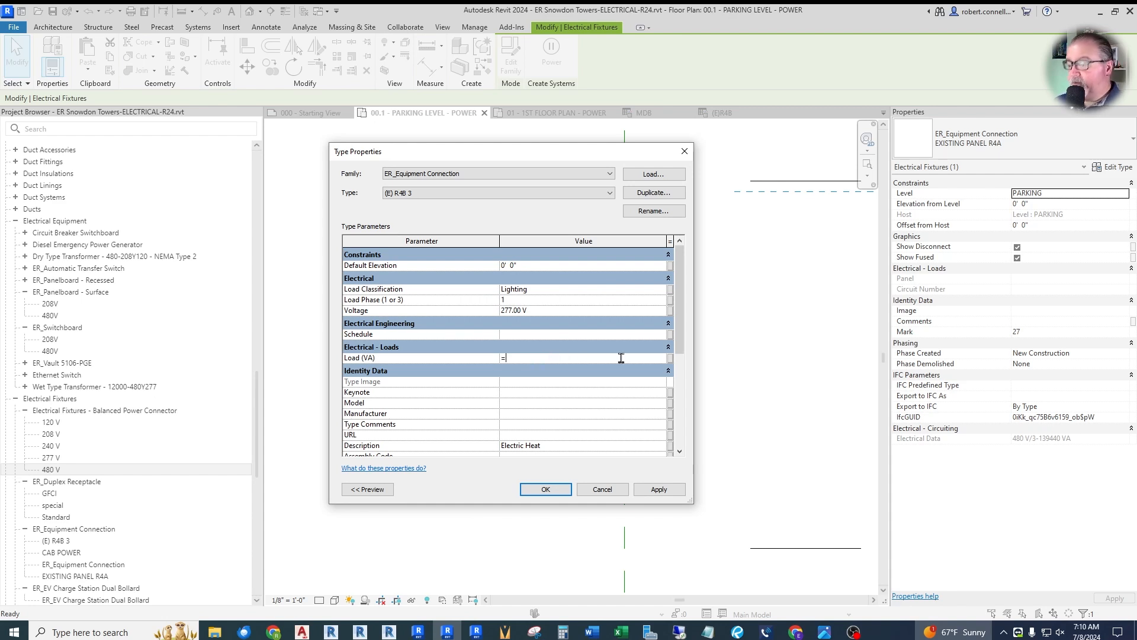
{"action": "type", "text": "12*277"}
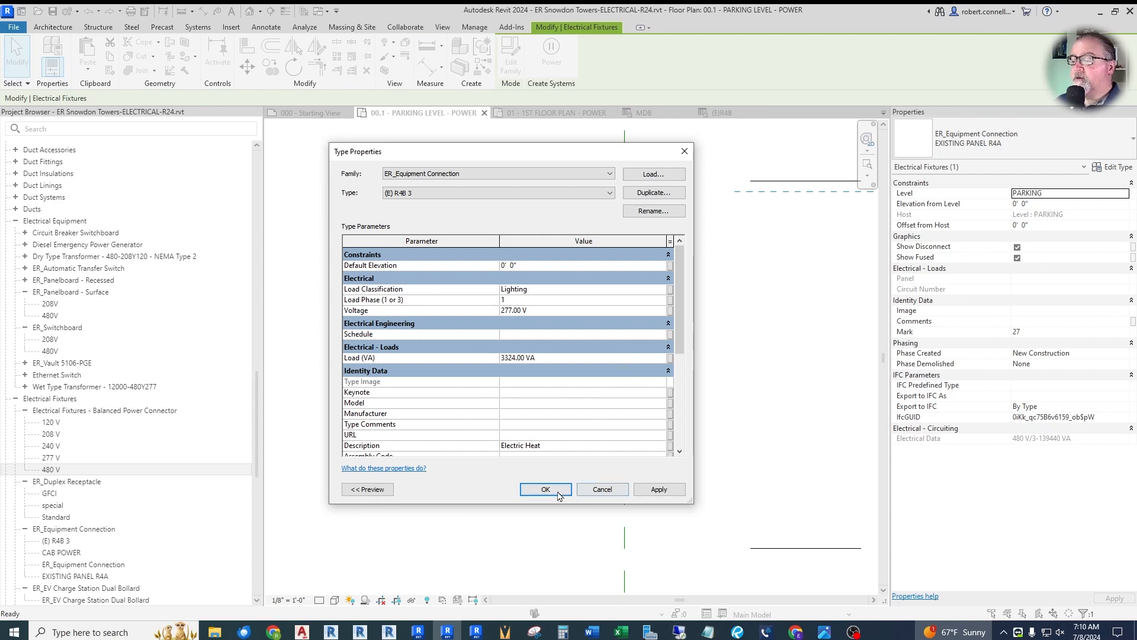
{"action": "left_click", "coordinate": [545, 489]}
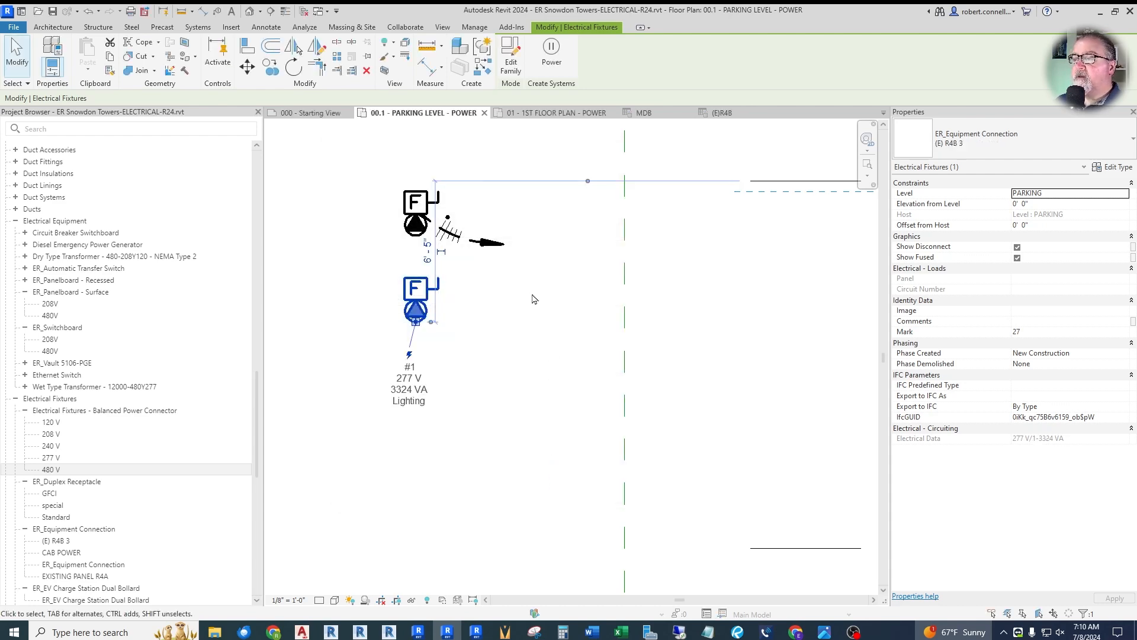
{"action": "mouse_move", "coordinate": [551, 57]}
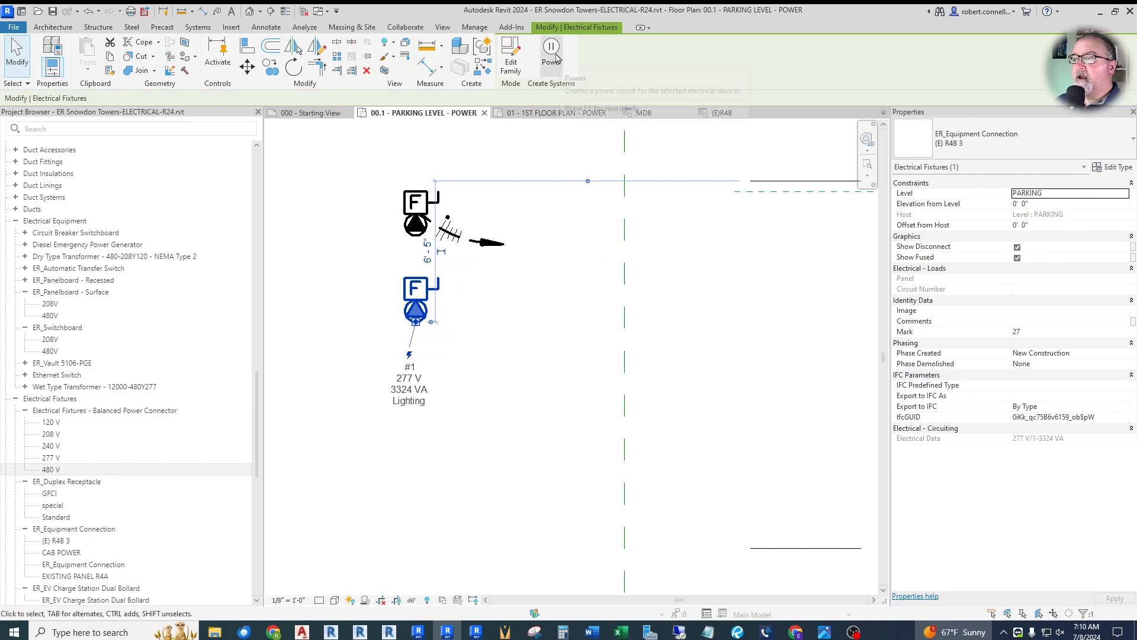
{"action": "left_click", "coordinate": [551, 58]}
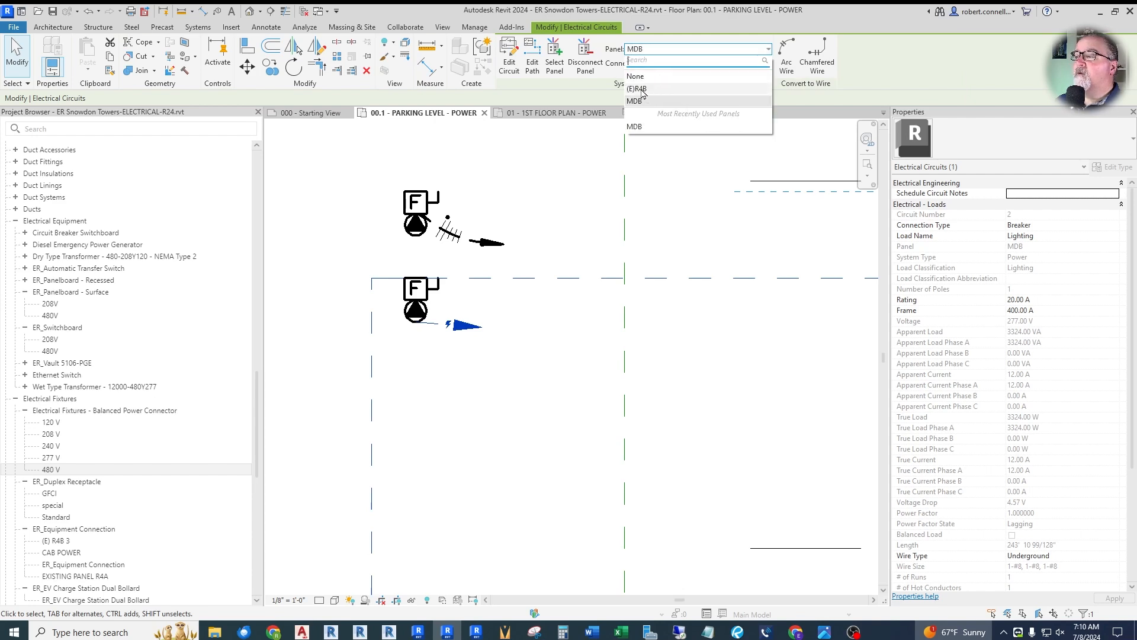
Step: Connect the circuit to panel (E)R4B and rename its load LTG 109
{"action": "left_click", "coordinate": [637, 89]}
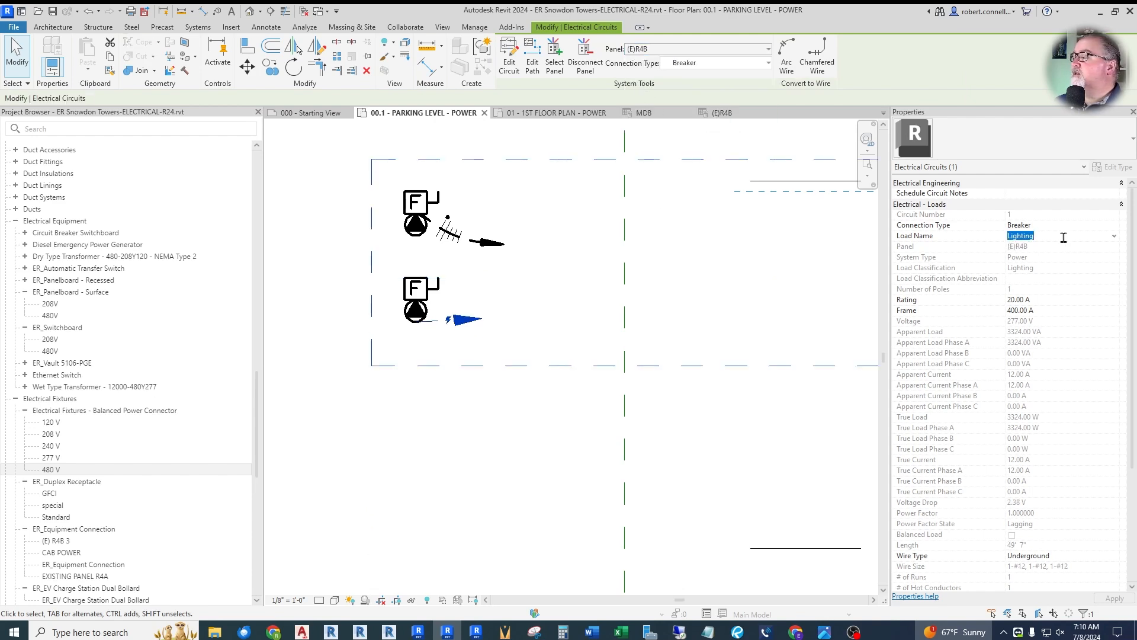
{"action": "type", "text": "LTG"}
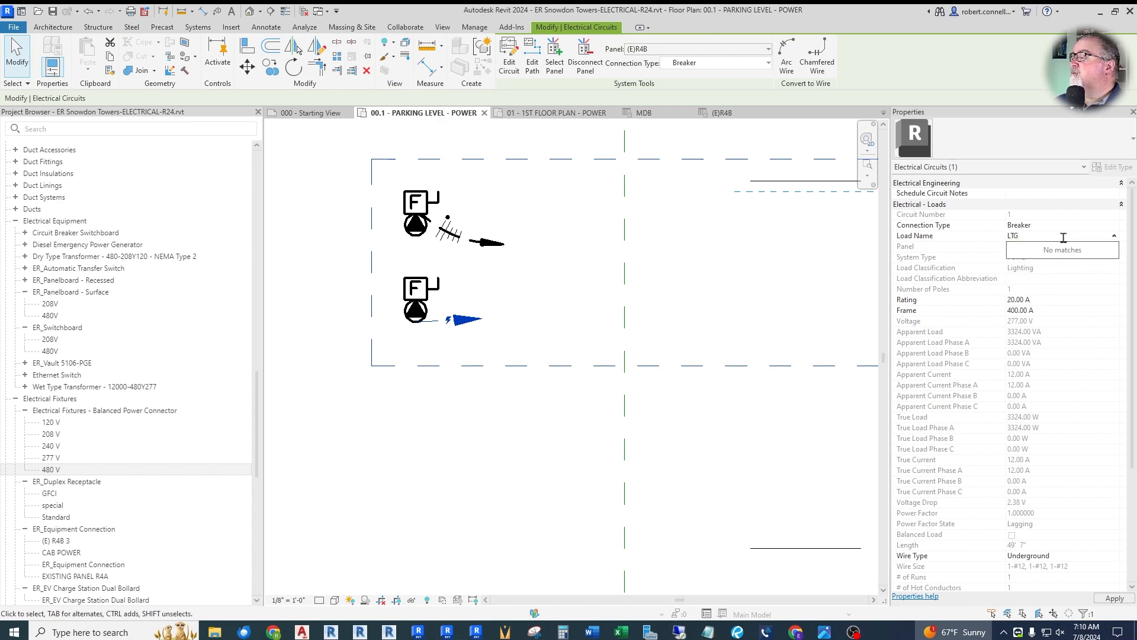
{"action": "type", "text": "109"}
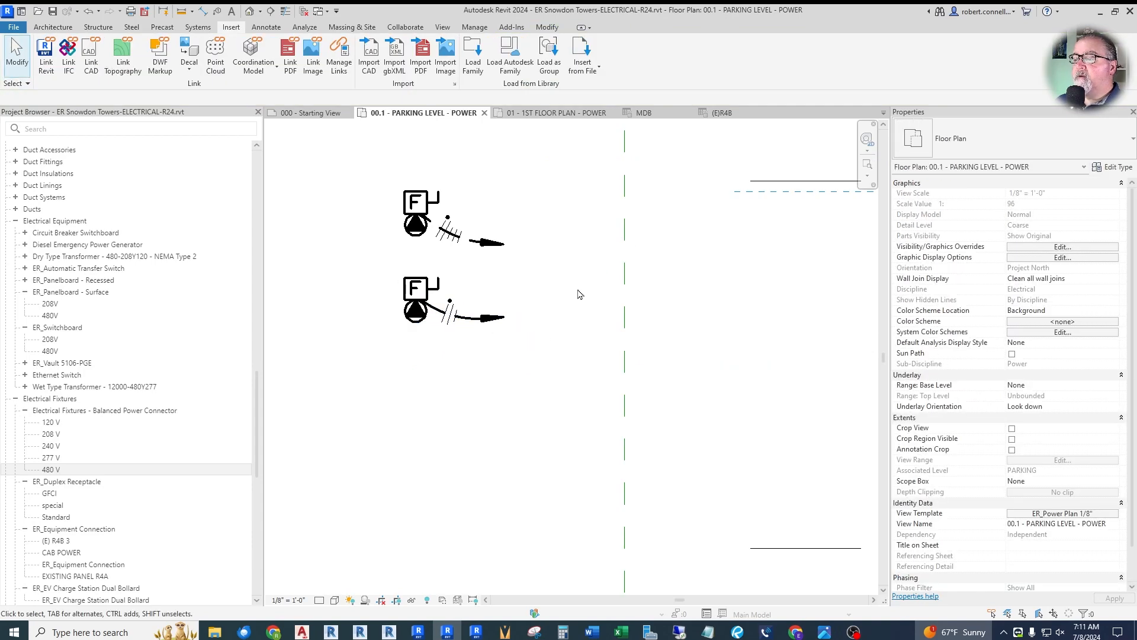
Step: Tag the equipment connection with its (E)R4B- 1 circuit tag beside it
{"action": "left_click", "coordinate": [465, 311]}
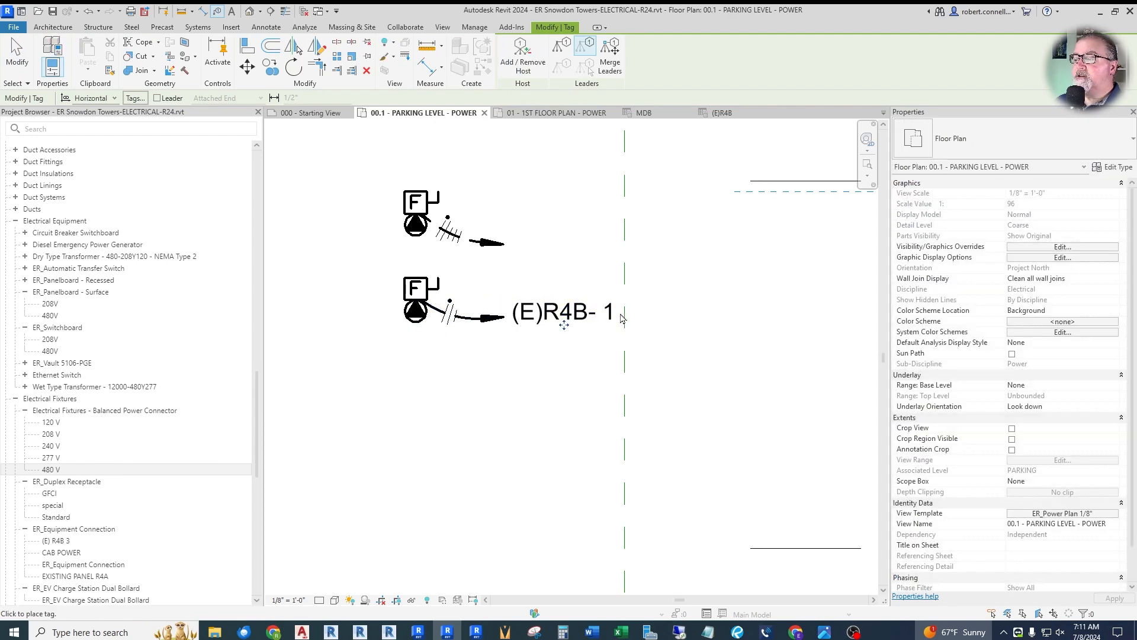
{"action": "left_click", "coordinate": [231, 27]}
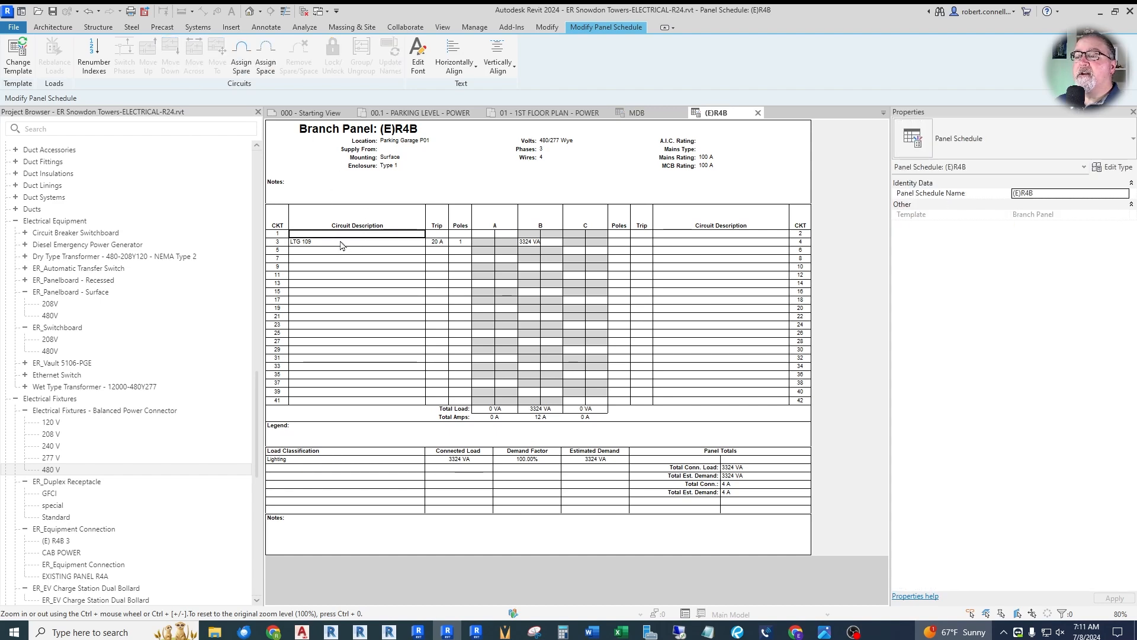
{"action": "mouse_move", "coordinate": [265, 55]}
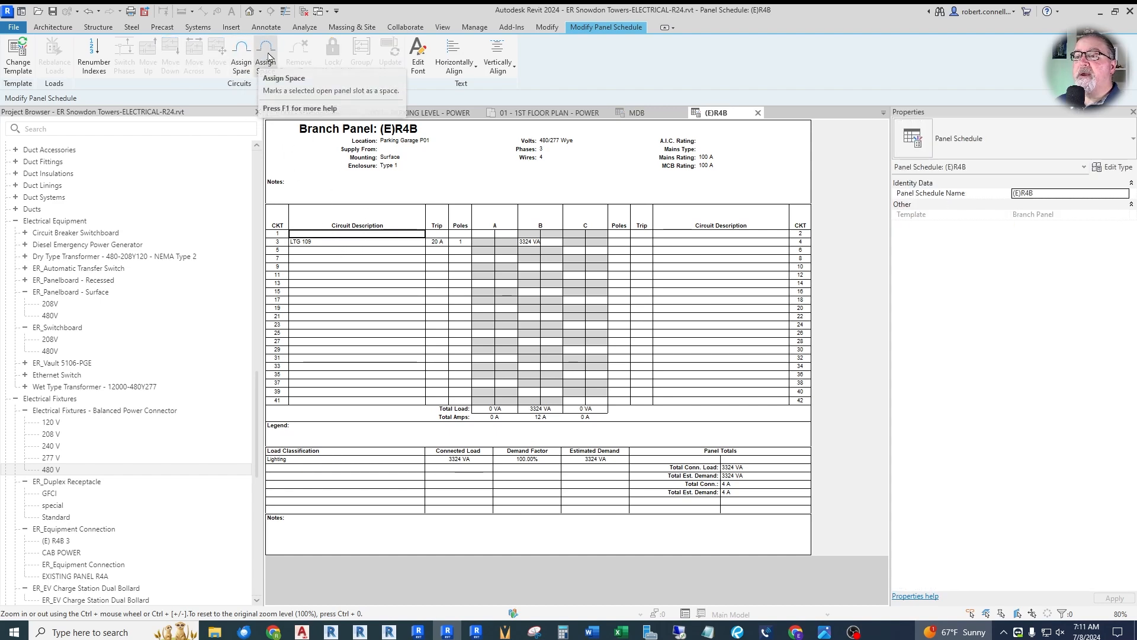
Step: Mark circuit 1 as a 20 A spare with LTG 109 on circuit 3, then go to the Manage ribbon
{"action": "left_click", "coordinate": [242, 55]}
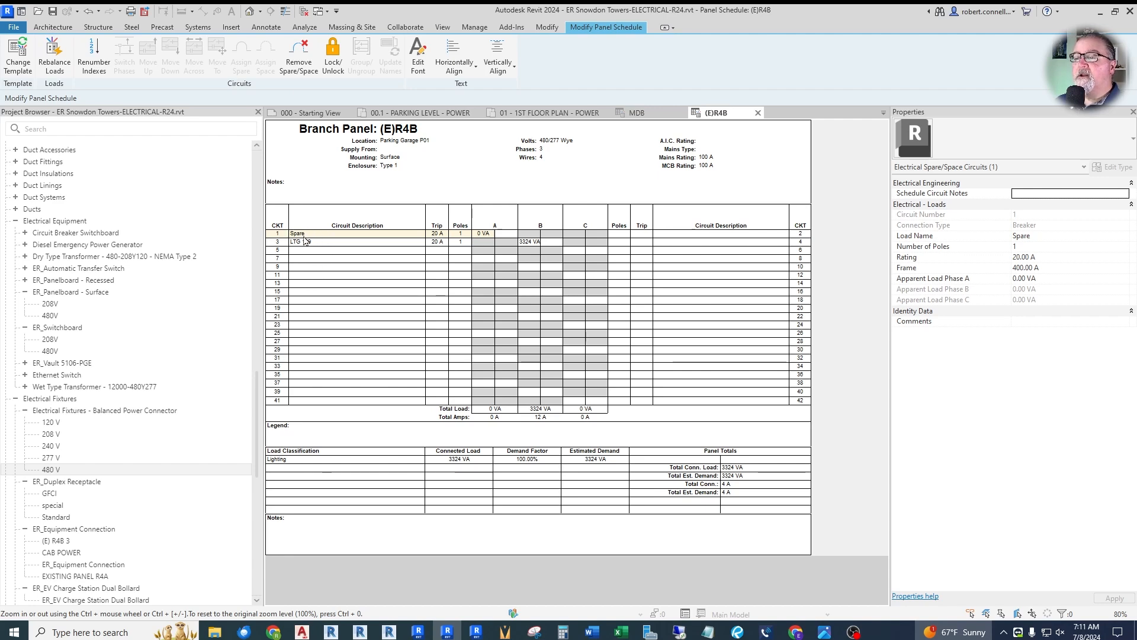
{"action": "type", "text": "109"}
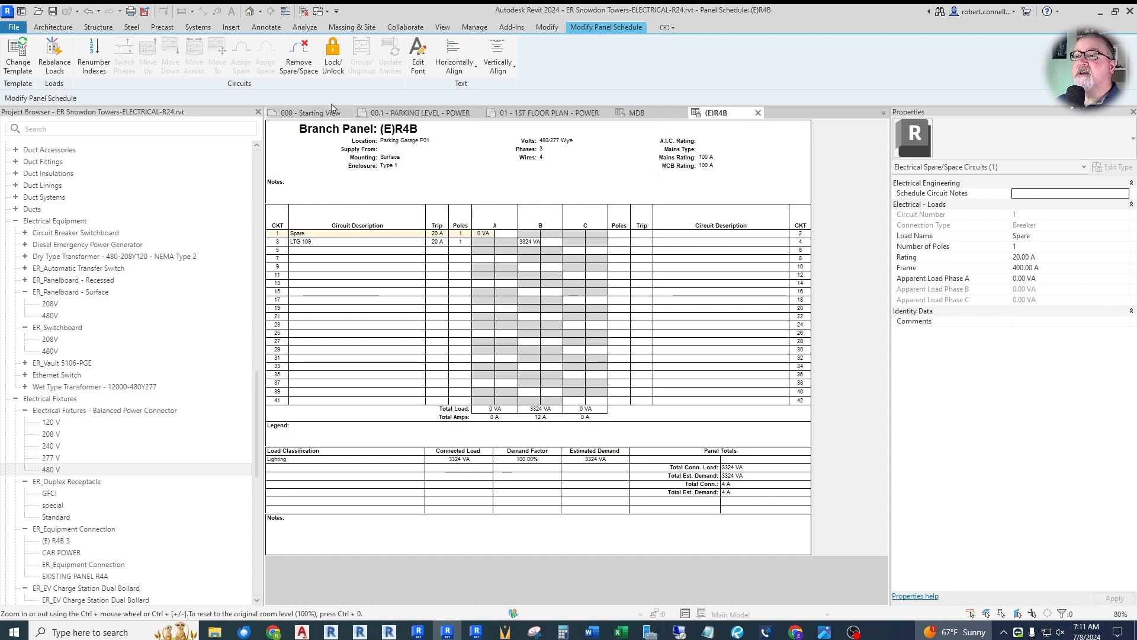
{"action": "left_click", "coordinate": [474, 27]}
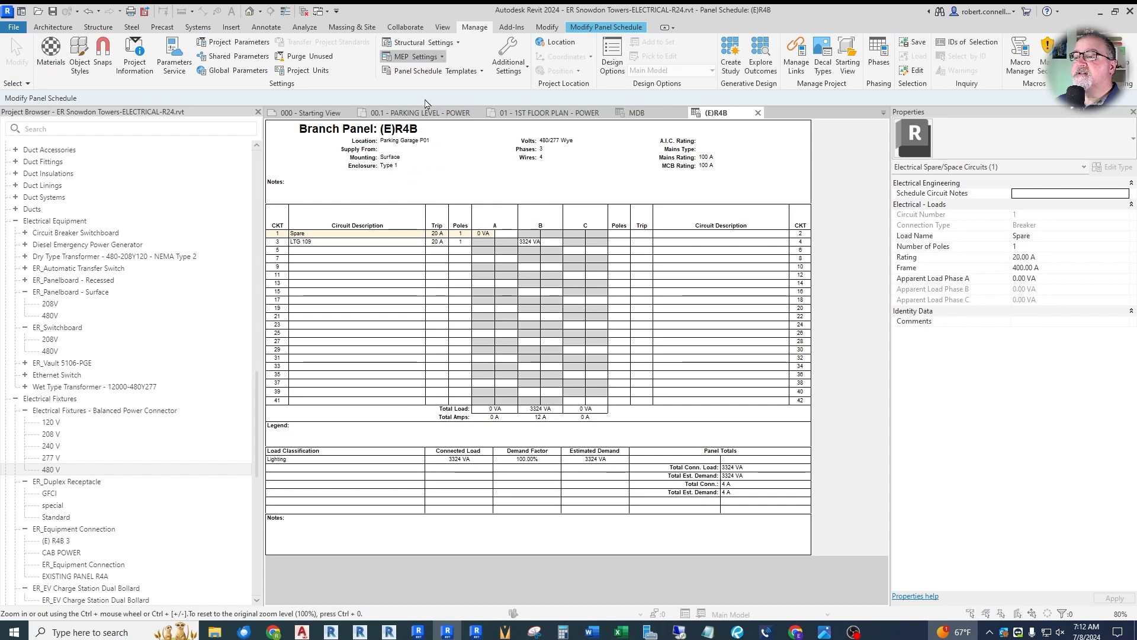
Step: Set the electrical circuit sequence to Odd then Even in Electrical Settings
{"action": "left_click", "coordinate": [406, 57]}
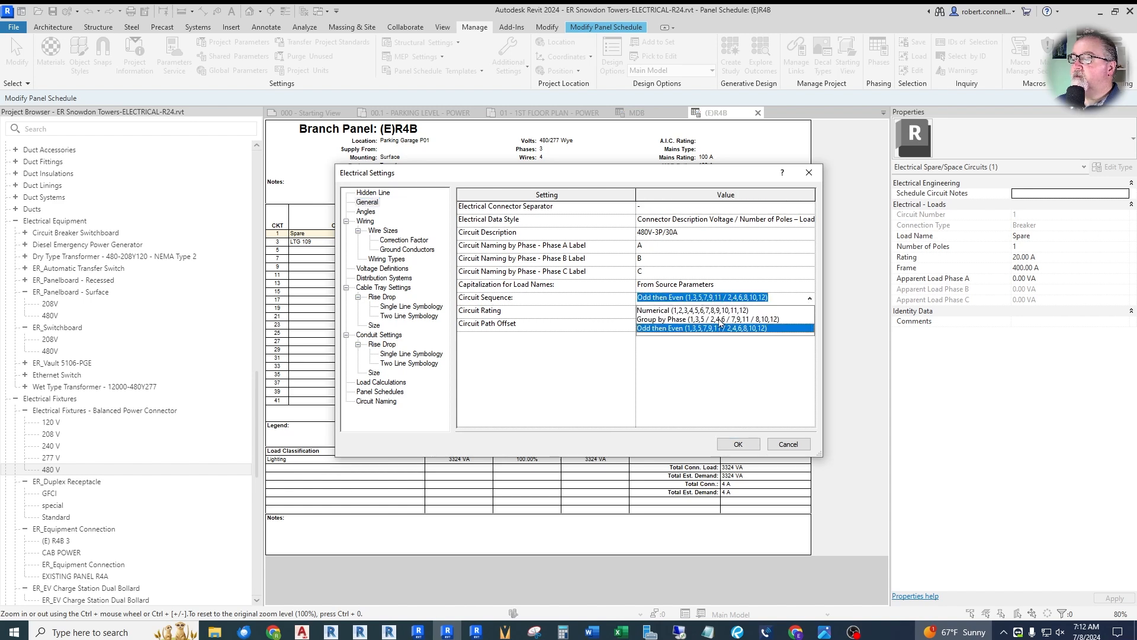
{"action": "left_click", "coordinate": [686, 328]}
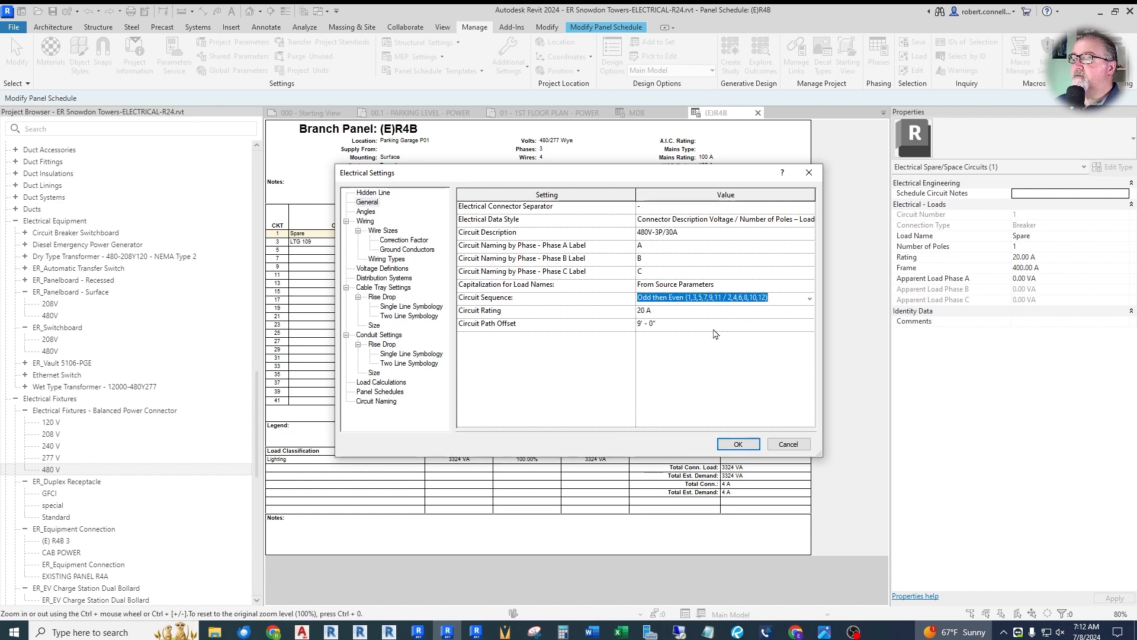
{"action": "left_click", "coordinate": [737, 444]}
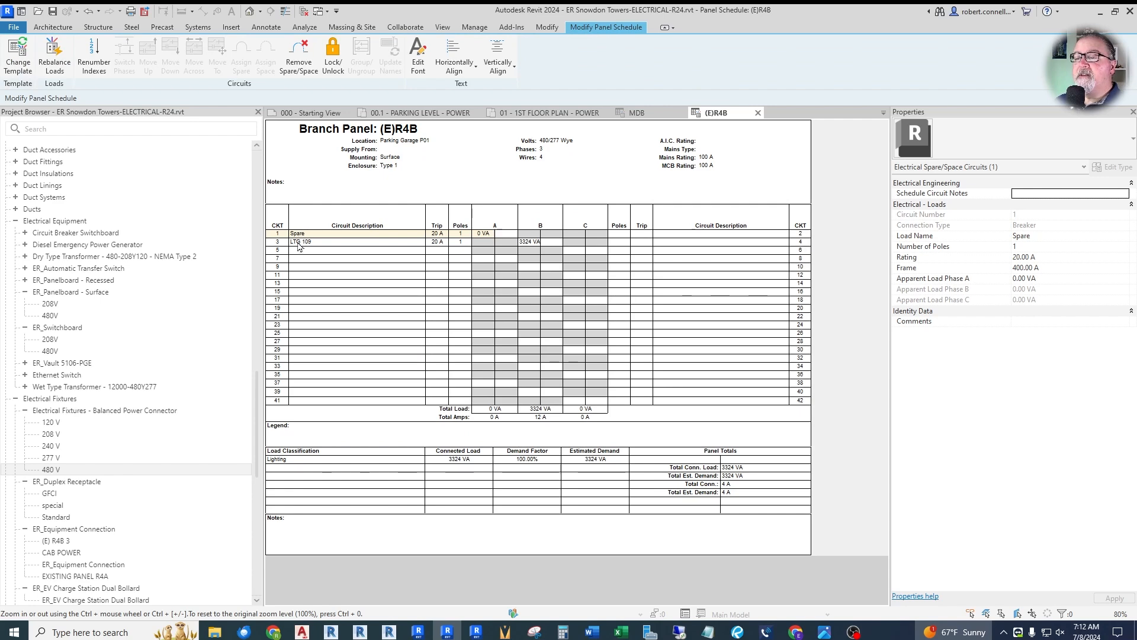
{"action": "mouse_move", "coordinate": [642, 162]}
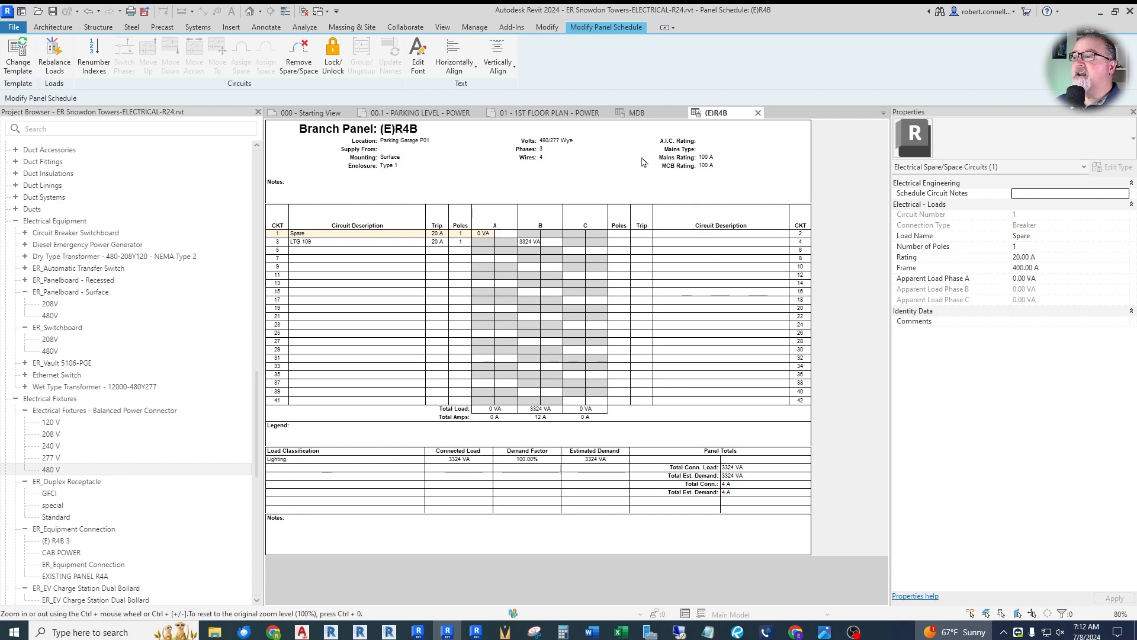
Step: Review the R4A panel directory card photo, then return to the Revit project
{"action": "left_click", "coordinate": [415, 113]}
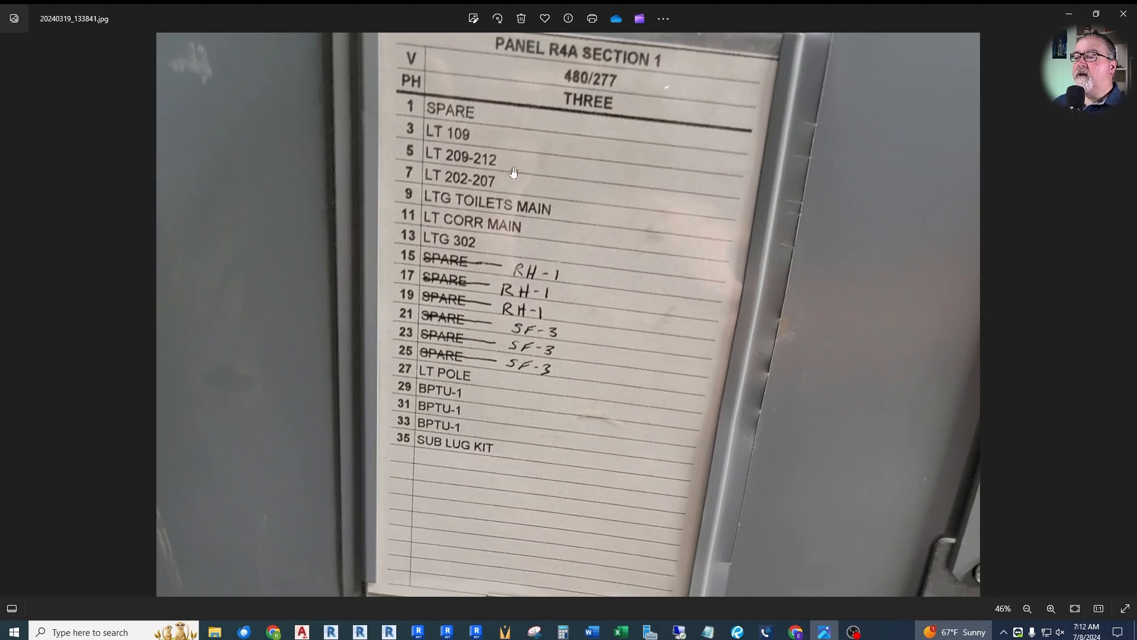
{"action": "mouse_move", "coordinate": [611, 618]}
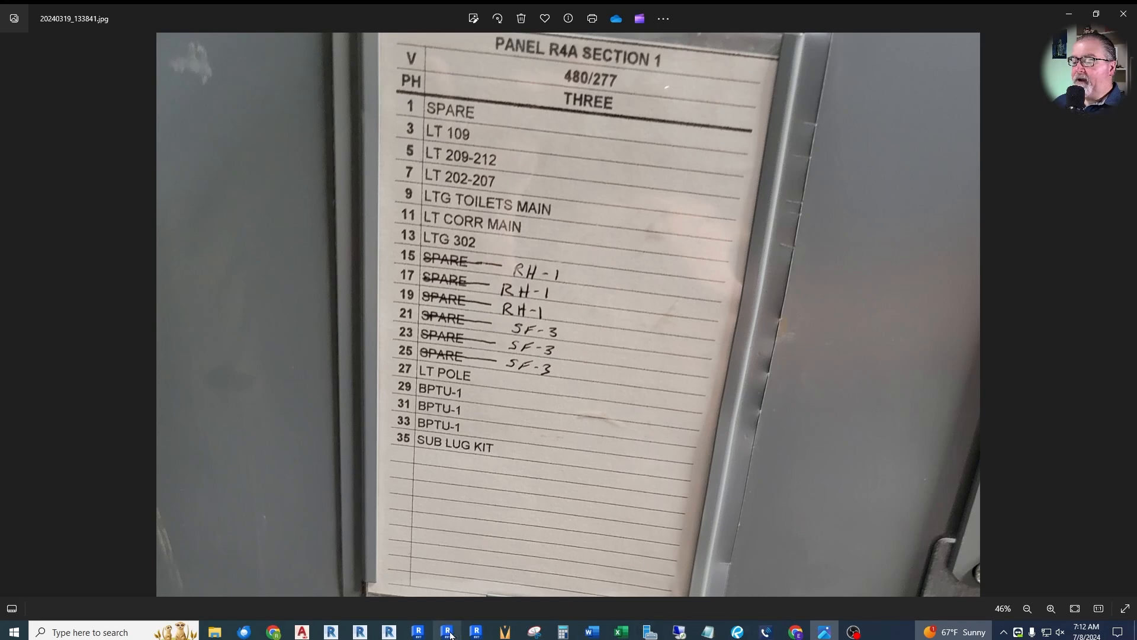
{"action": "left_click", "coordinate": [447, 631]}
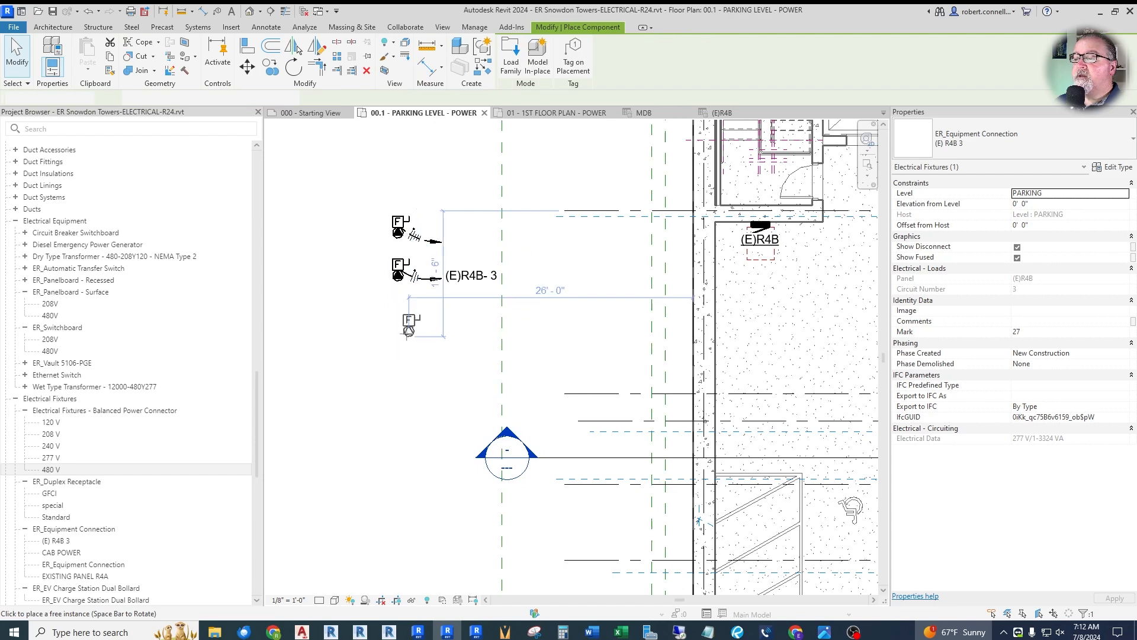
Step: Rename the 3324 VA equipment connection type to (E) LIGHTING via its type properties
{"action": "left_click", "coordinate": [398, 319]}
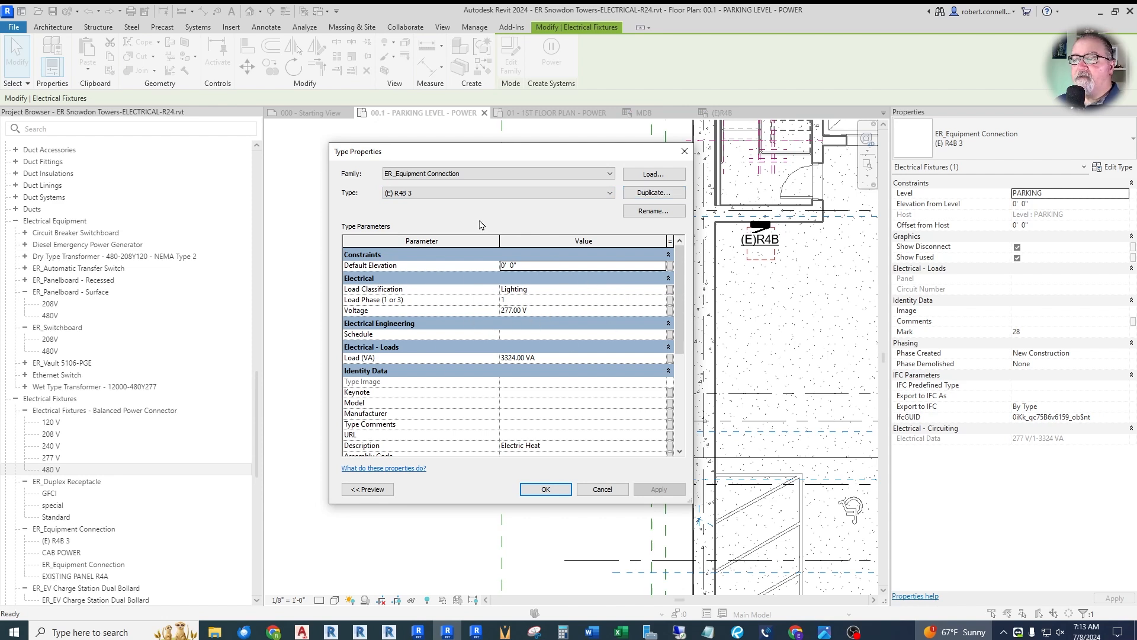
{"action": "mouse_move", "coordinate": [485, 231]}
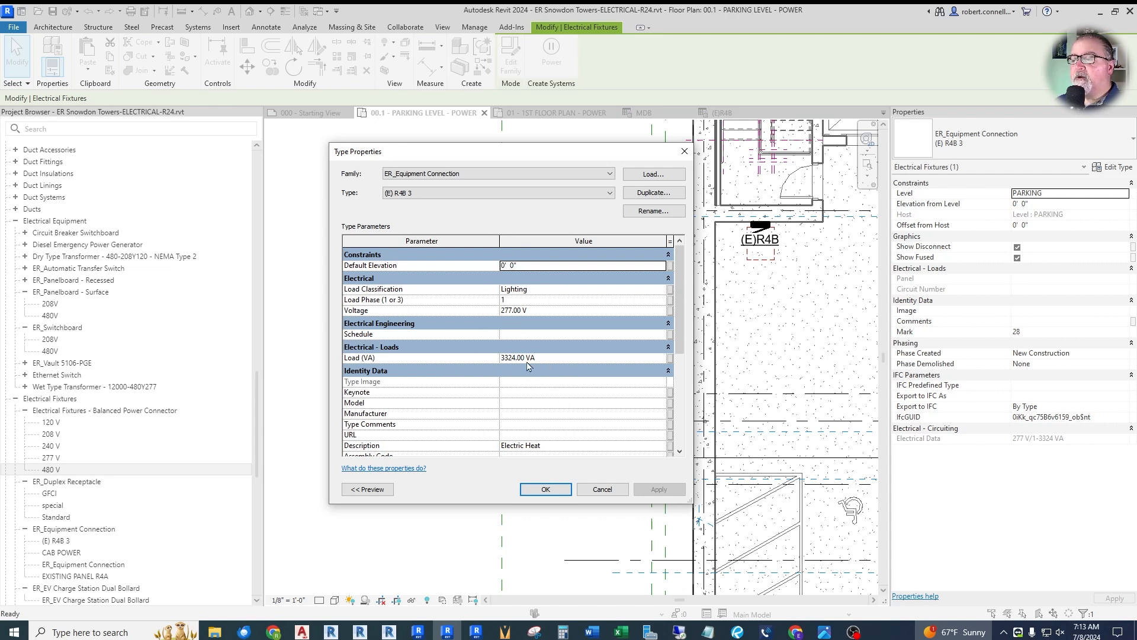
{"action": "left_click", "coordinate": [498, 192]}
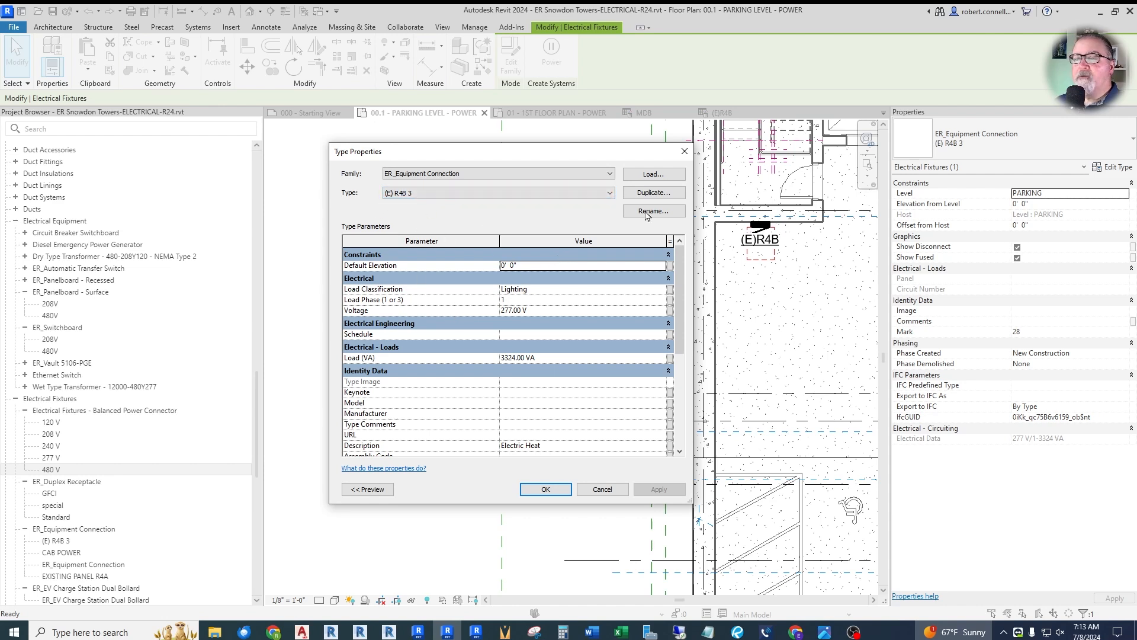
{"action": "left_click", "coordinate": [651, 211]}
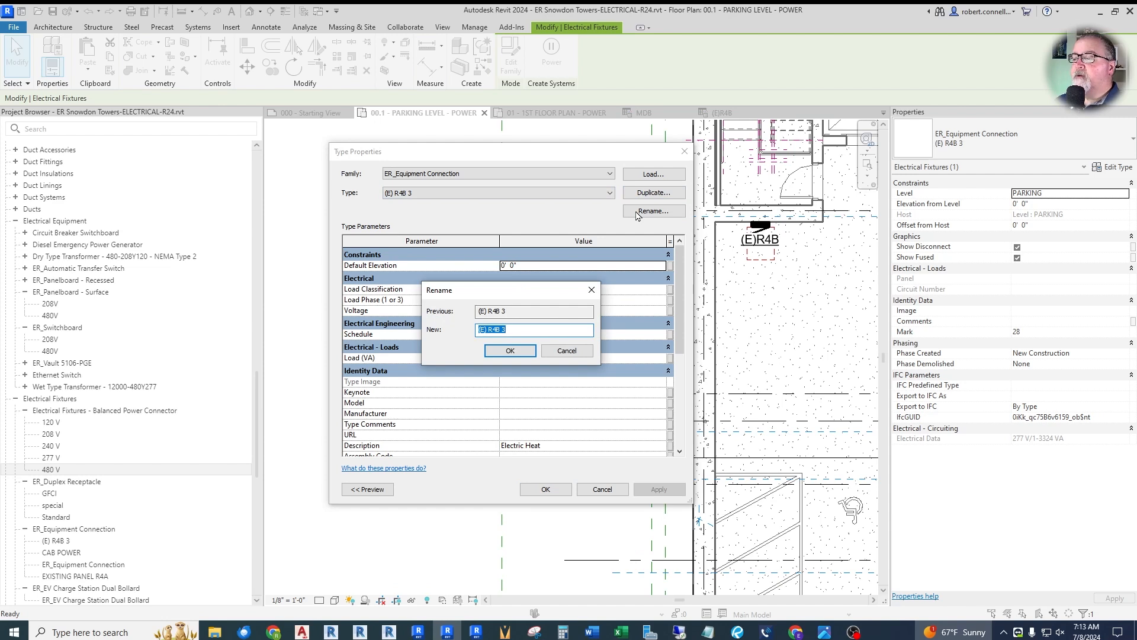
{"action": "type", "text": "(E) Ll"}
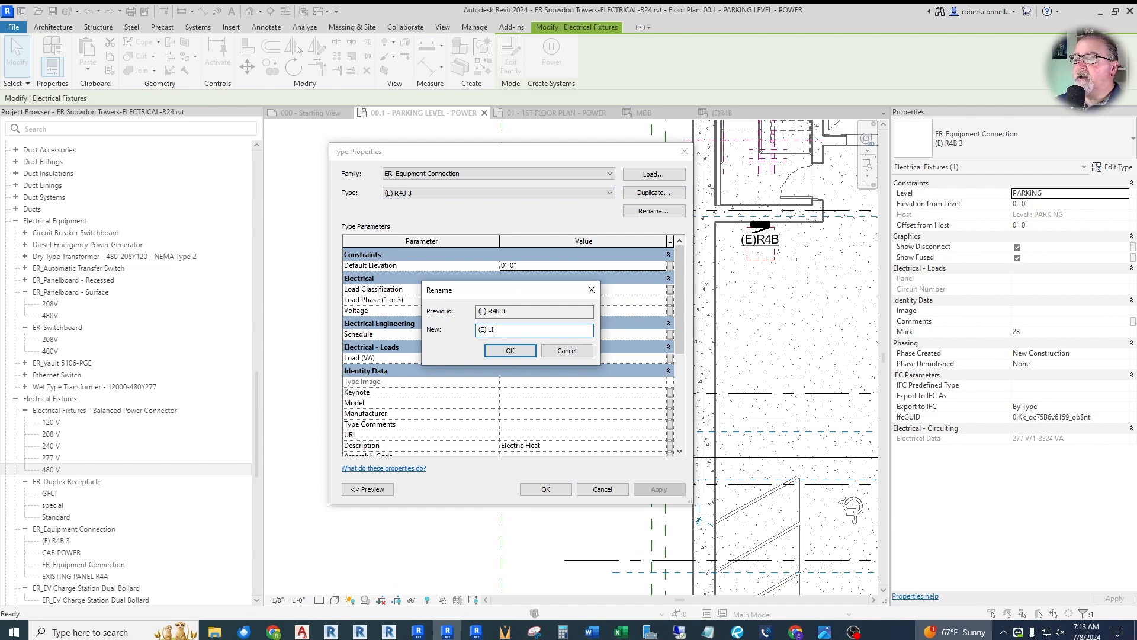
{"action": "left_click", "coordinate": [509, 350]}
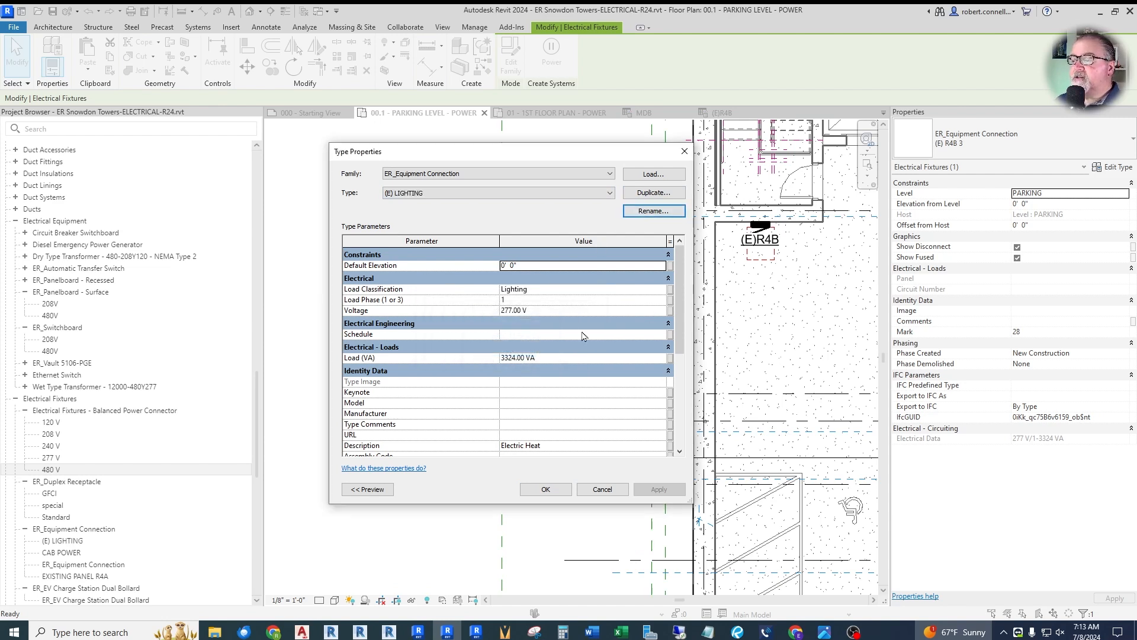
{"action": "left_click", "coordinate": [545, 489]}
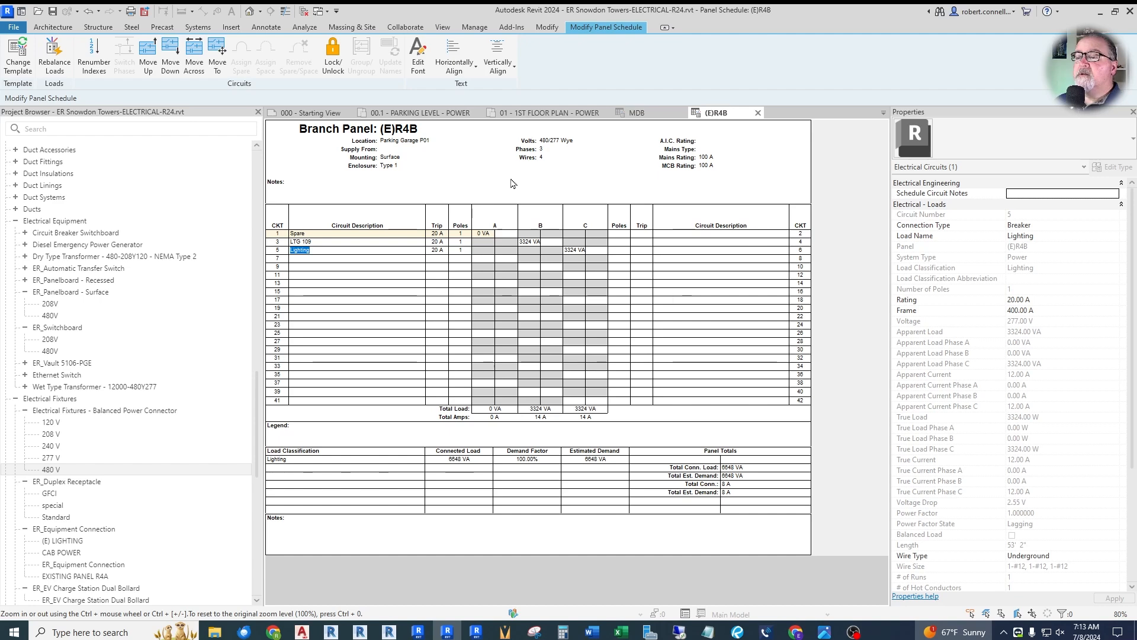
Step: Describe circuit 5 of the (E)R4B schedule as LTG 209
{"action": "type", "text": "LTG 209"}
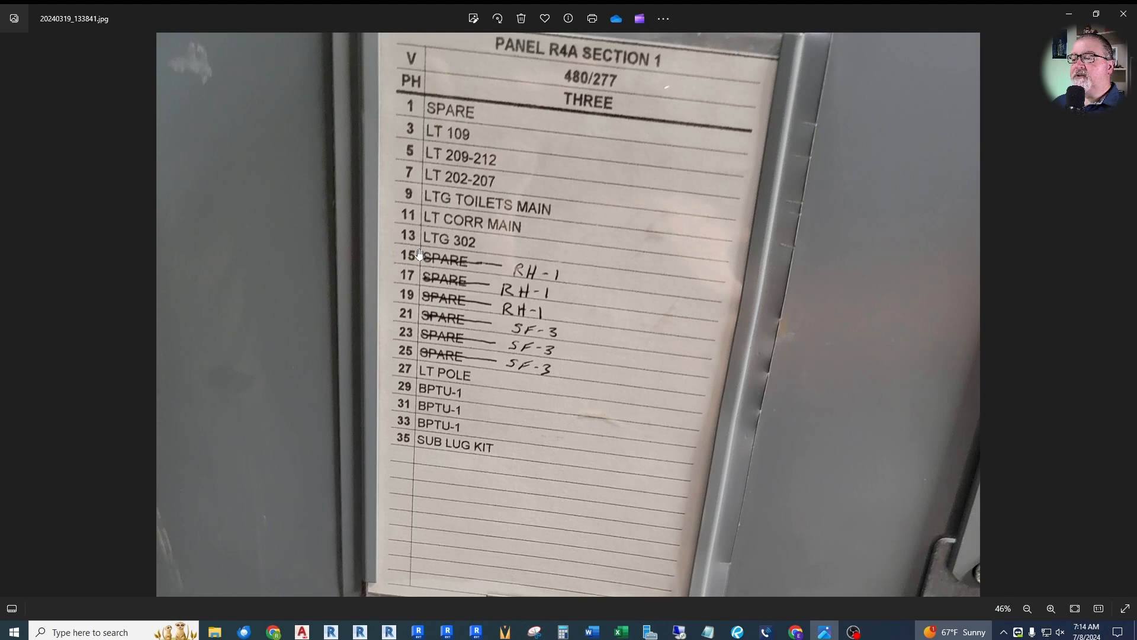
{"action": "mouse_move", "coordinate": [533, 273]}
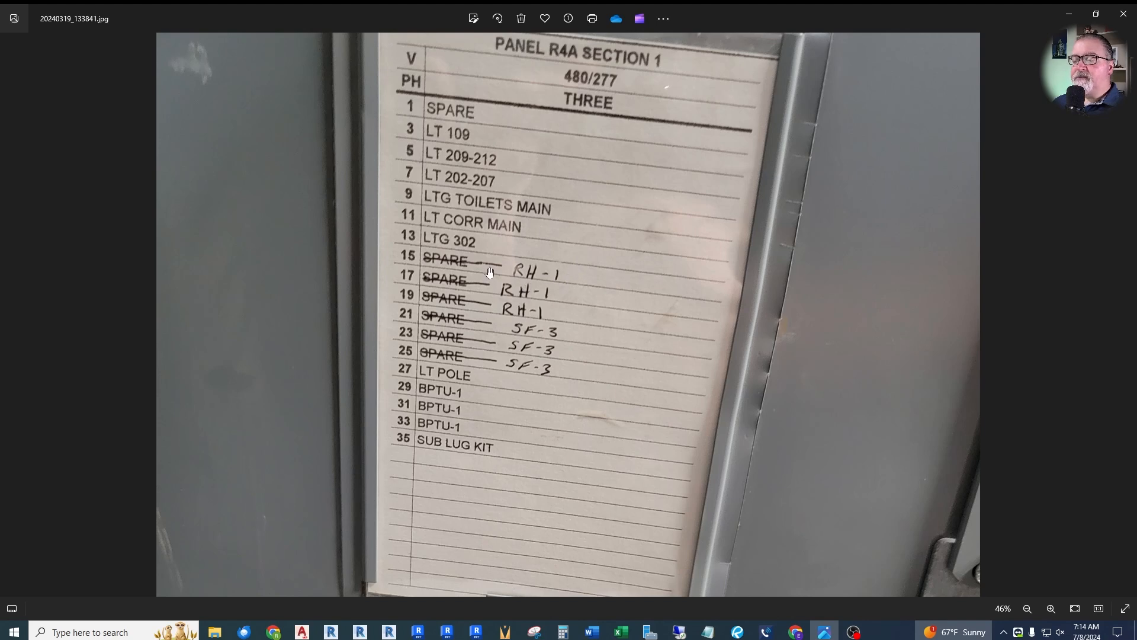
{"action": "mouse_move", "coordinate": [533, 283]}
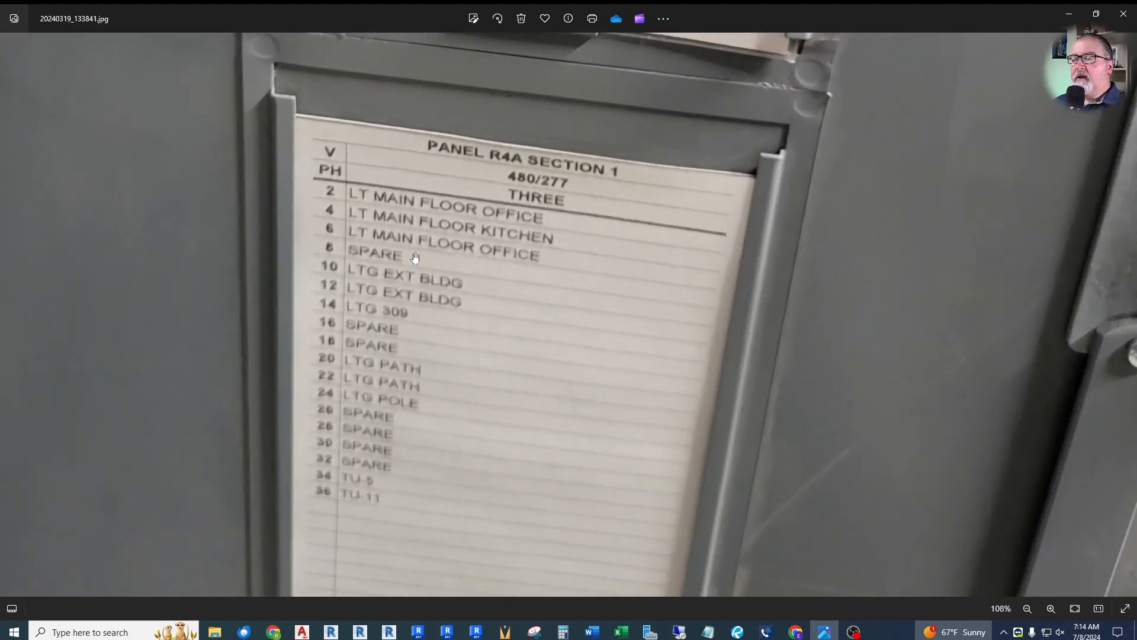
Step: Return to the (E)R4B panel schedule in Revit after reviewing the R4A card
{"action": "left_click", "coordinate": [1028, 609]}
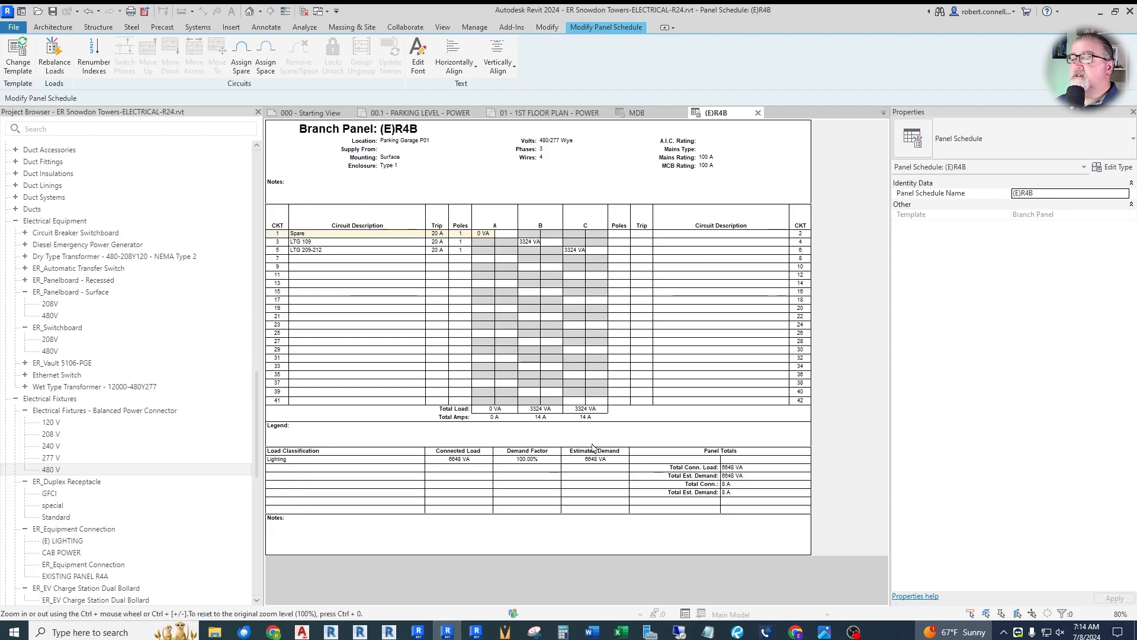
{"action": "mouse_move", "coordinate": [398, 474]}
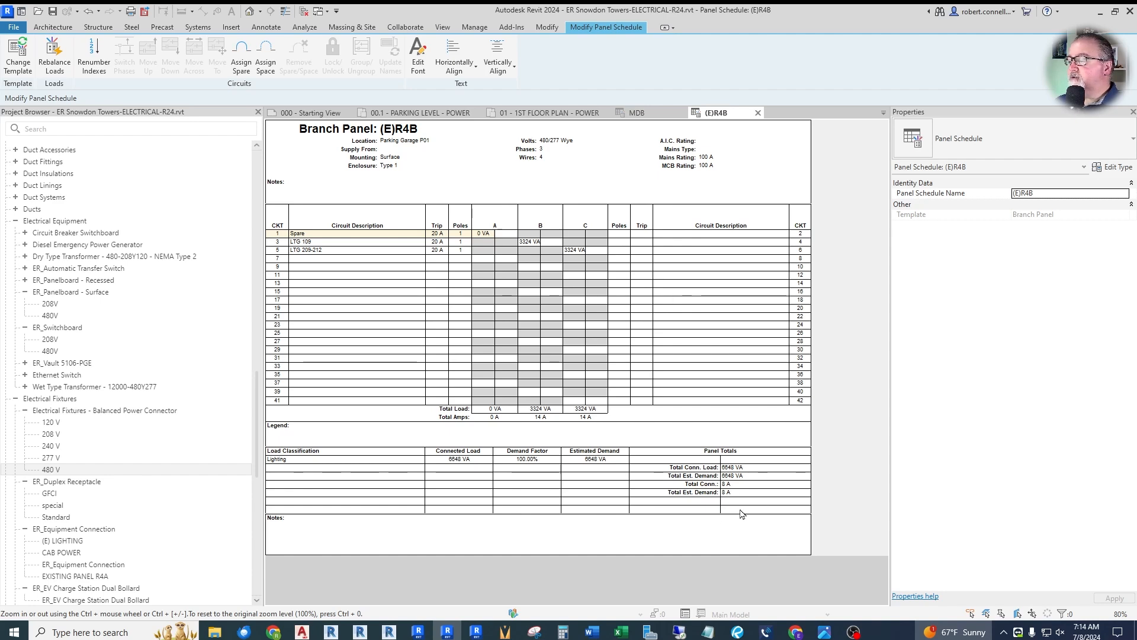
{"action": "mouse_move", "coordinate": [448, 225]}
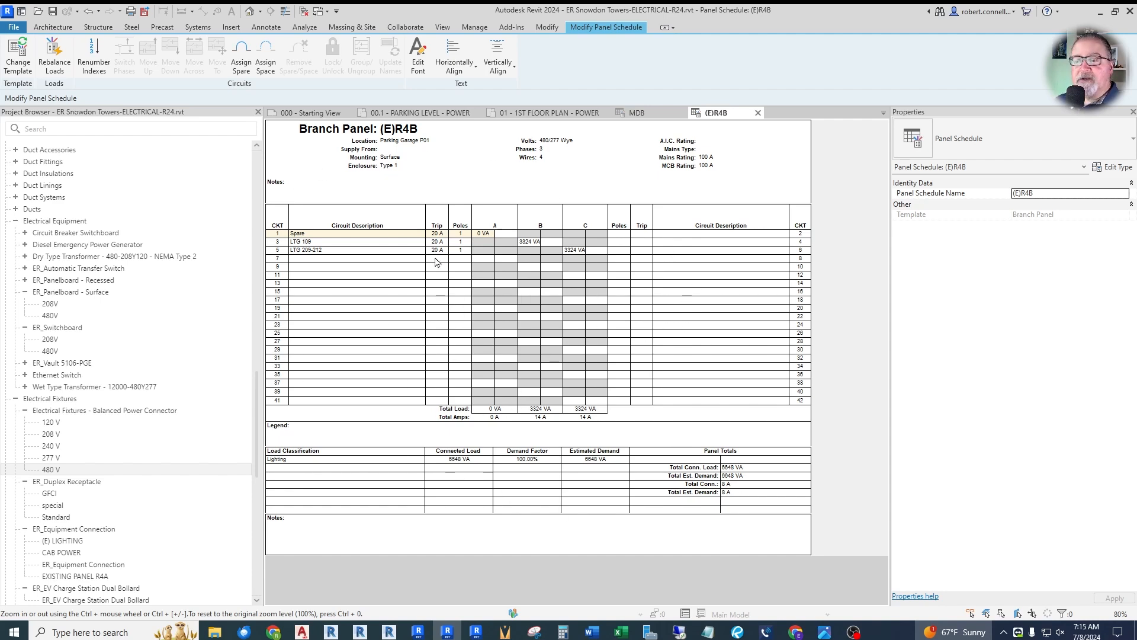
Step: Rename circuits 3 and 5 to (E) LTG 109 and (E) LTG 209-212
{"action": "left_click", "coordinate": [300, 241]}
{"action": "type", "text": "(E) "}
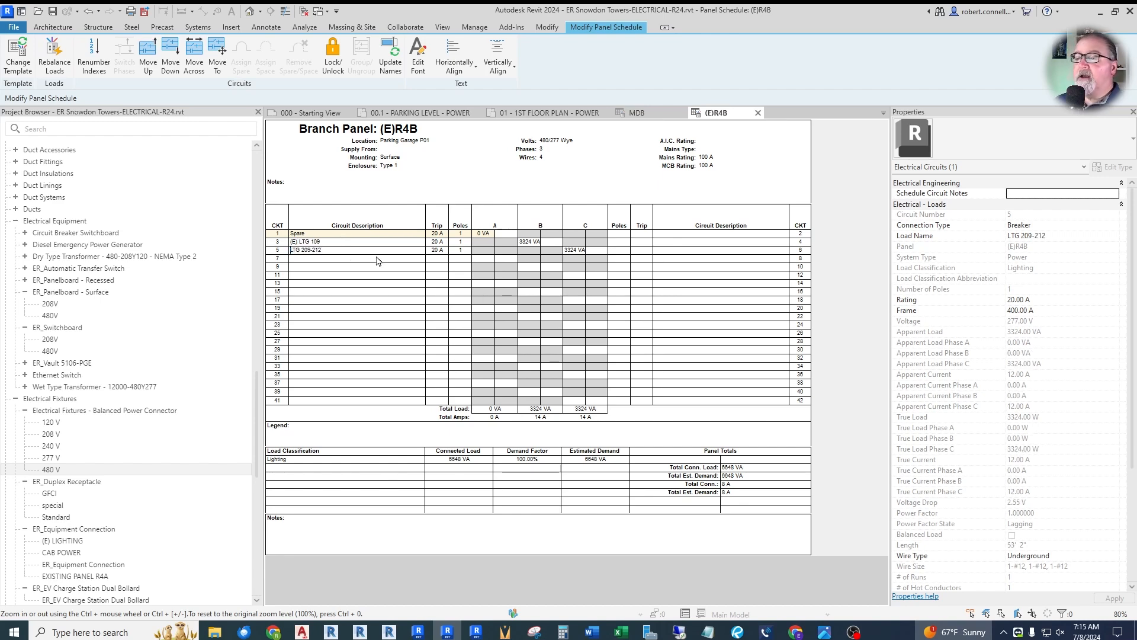
{"action": "left_click", "coordinate": [356, 258]}
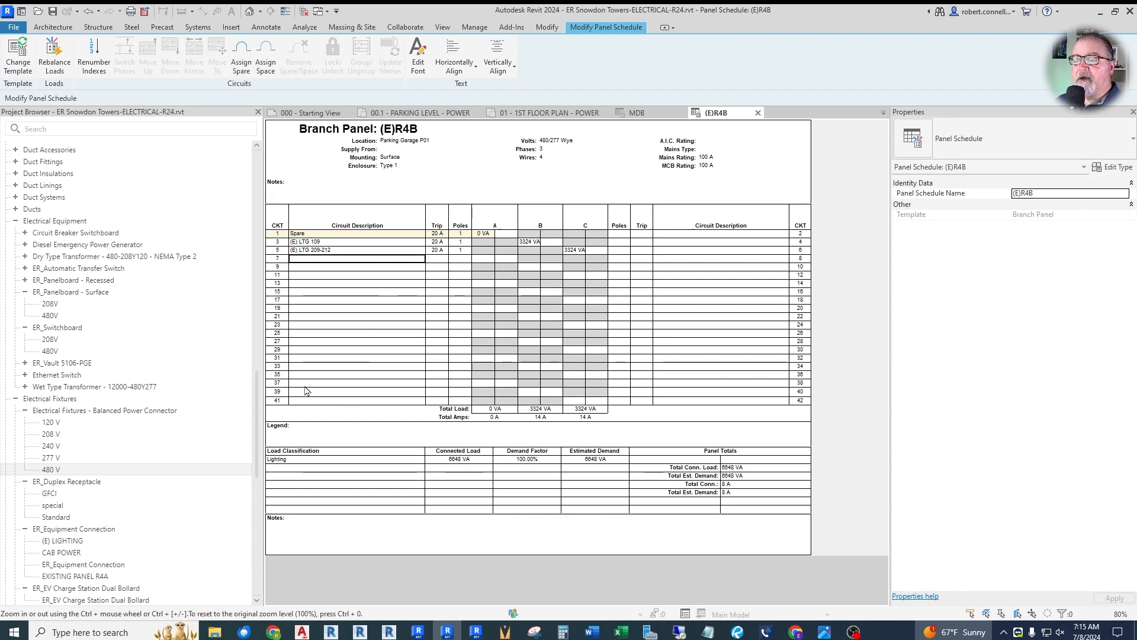
{"action": "left_click", "coordinate": [415, 113]}
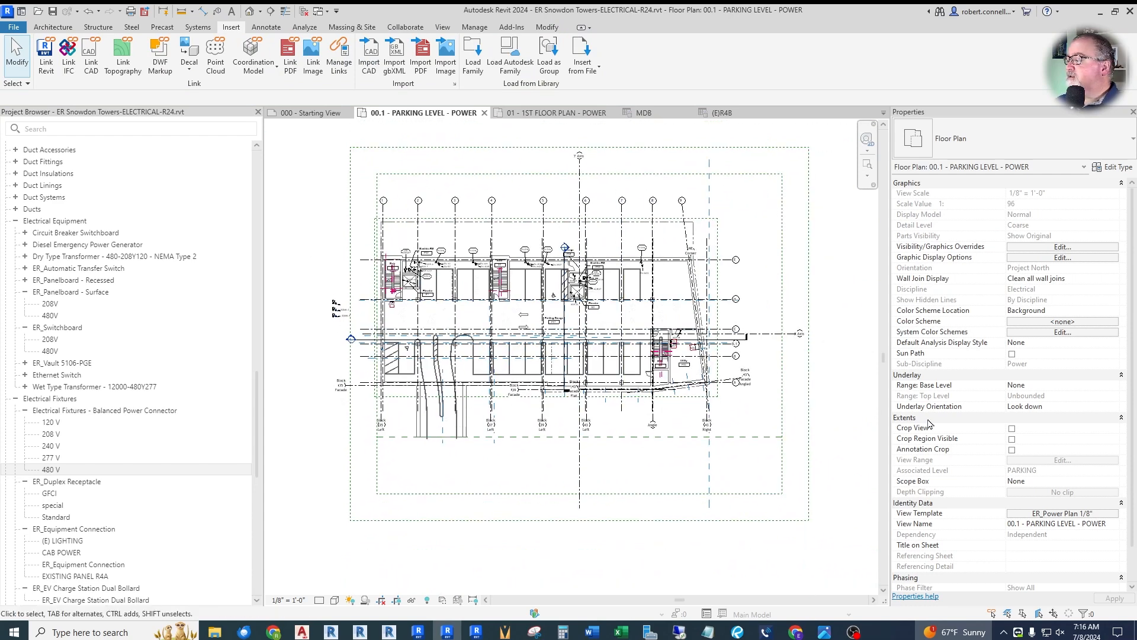
{"action": "mouse_move", "coordinate": [1005, 486]}
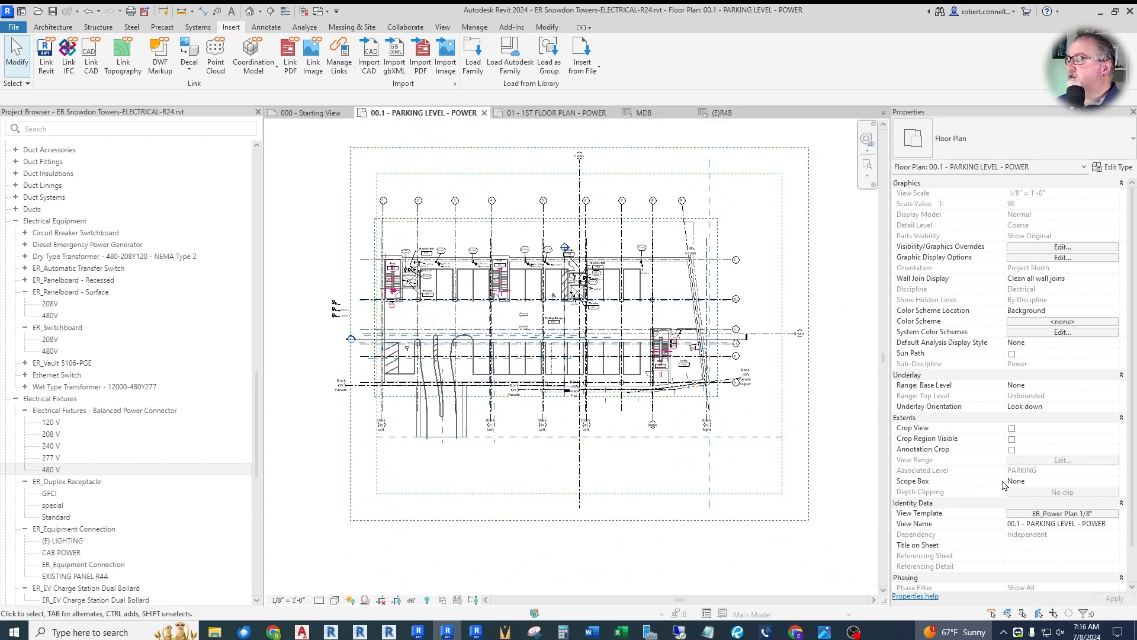
Step: Set the plan's Scope Box to Levels and enable Annotation Crop
{"action": "left_click", "coordinate": [1059, 481]}
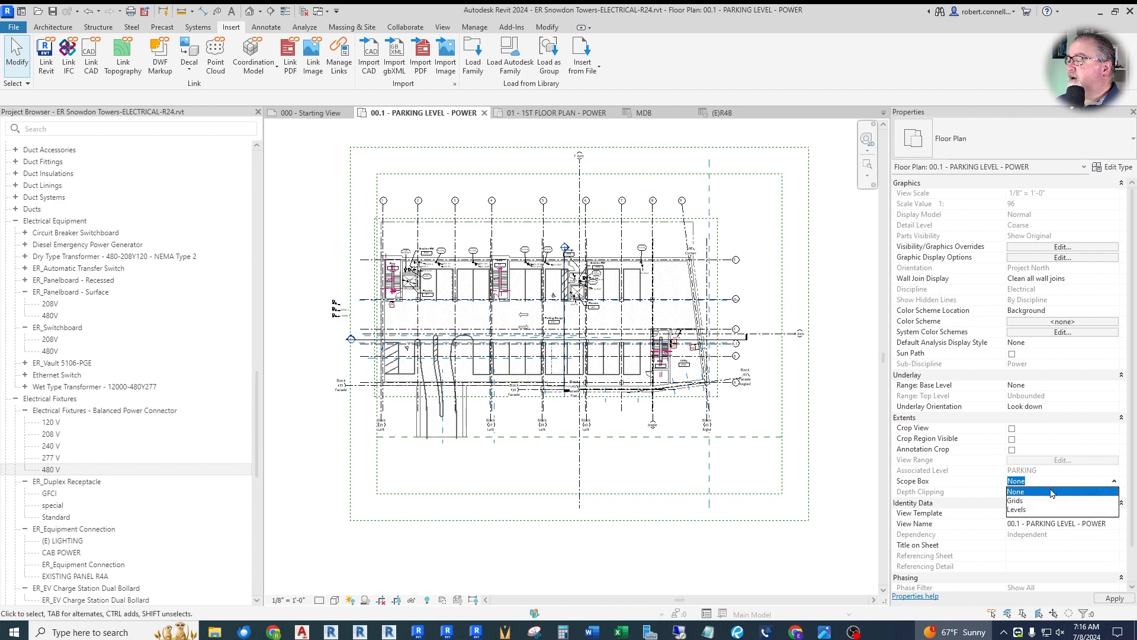
{"action": "left_click", "coordinate": [1016, 510]}
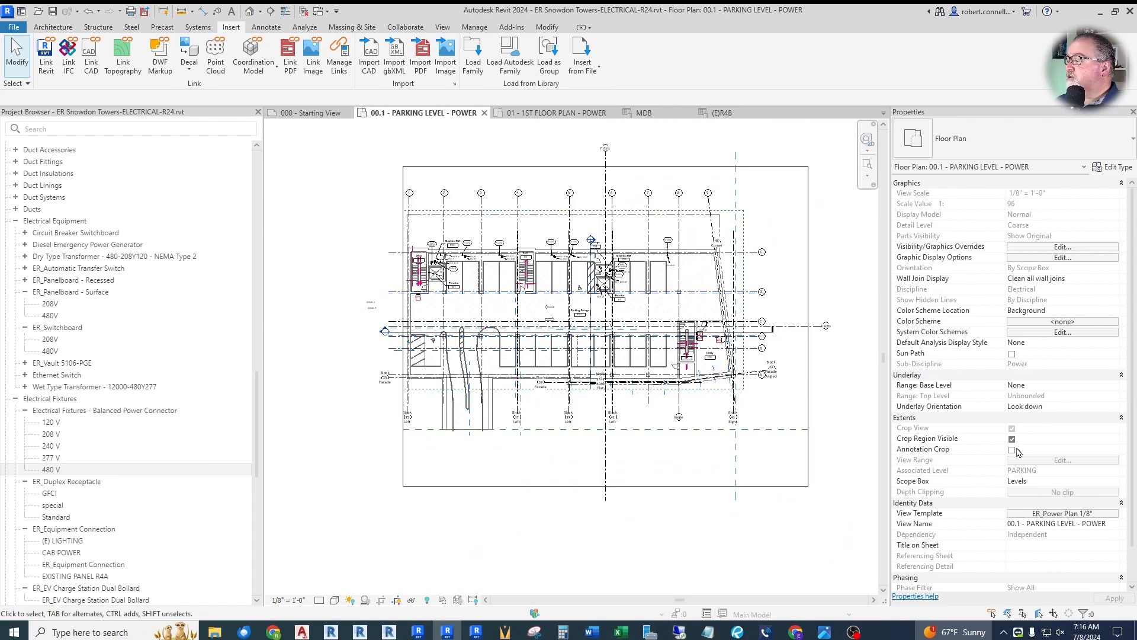
{"action": "left_click", "coordinate": [1013, 450]}
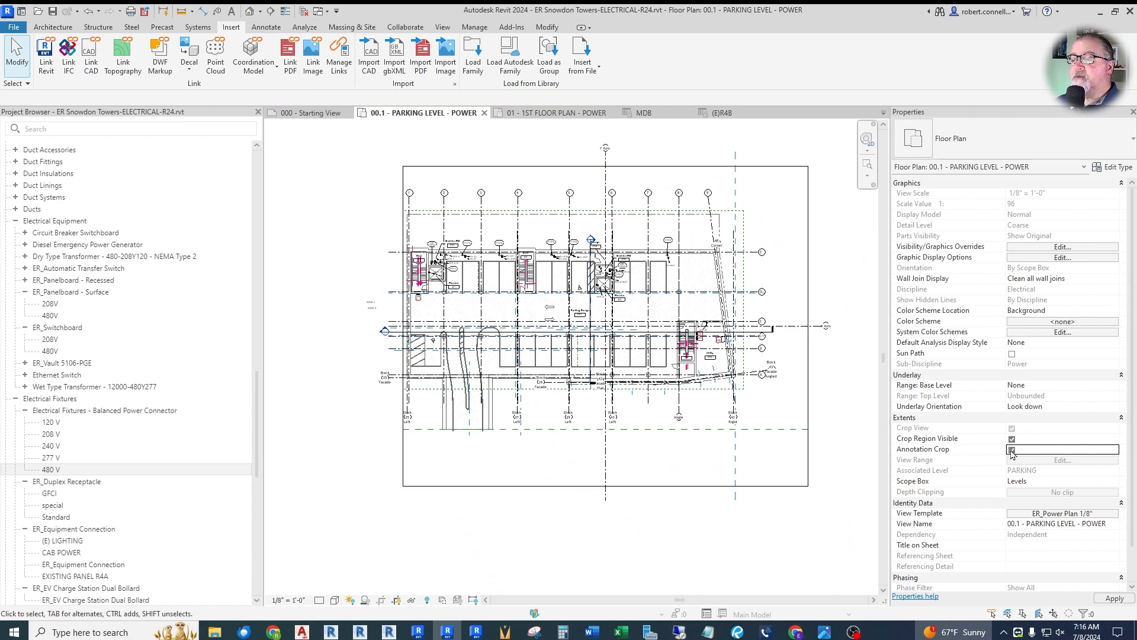